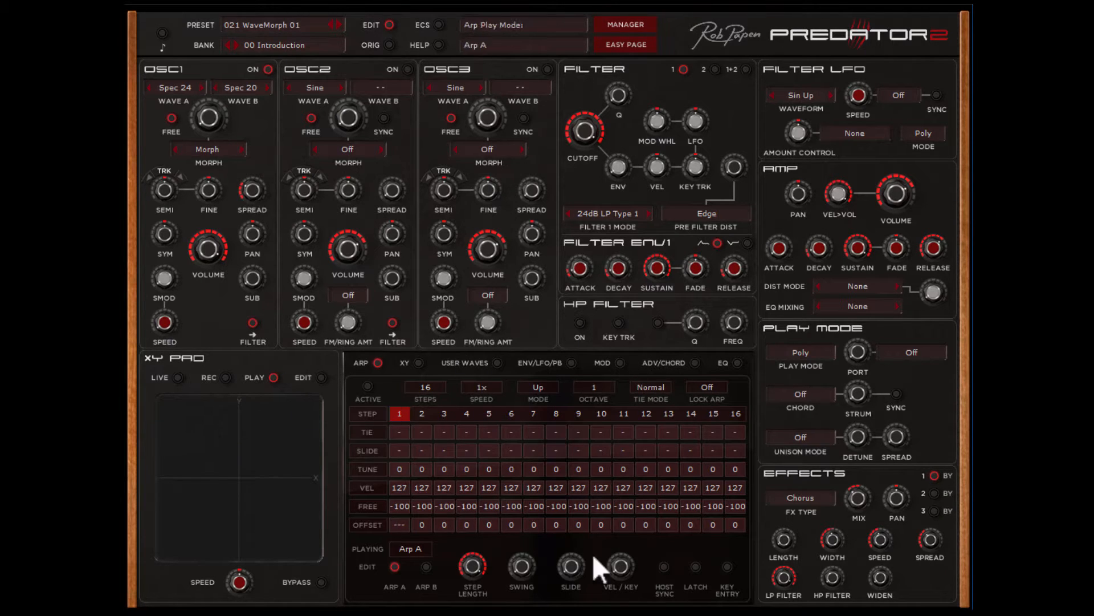
mouse_move(685, 426)
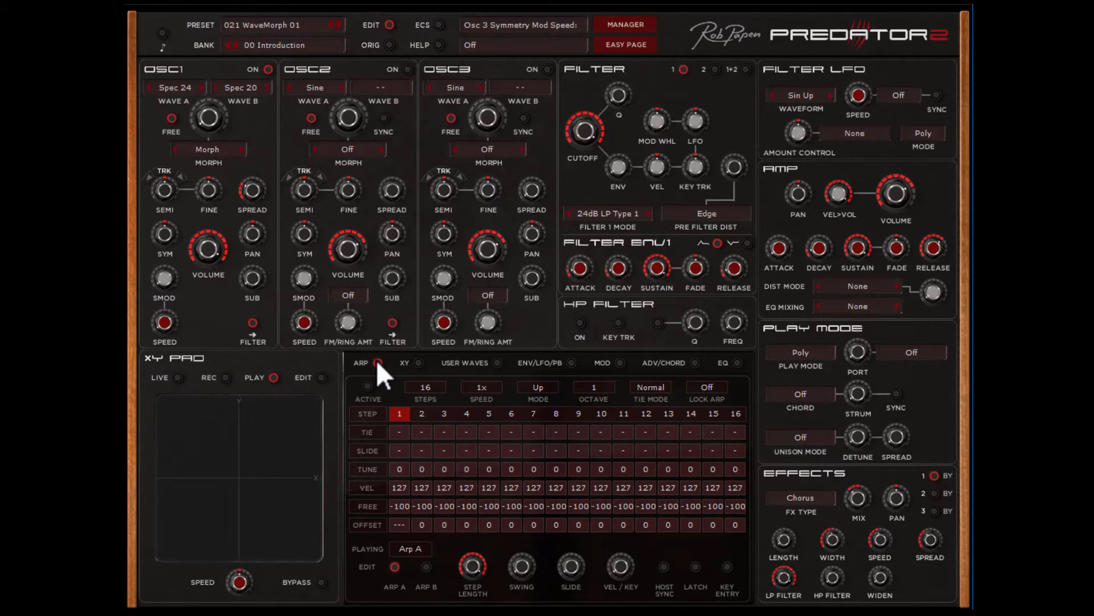
Show the XY pad modulation routings, with X modulation 1 sent to Morph 1.
left_click(413, 364)
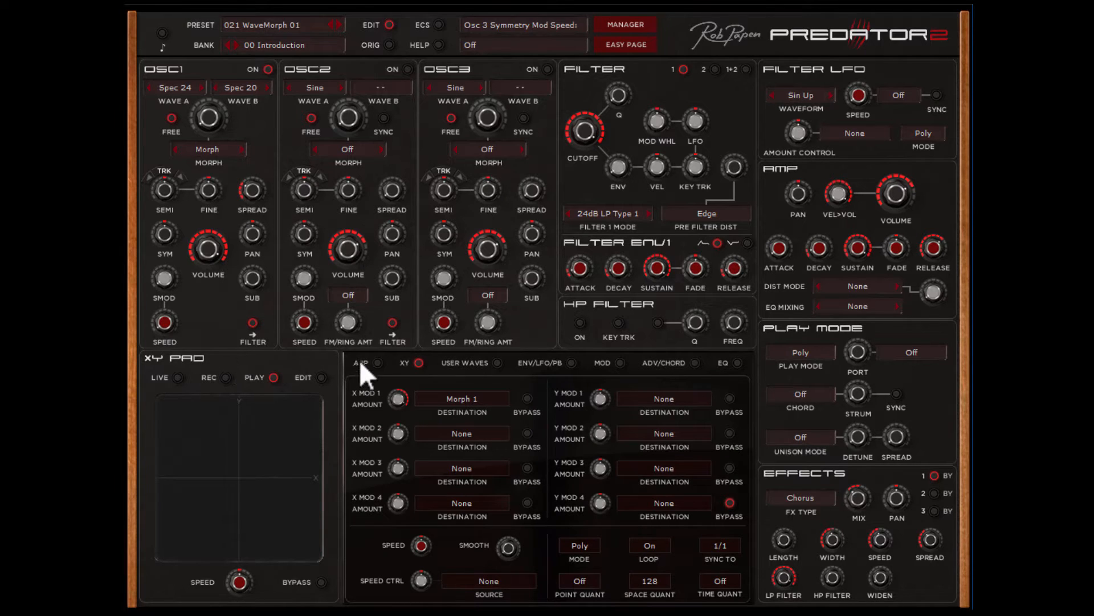
left_click(358, 363)
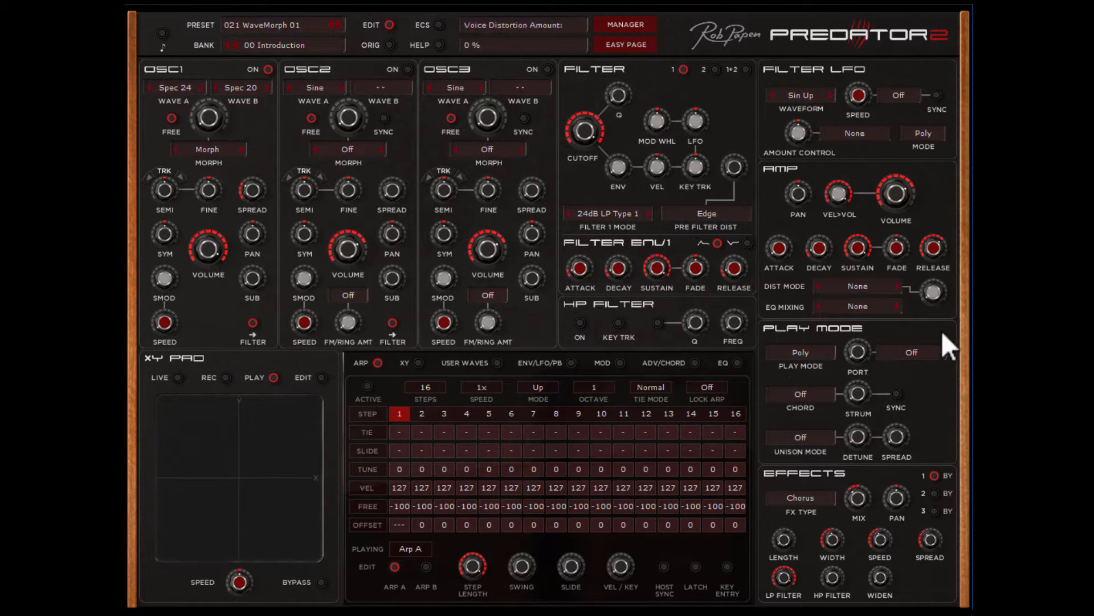
mouse_move(803, 399)
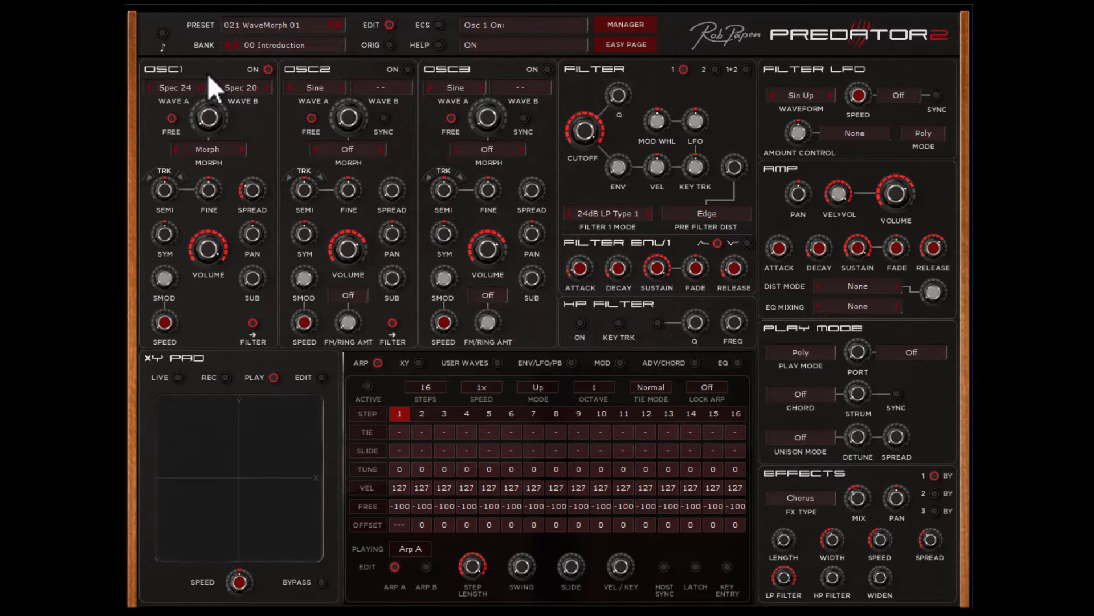
left_click(193, 451)
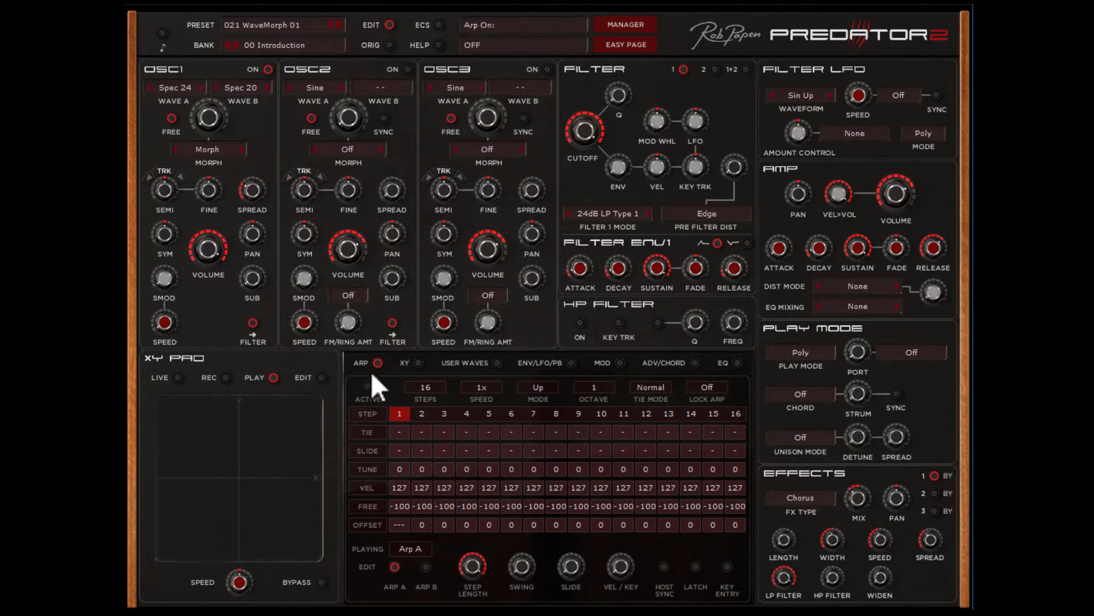
left_click(402, 364)
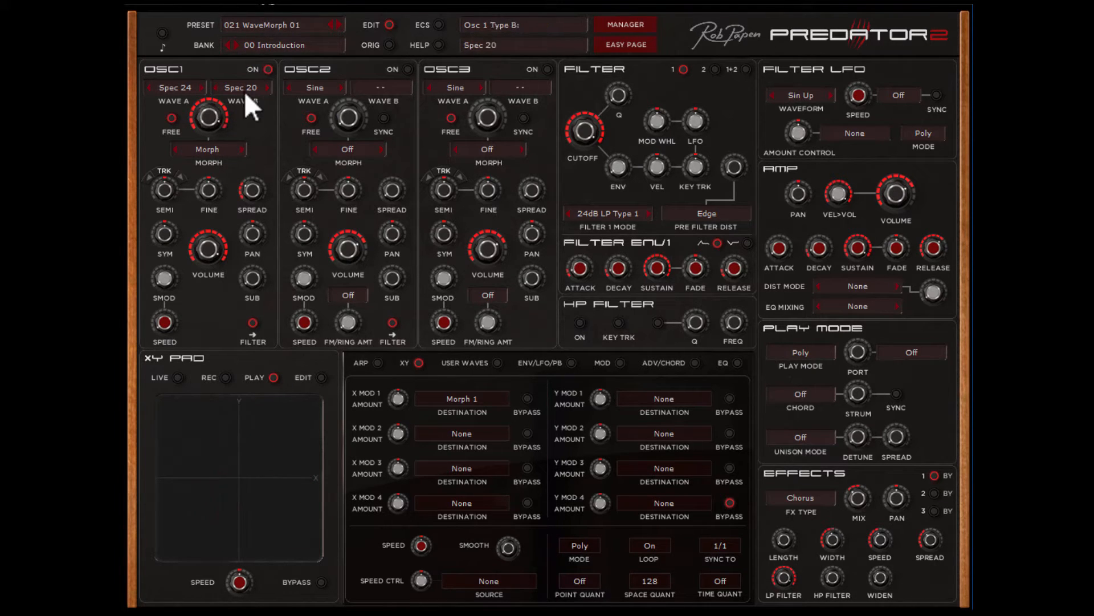
Set oscillator 1's second wave to Spec 39 and its blend mode to Morph.
left_click(241, 86)
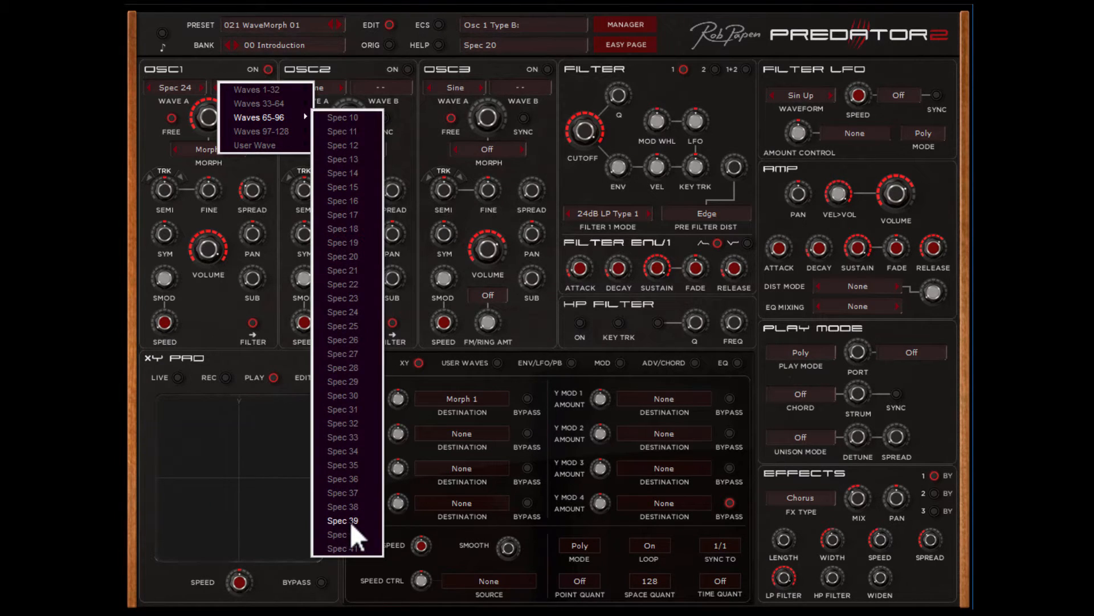
left_click(342, 519)
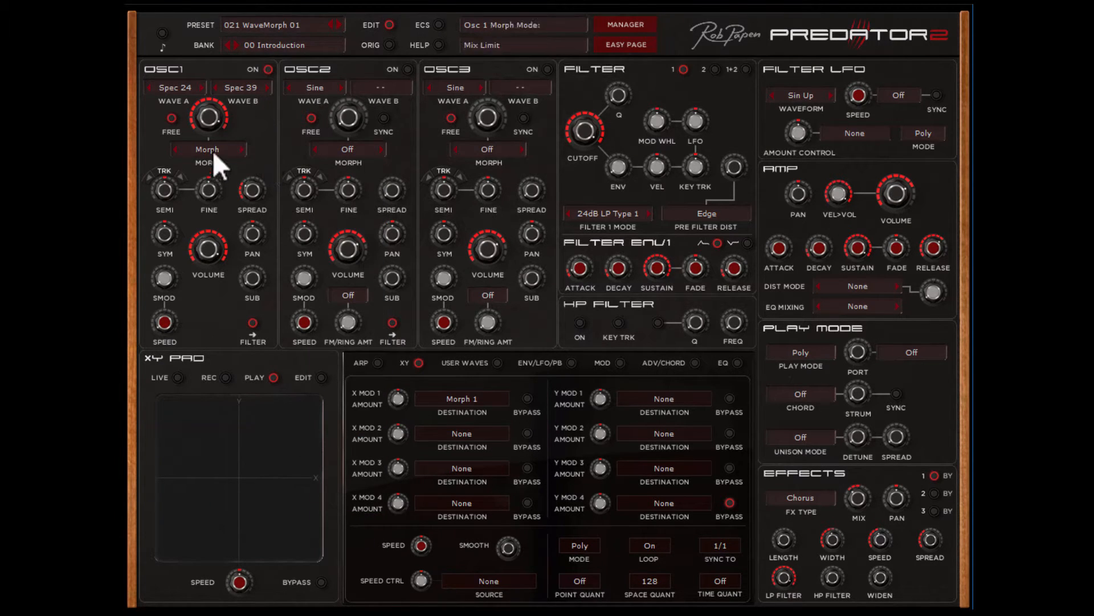
left_click_drag(207, 119, 230, 216)
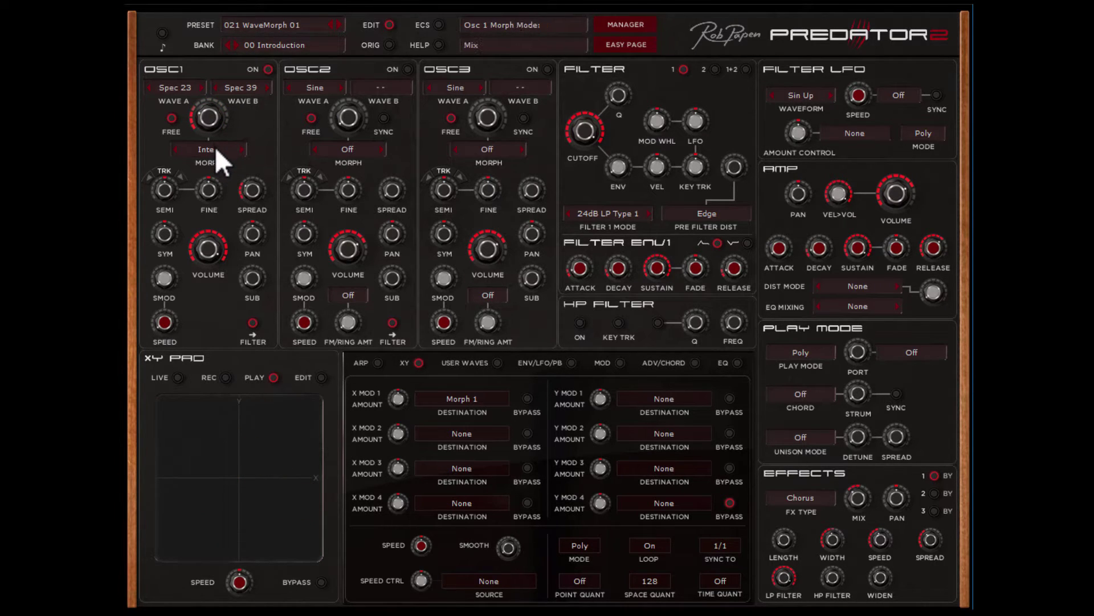
left_click(208, 152)
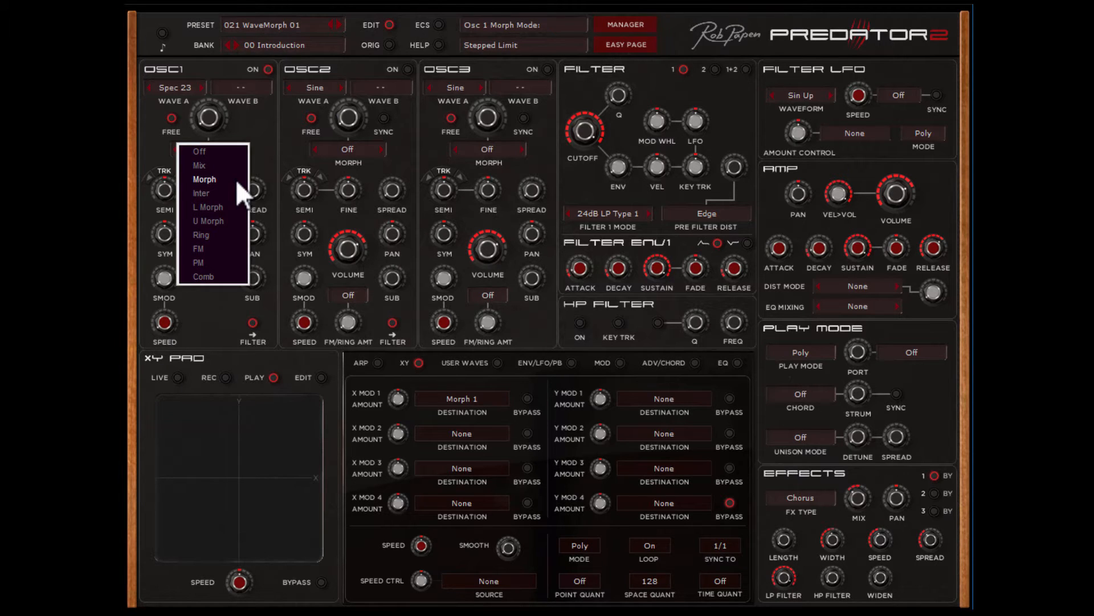
left_click(204, 179)
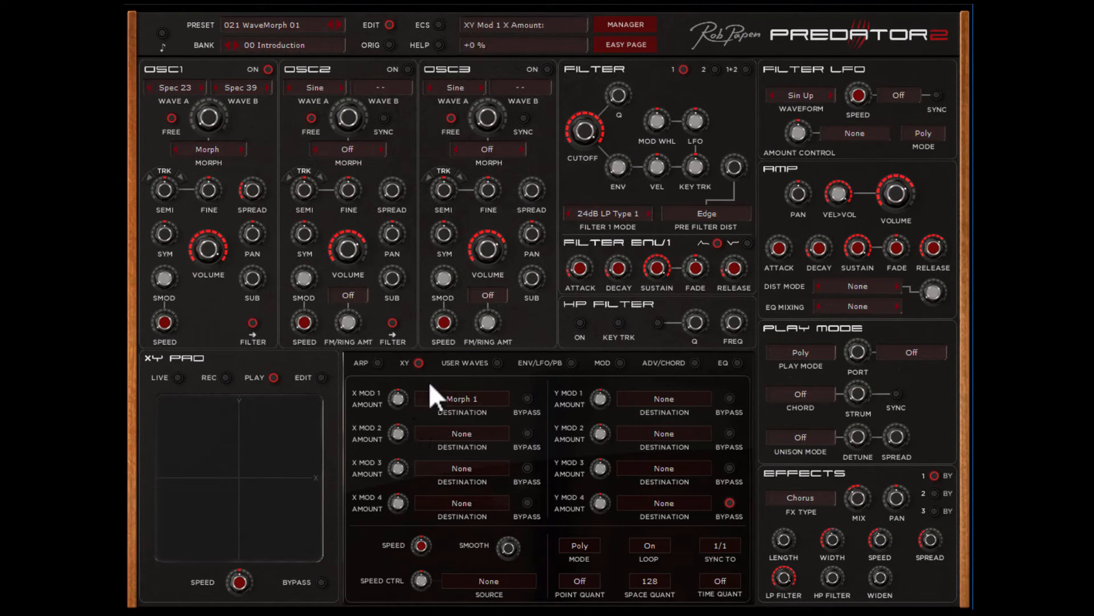
mouse_move(445, 429)
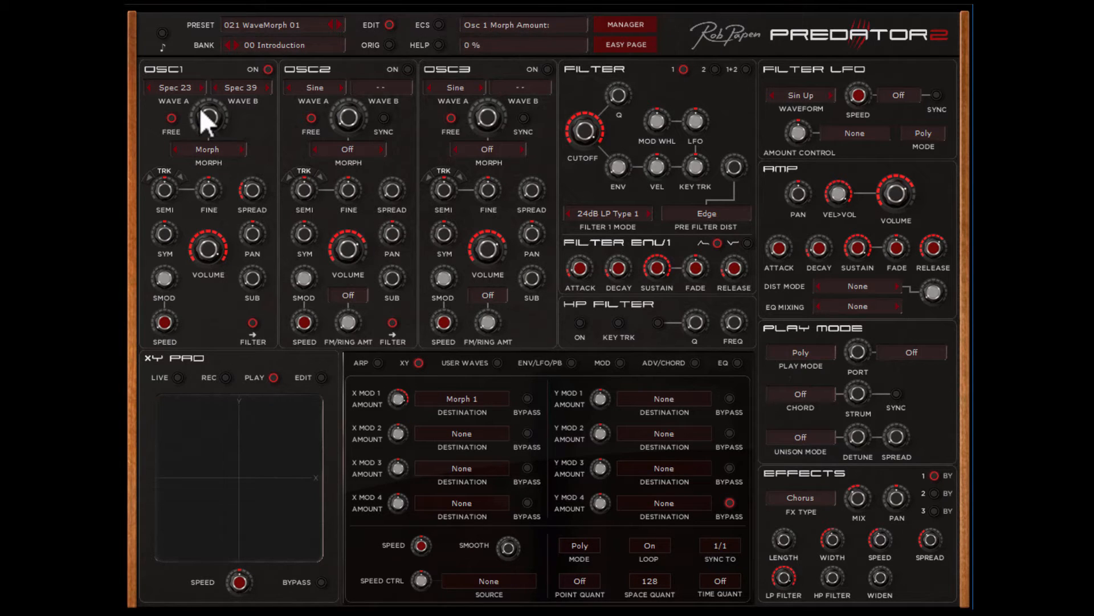
Make User 1 oscillator 1's first wave and show the user wave choices for its second wave.
left_click_drag(397, 397, 396, 412)
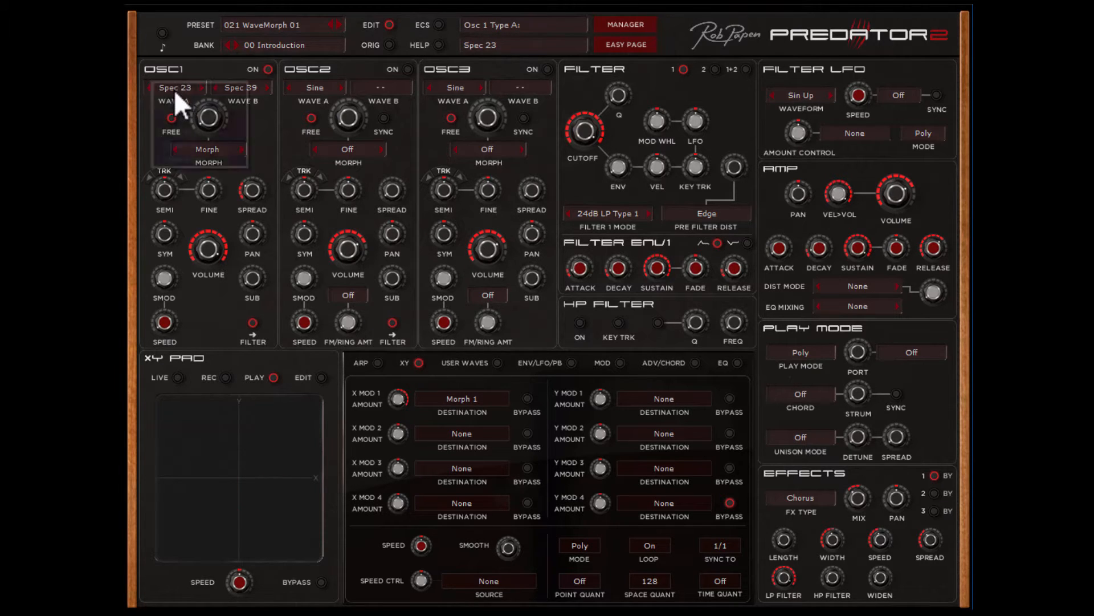
left_click(177, 87)
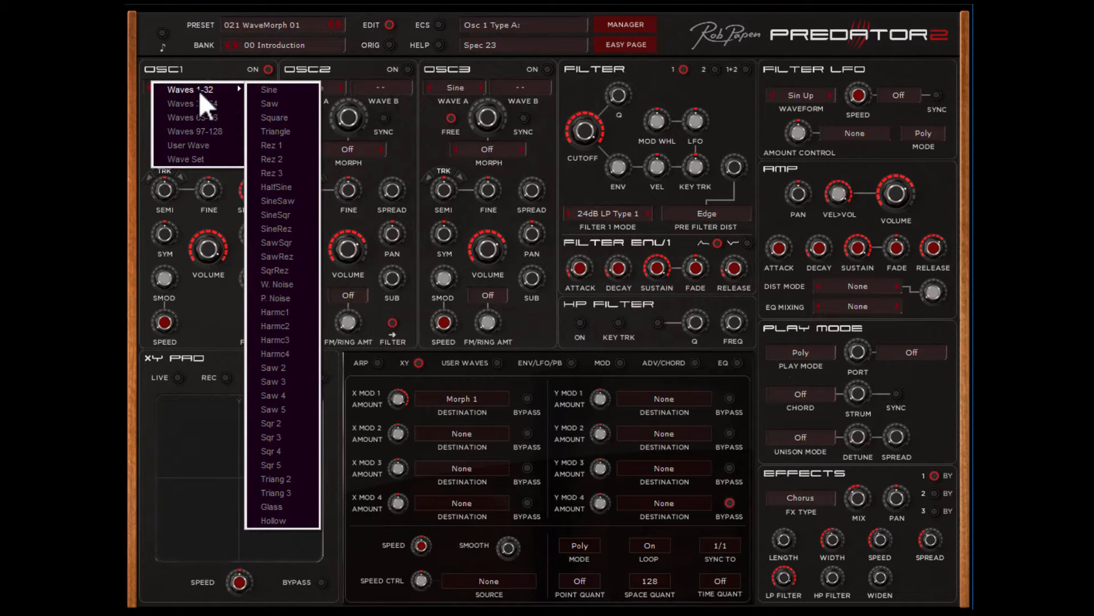
mouse_move(187, 146)
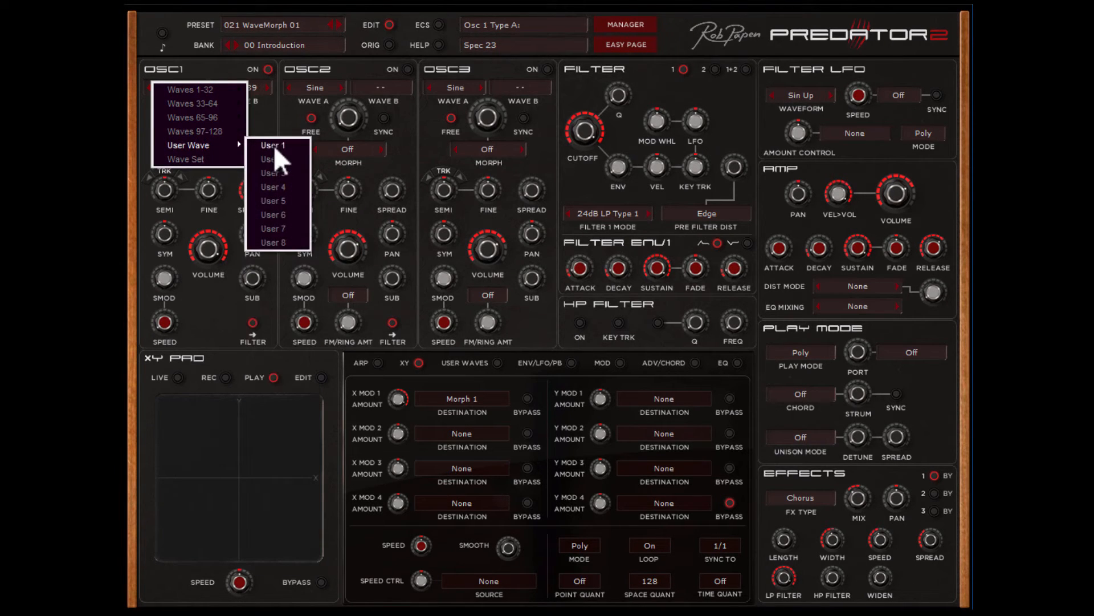
left_click(272, 146)
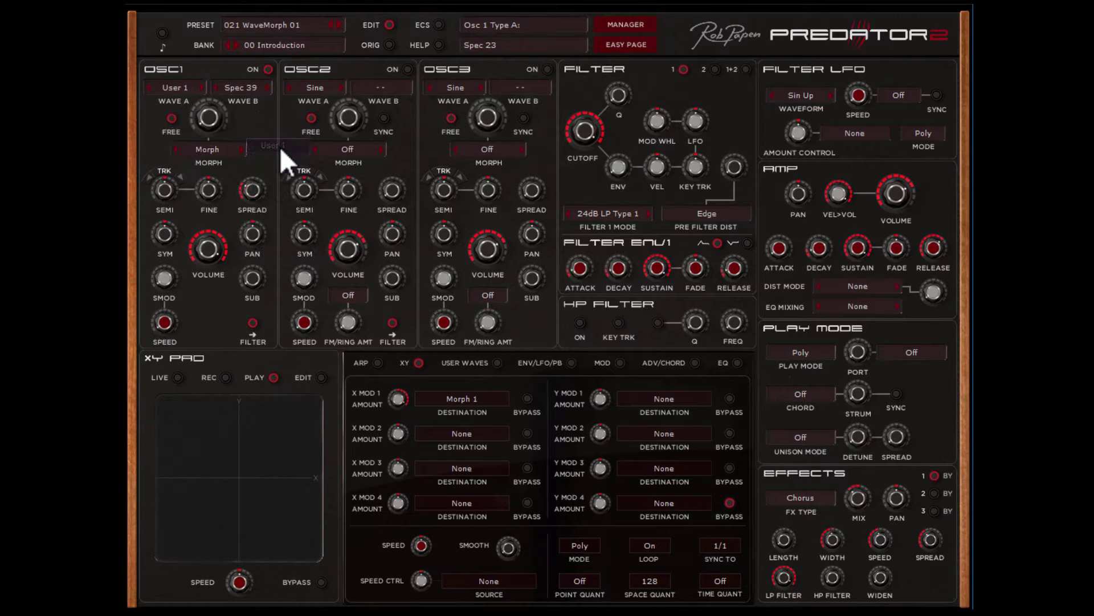
left_click(240, 87)
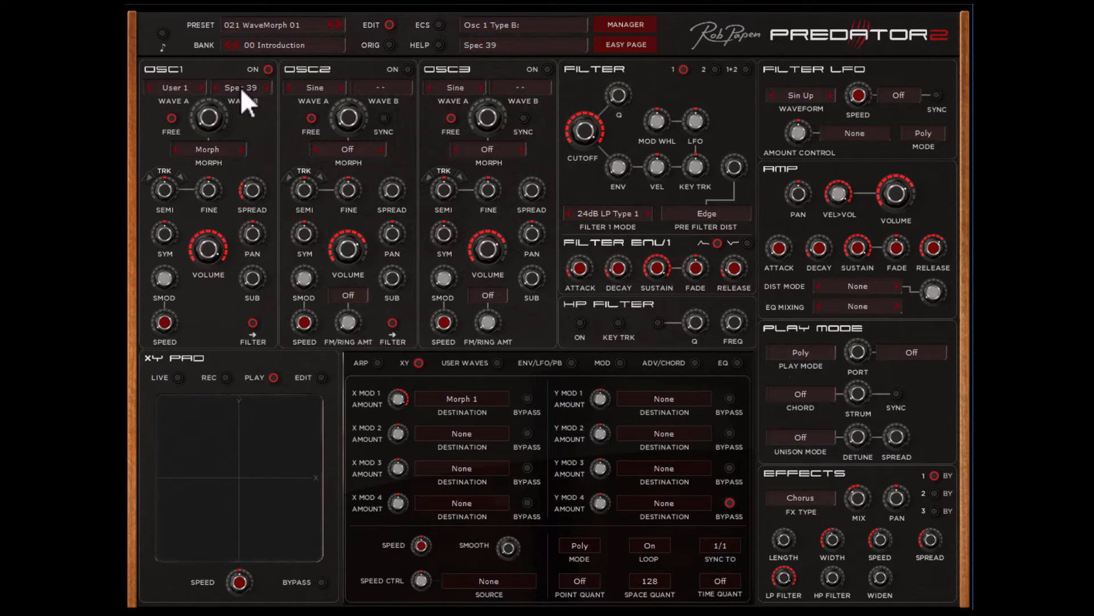
left_click(239, 87)
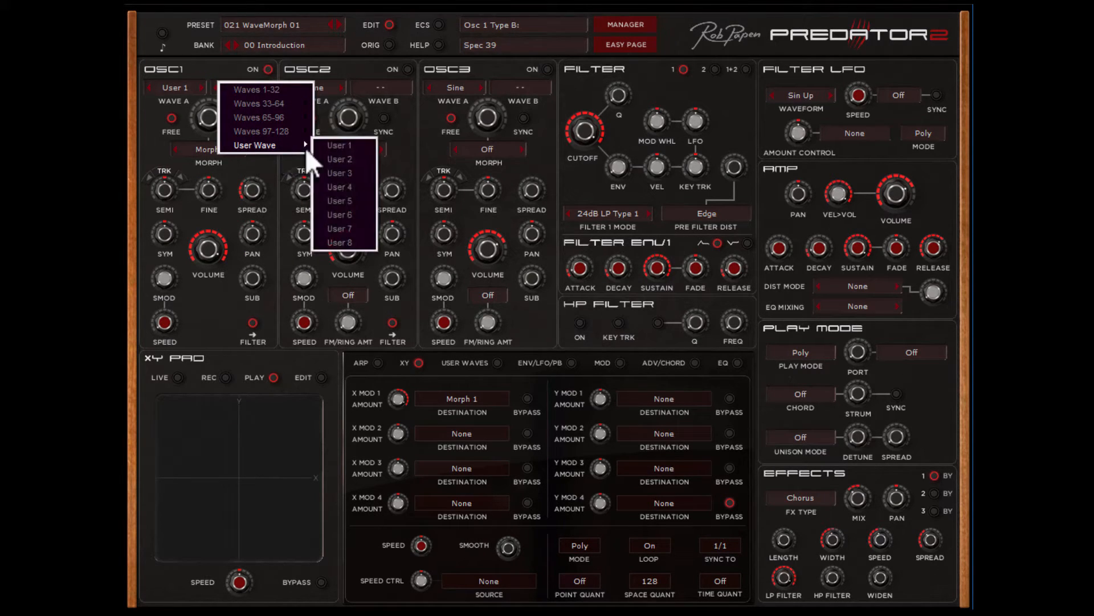
Load preset 022 WaveMorph 02 and sweep oscillator 1's morph between User 1 and User 2.
left_click(340, 242)
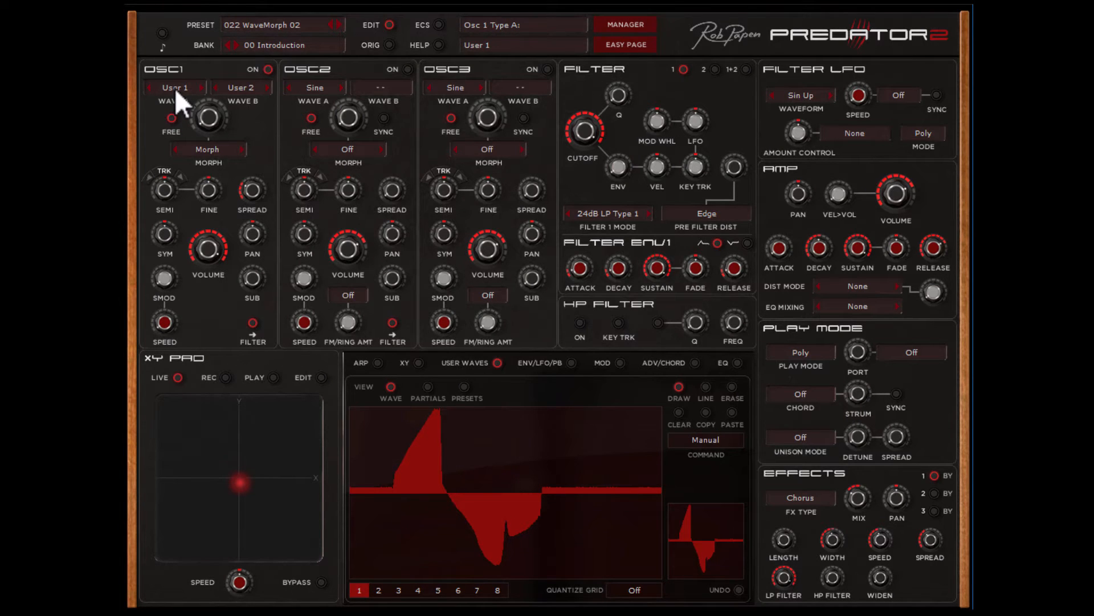
left_click(240, 87)
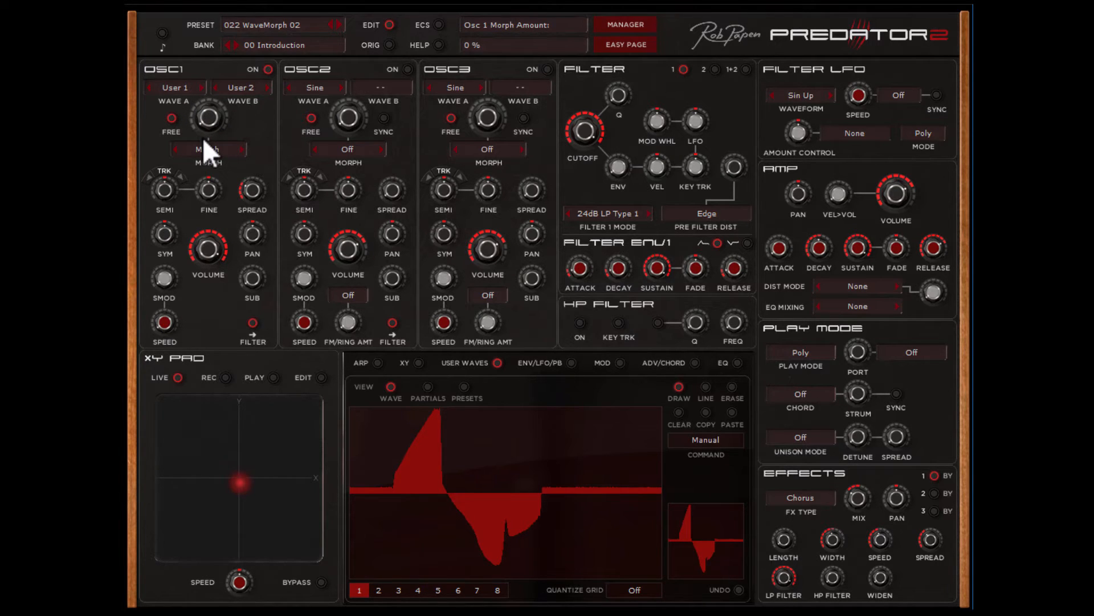
left_click_drag(207, 117, 207, 83)
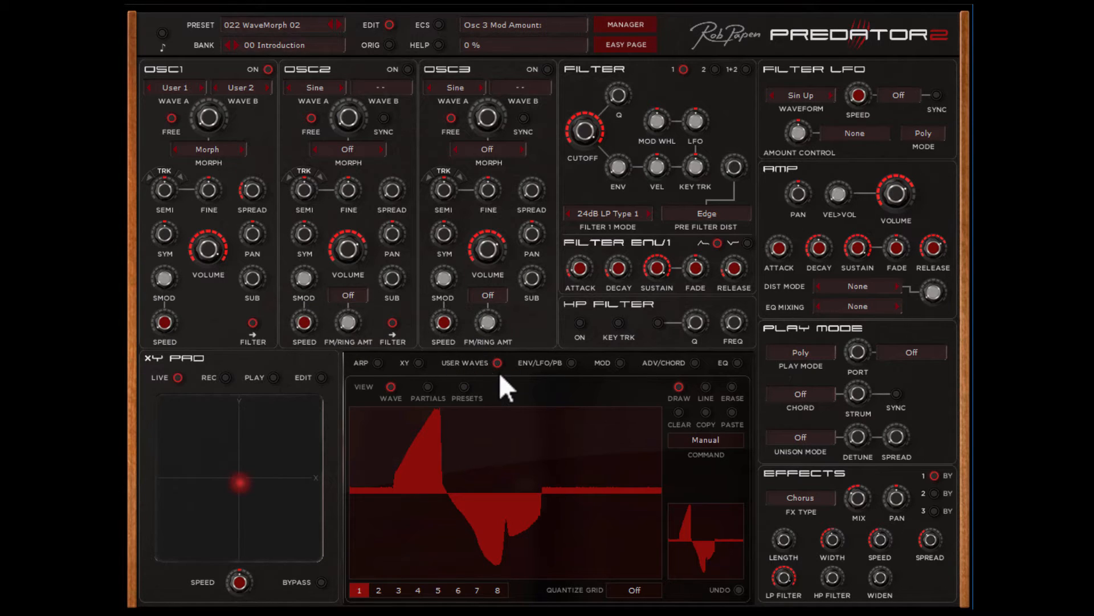
mouse_move(481, 388)
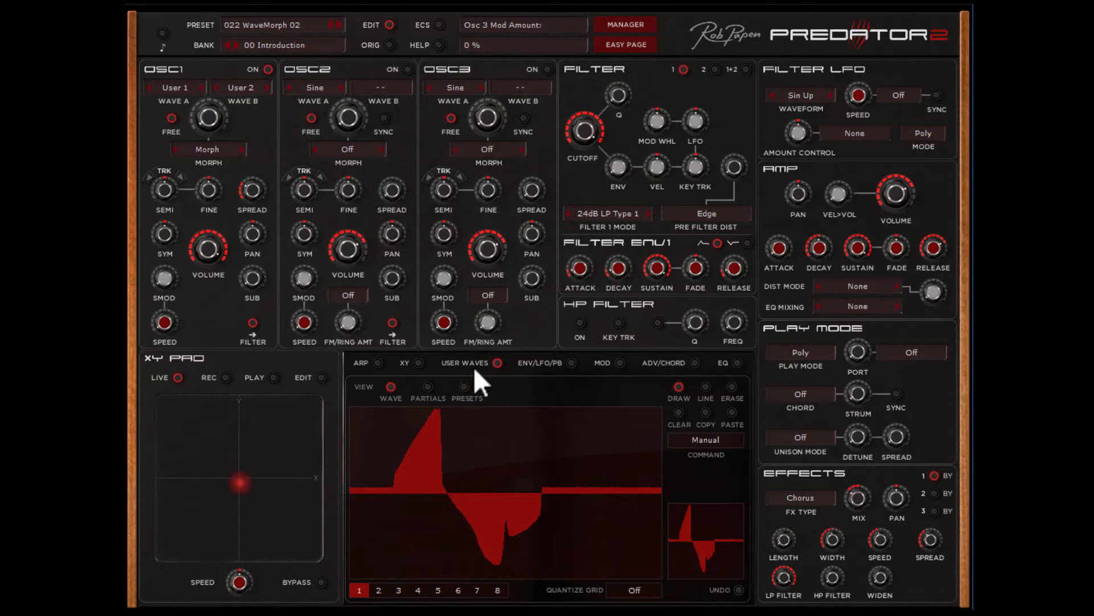
mouse_move(513, 388)
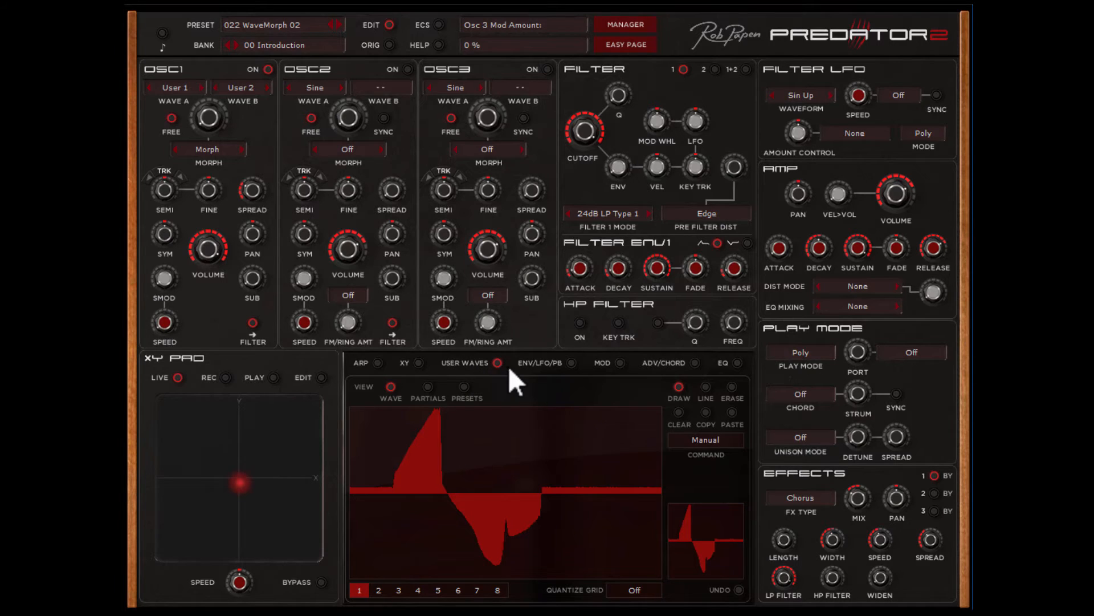
mouse_move(366, 597)
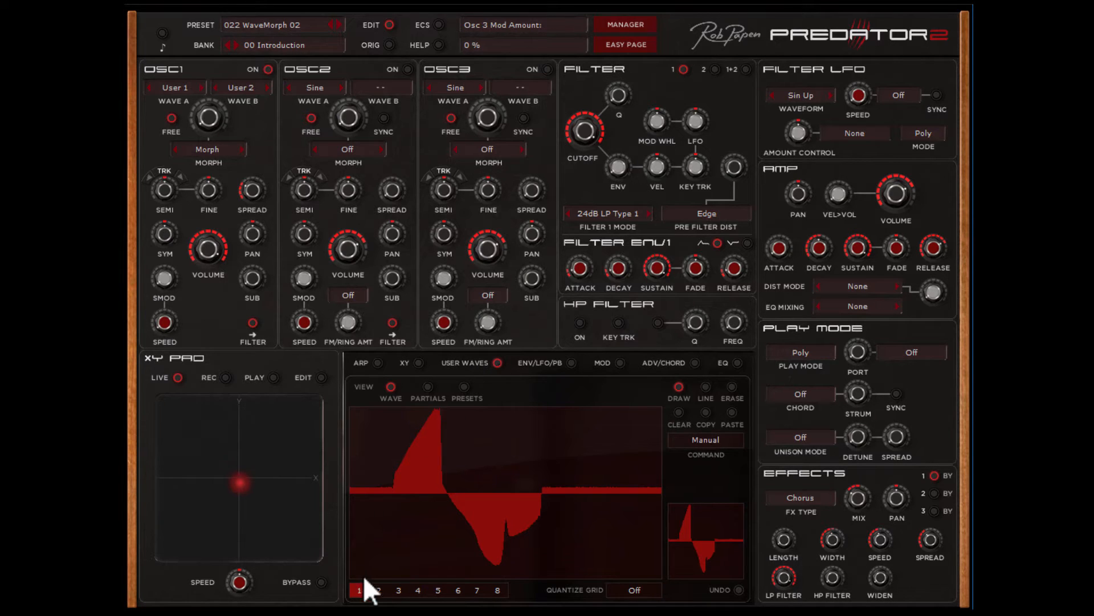
View user waves 3, 6 and 8 in the wave editor.
left_click(399, 590)
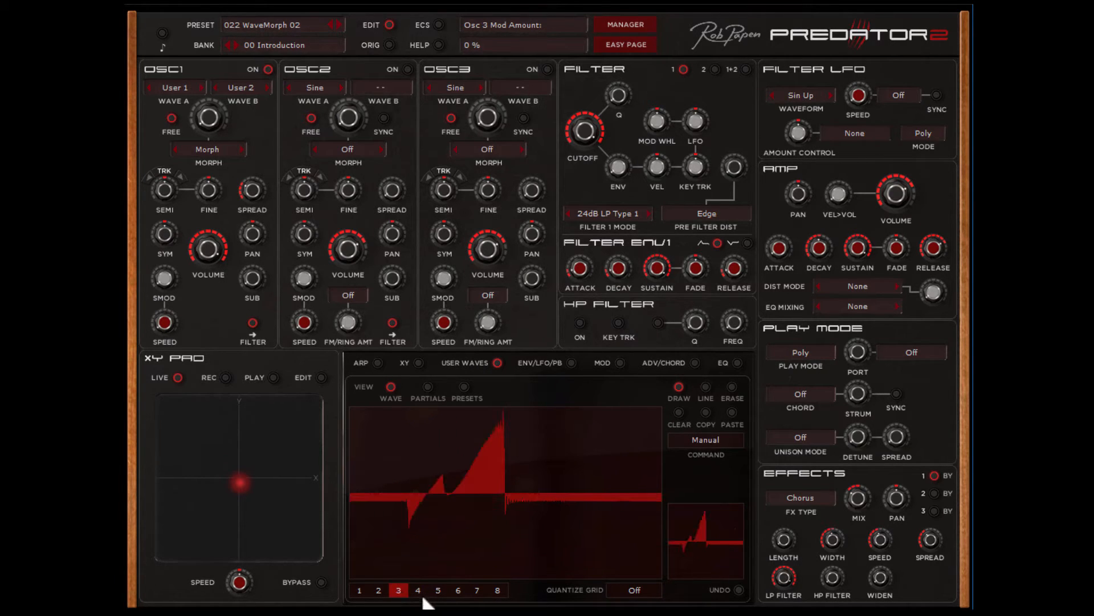
left_click(457, 607)
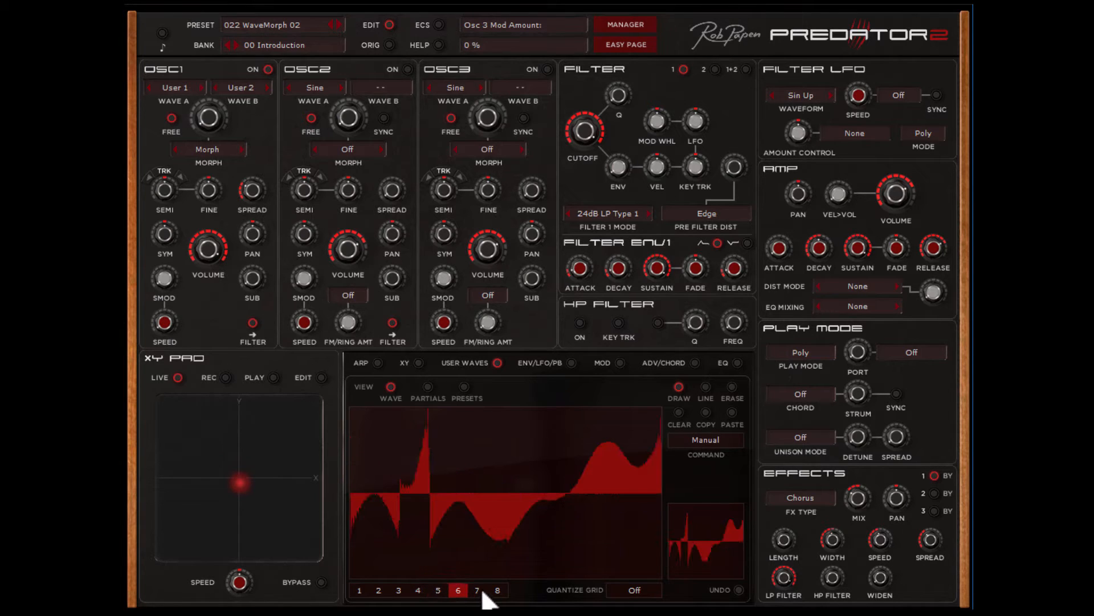
left_click(496, 605)
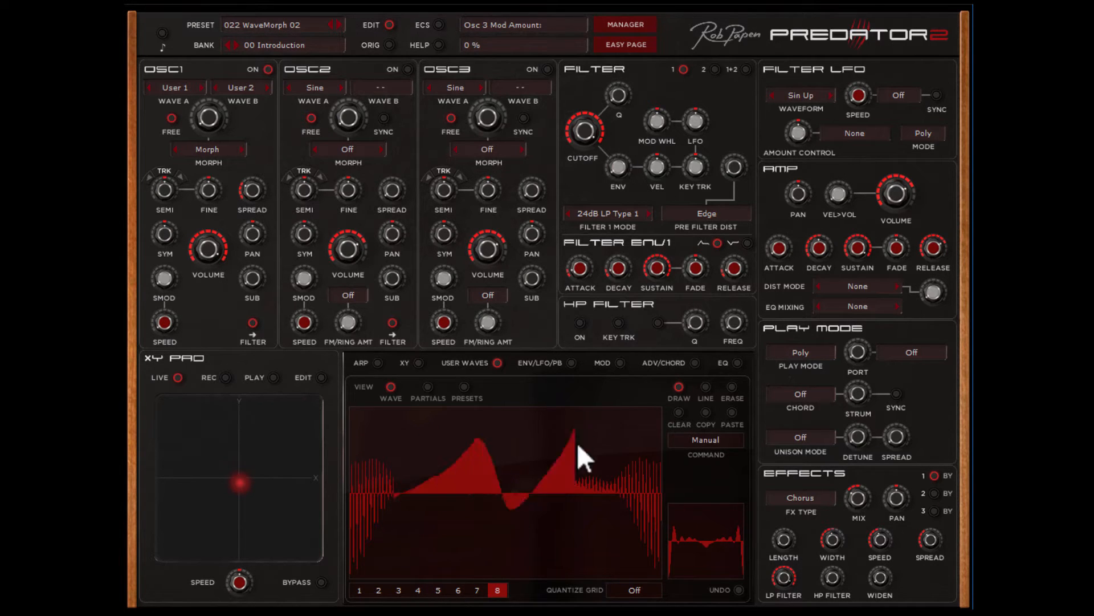
left_click_drag(579, 457, 608, 454)
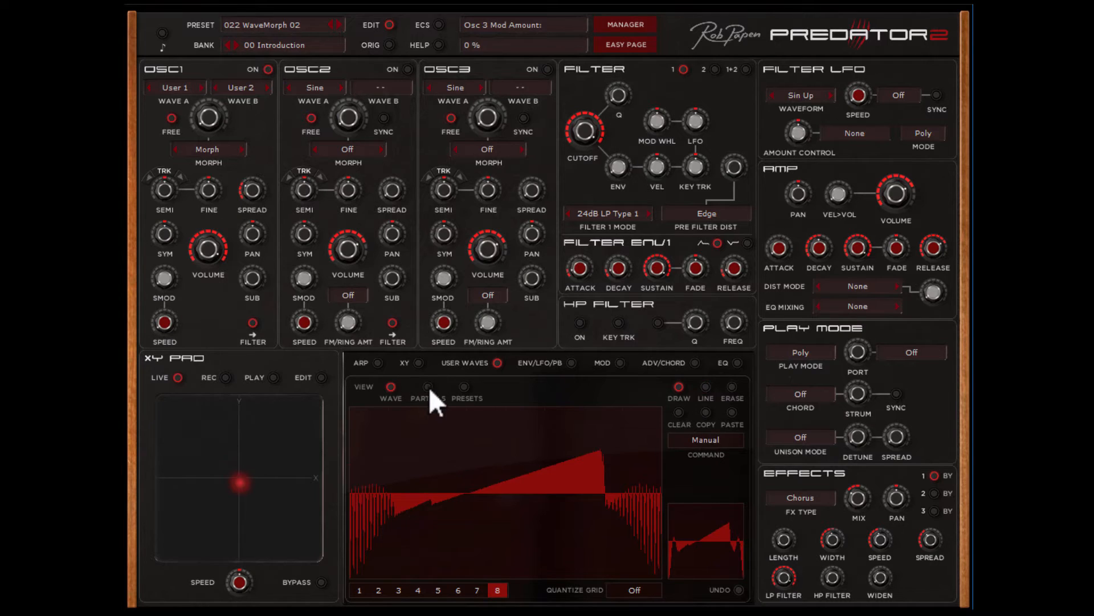
Redraw the partial amplitudes of user wave 1 into a jagged waveform.
left_click(427, 387)
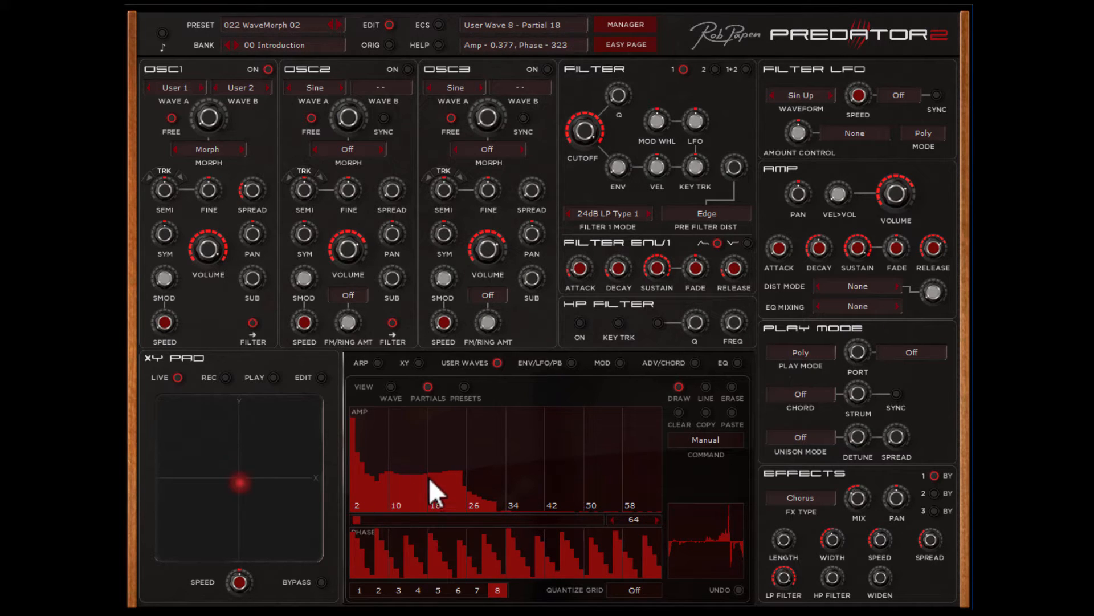
left_click(377, 606)
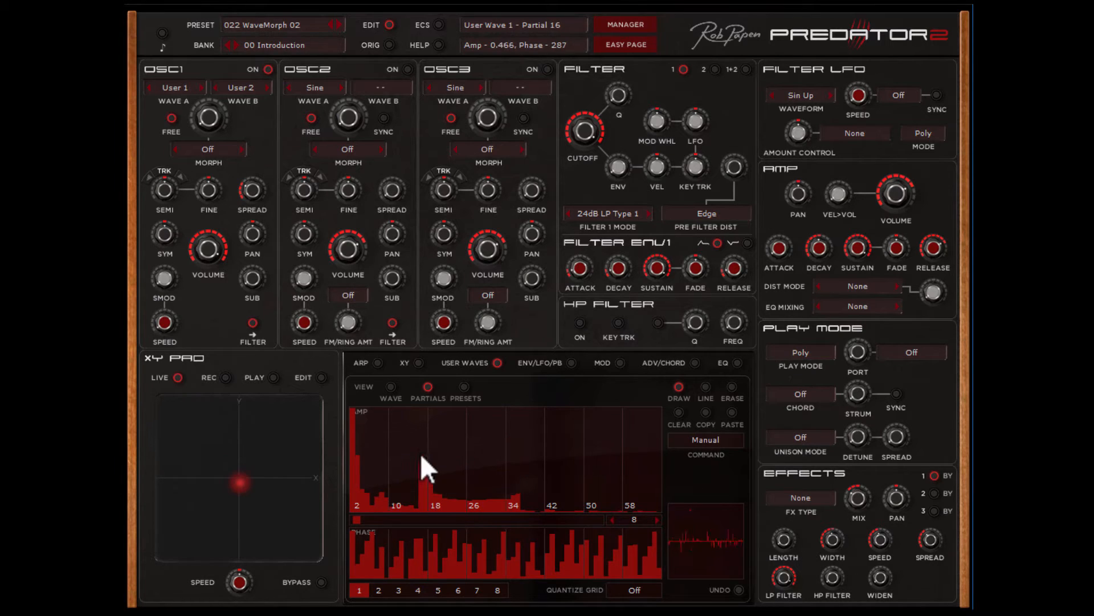
left_click_drag(425, 464, 596, 493)
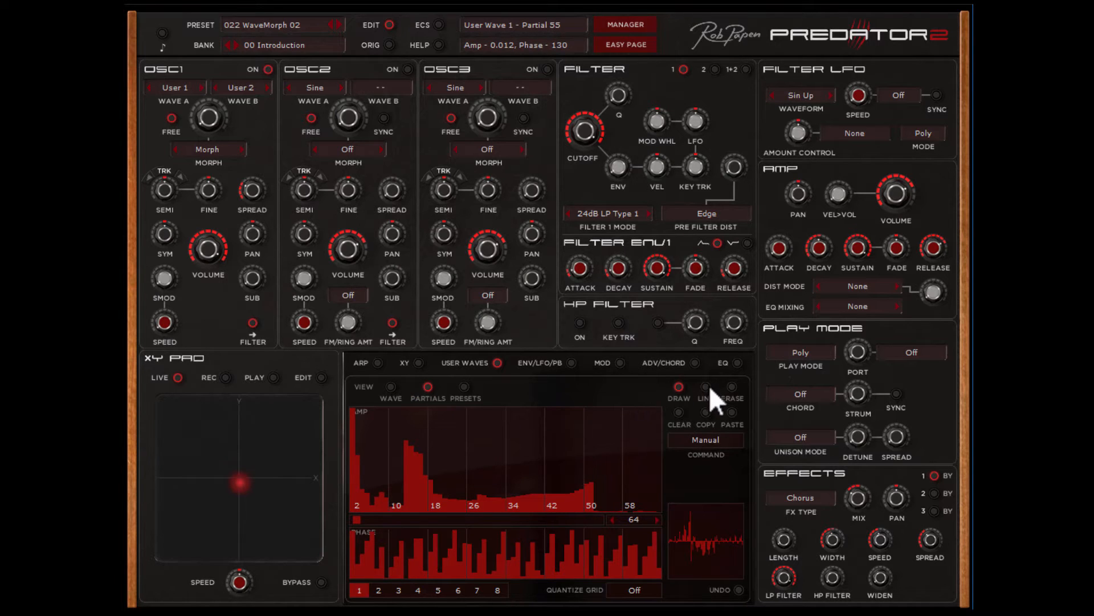
mouse_move(390, 408)
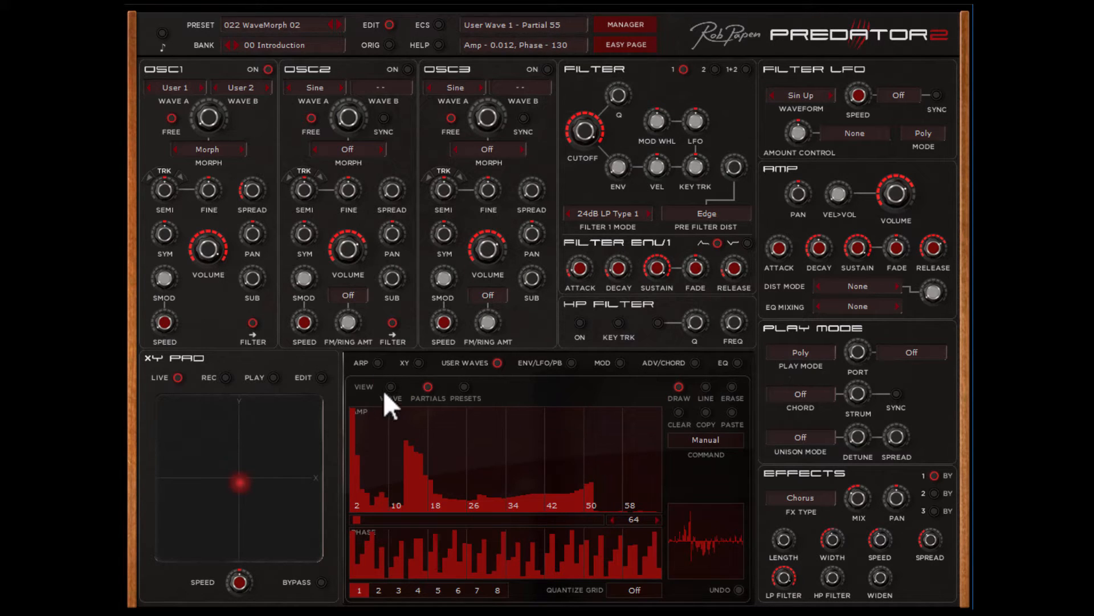
Check the resulting waveform of user wave 1, then show the internal wave presets list.
left_click(390, 387)
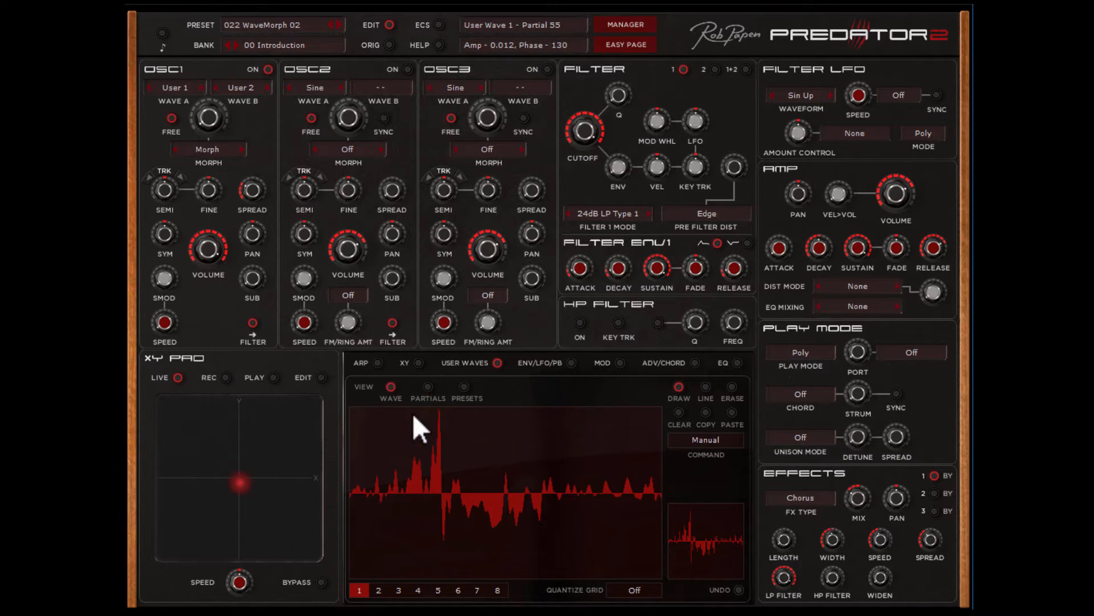
left_click(427, 387)
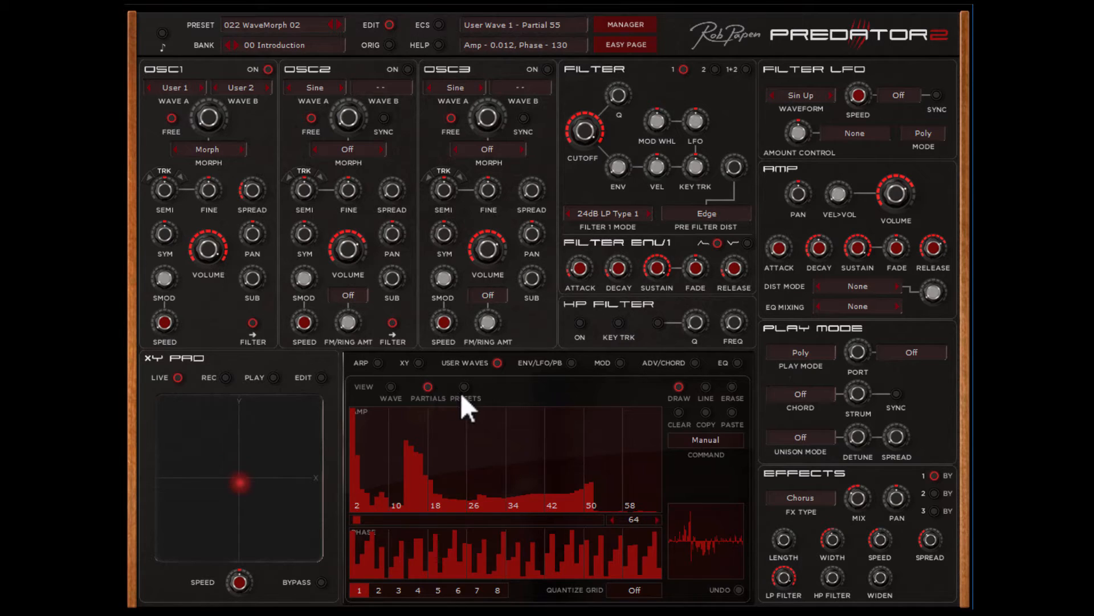
left_click(464, 388)
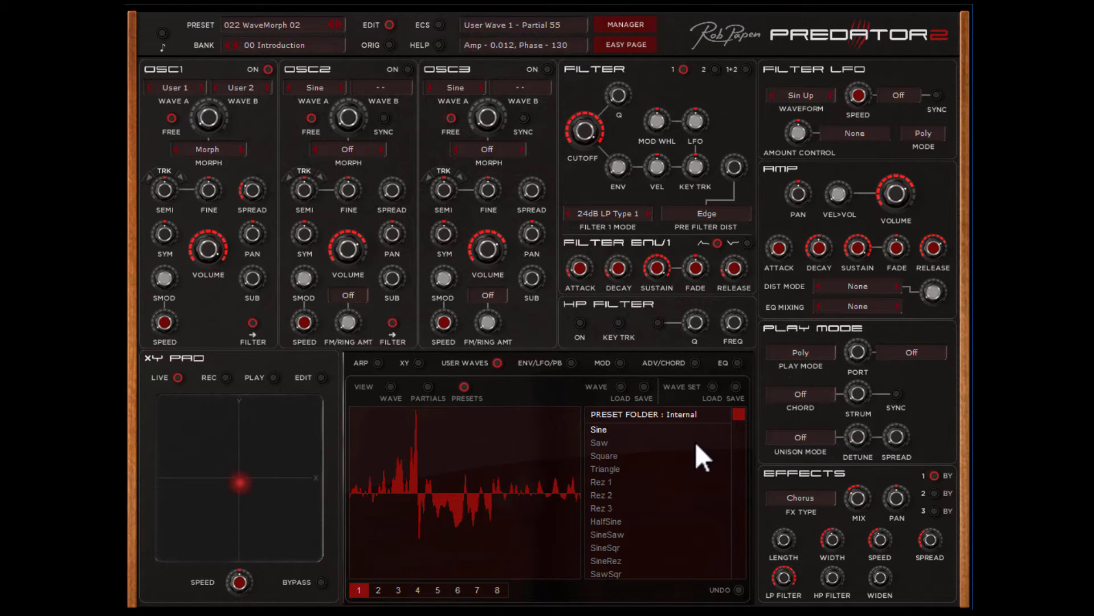
mouse_move(390, 407)
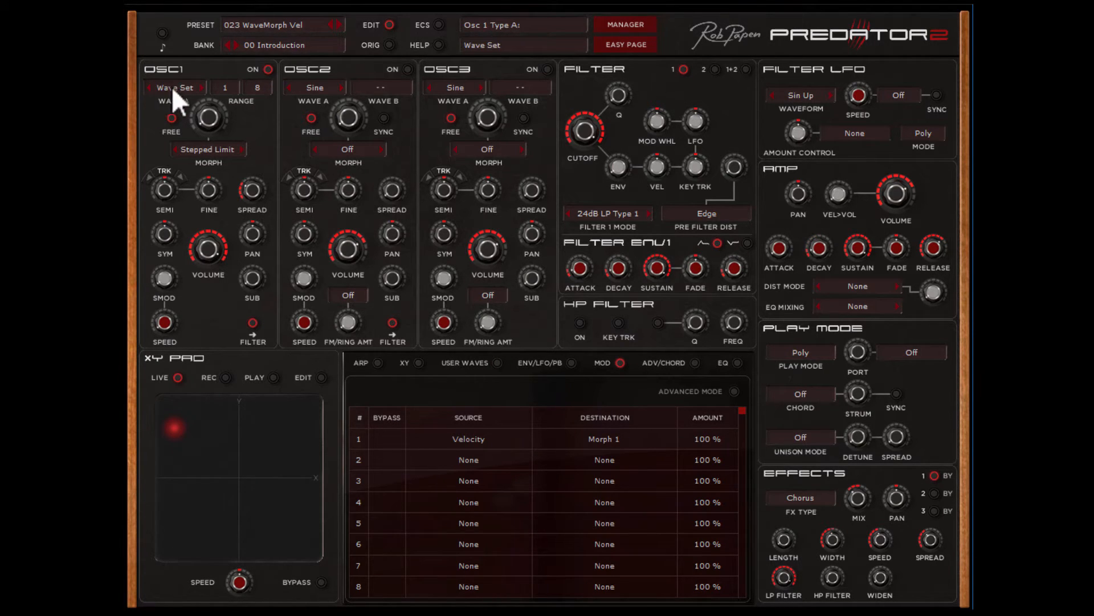
mouse_move(196, 112)
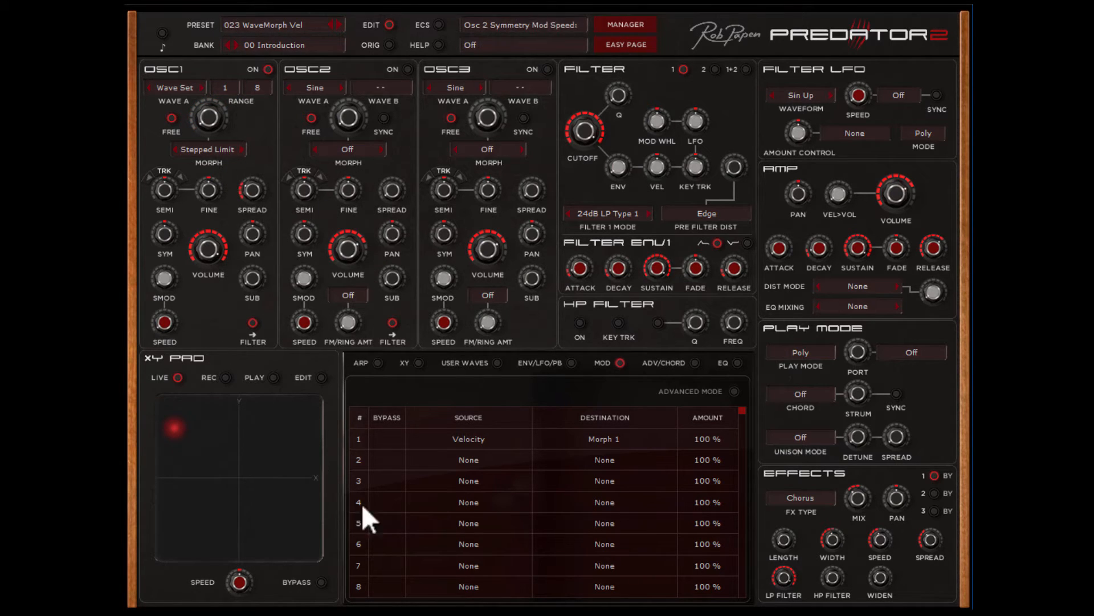
mouse_move(475, 458)
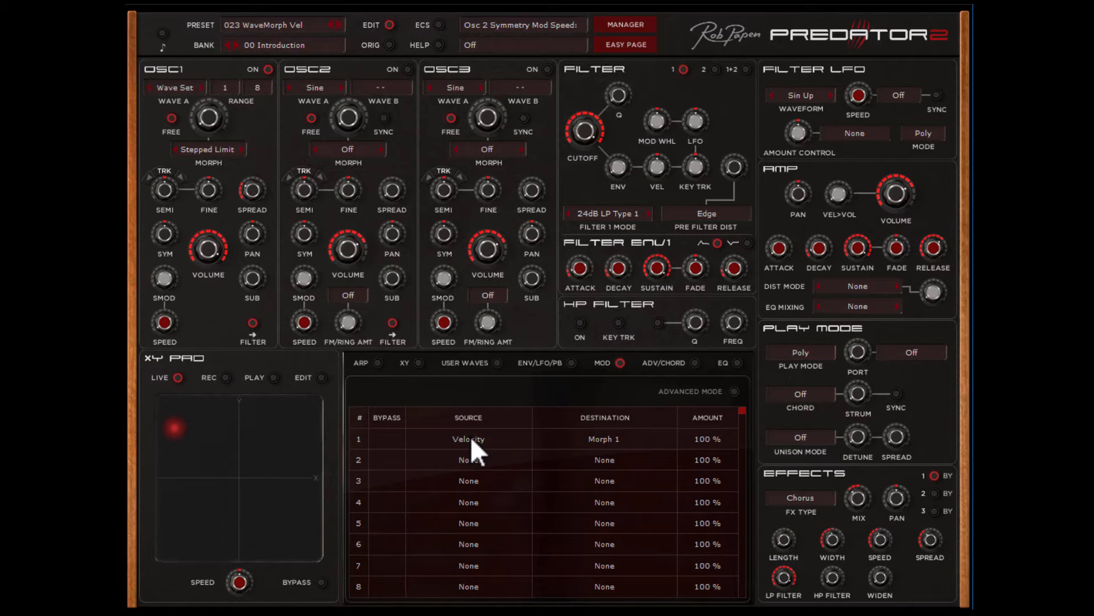
mouse_move(599, 559)
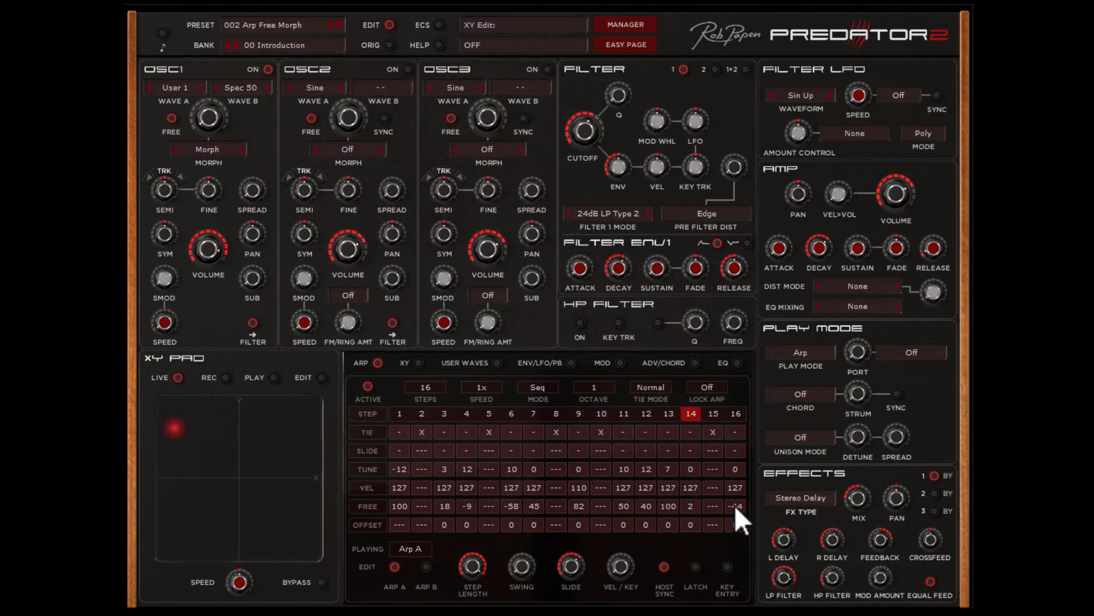
Show the modulation routings and step oscillator 1 through its morph modes to Inter.
left_click(602, 362)
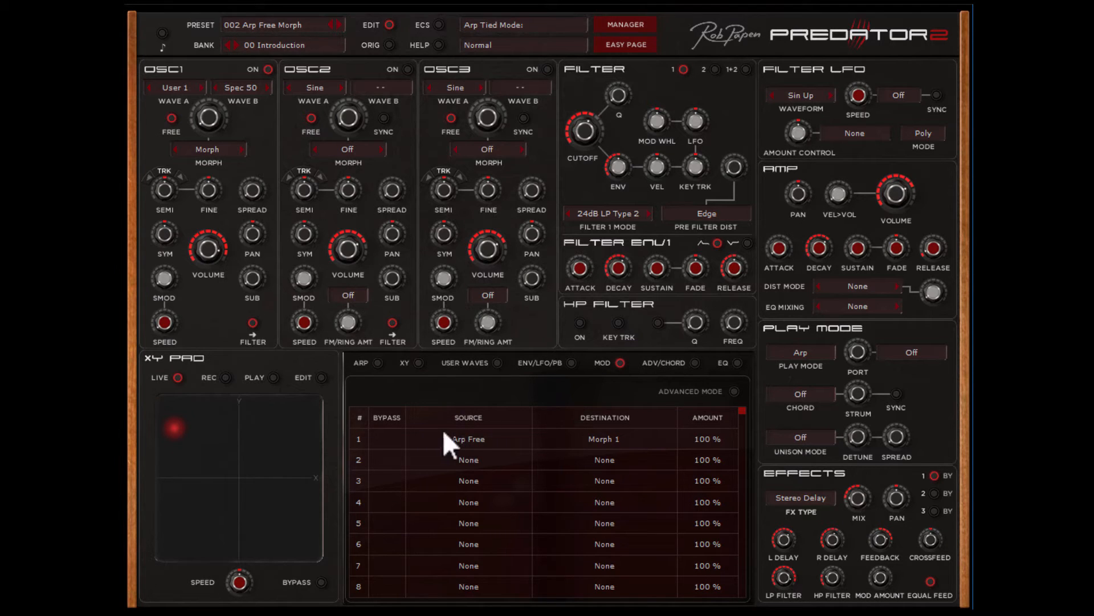
mouse_move(625, 458)
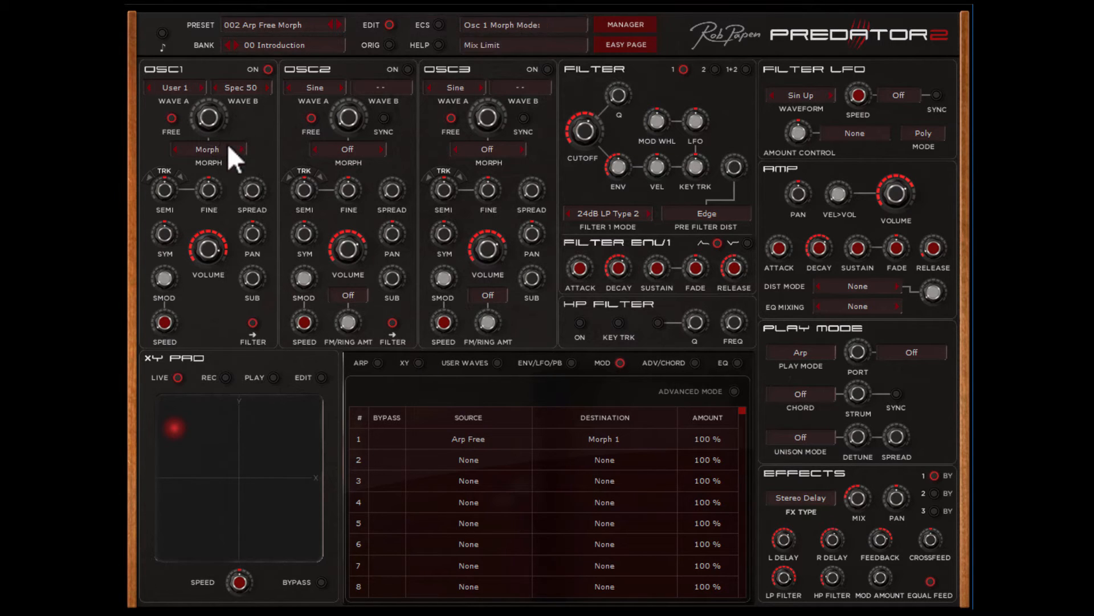
mouse_move(251, 165)
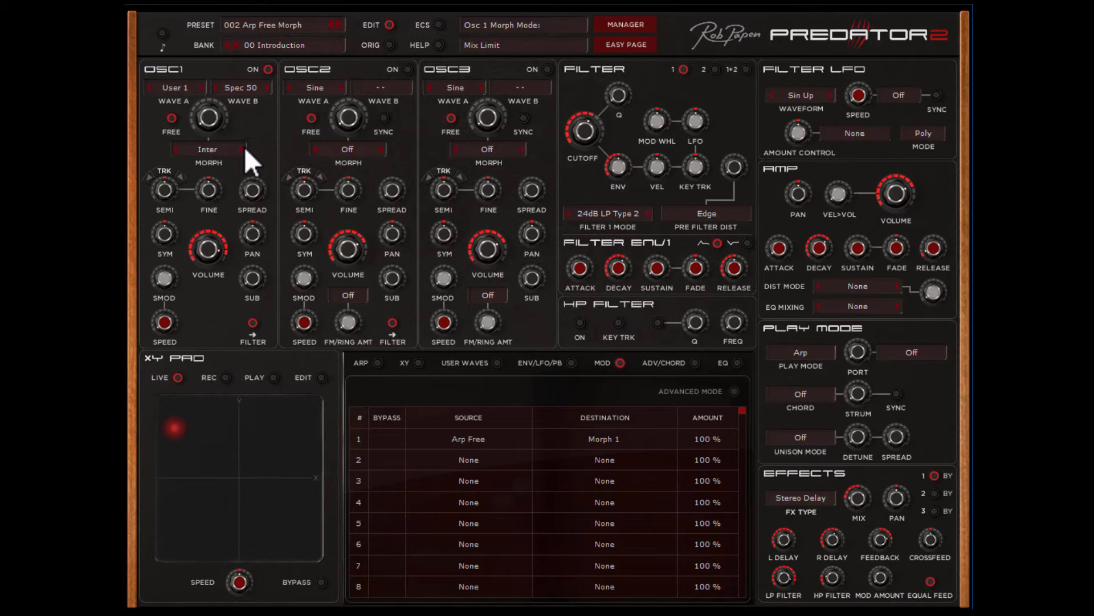
left_click(246, 149)
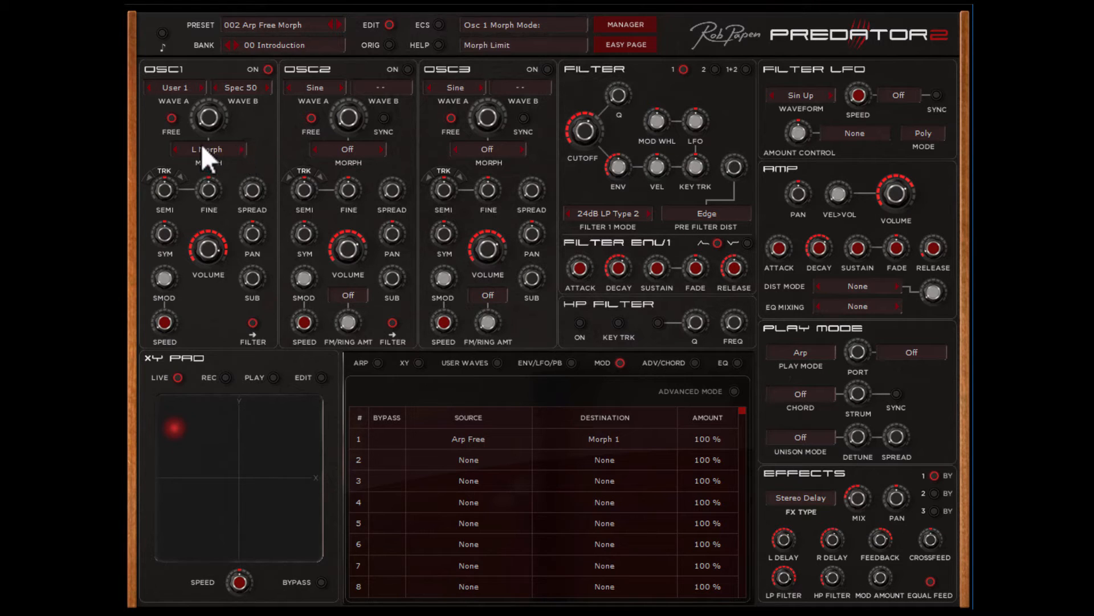
left_click(243, 149)
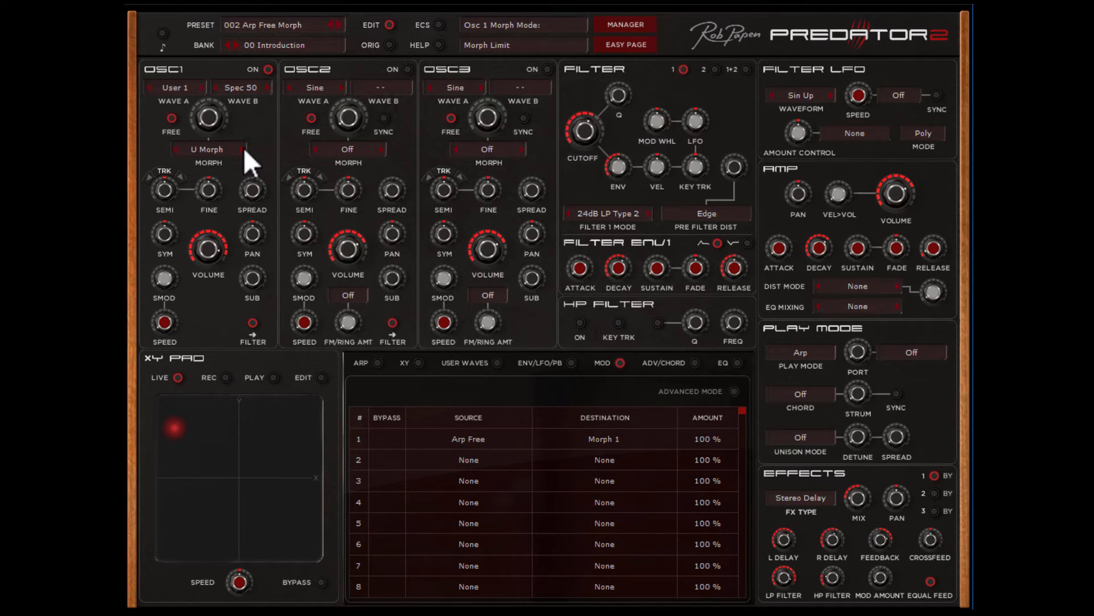
left_click(239, 149)
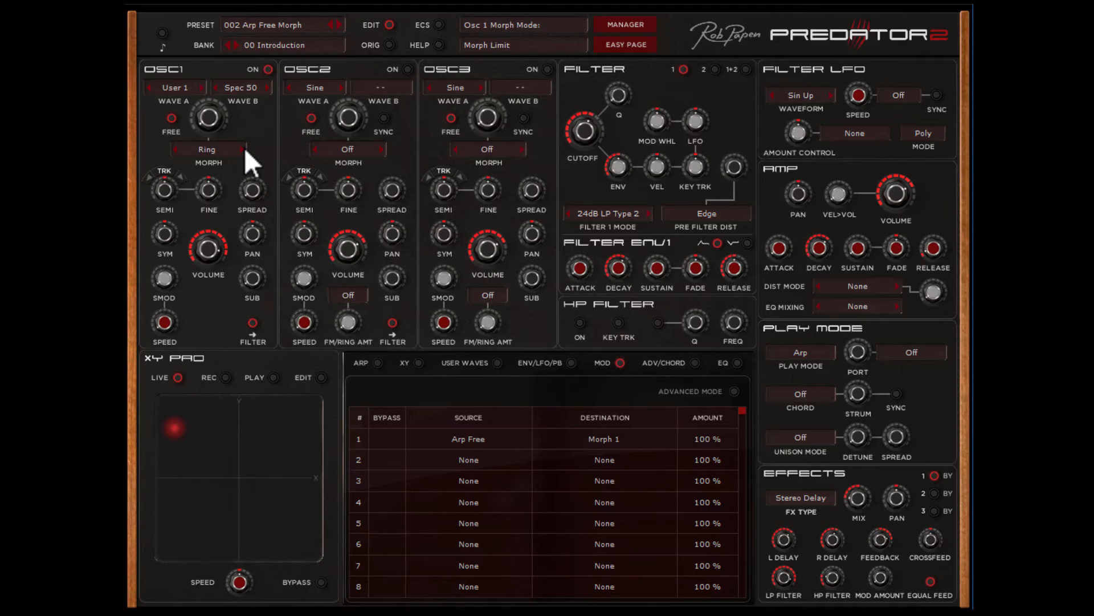
left_click(237, 149)
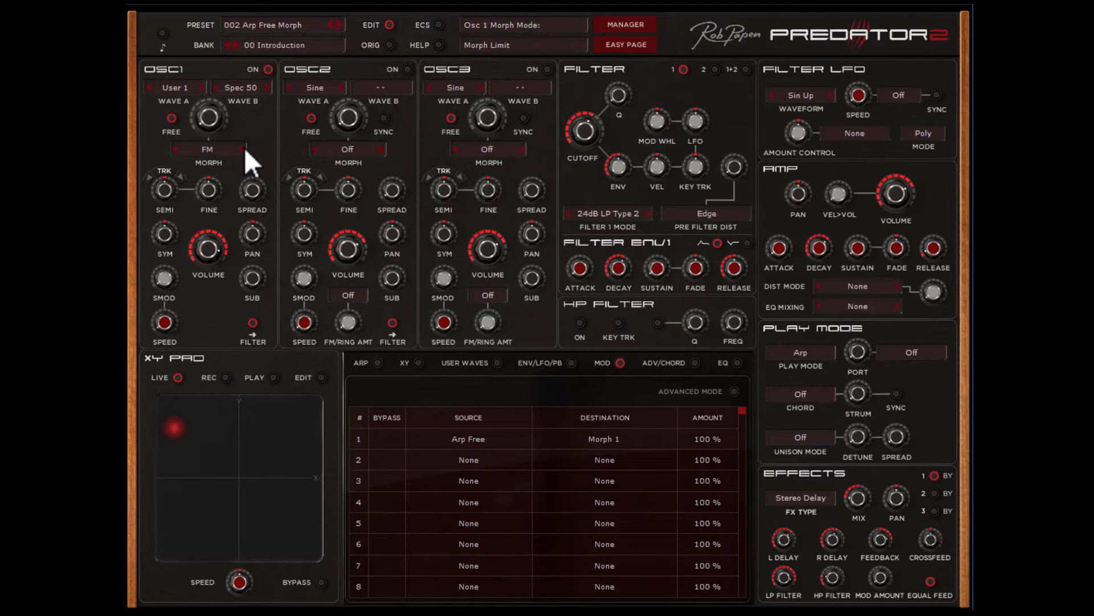
left_click(207, 148)
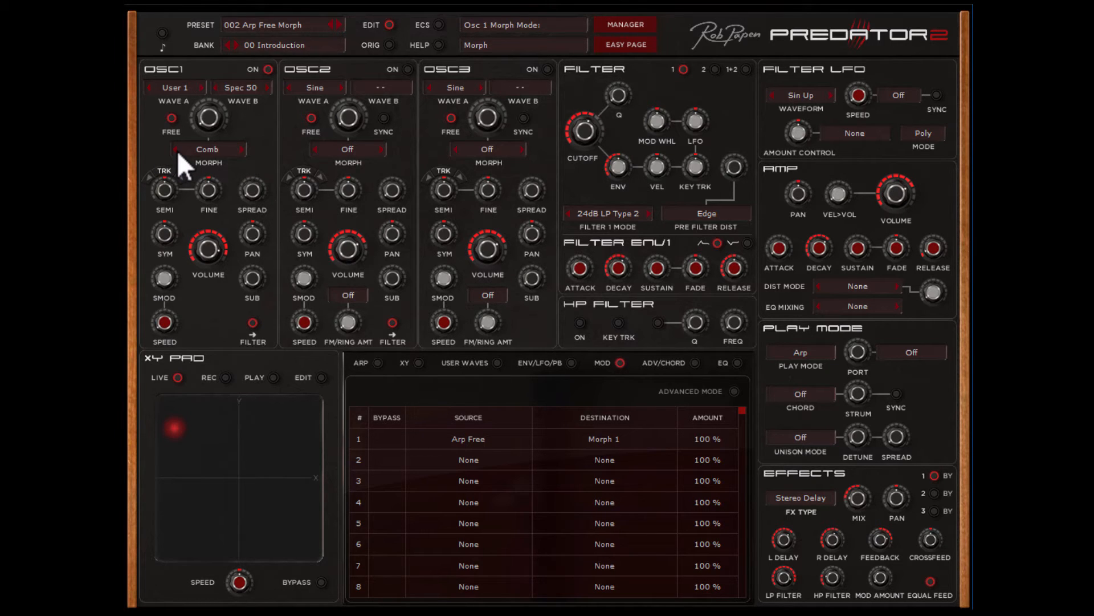
left_click(207, 148)
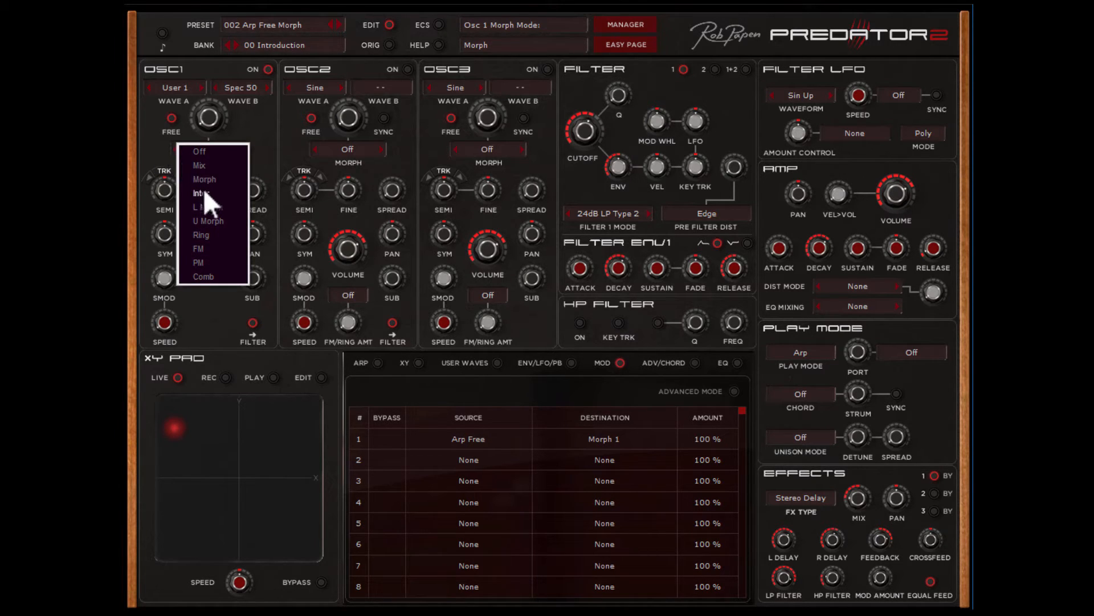
left_click(198, 192)
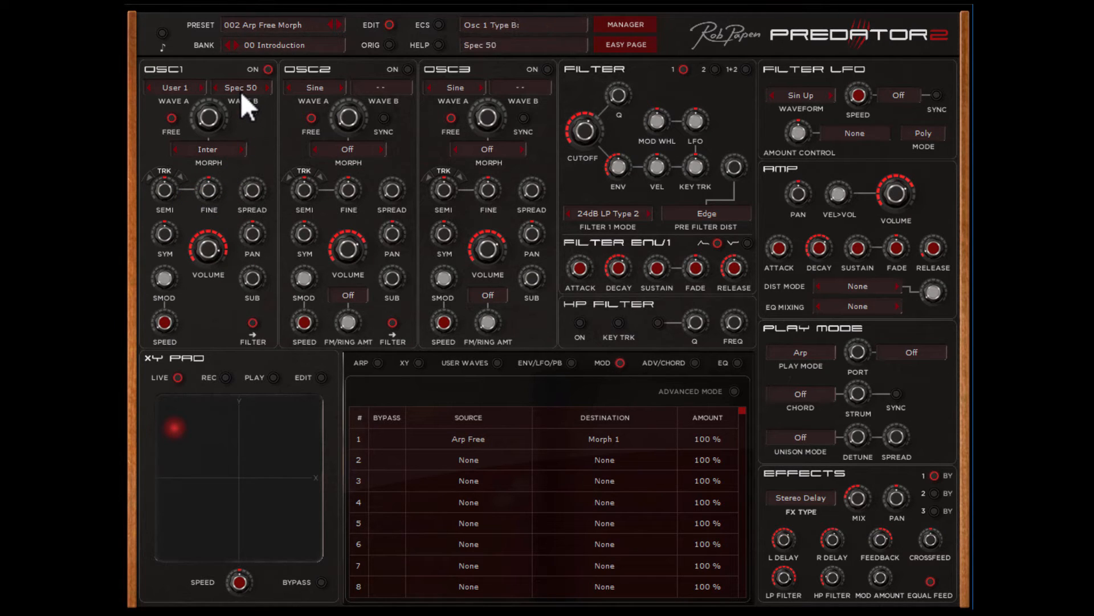
Make oscillator 1 play a wave set spanning waves 1 to 8.
left_click(240, 86)
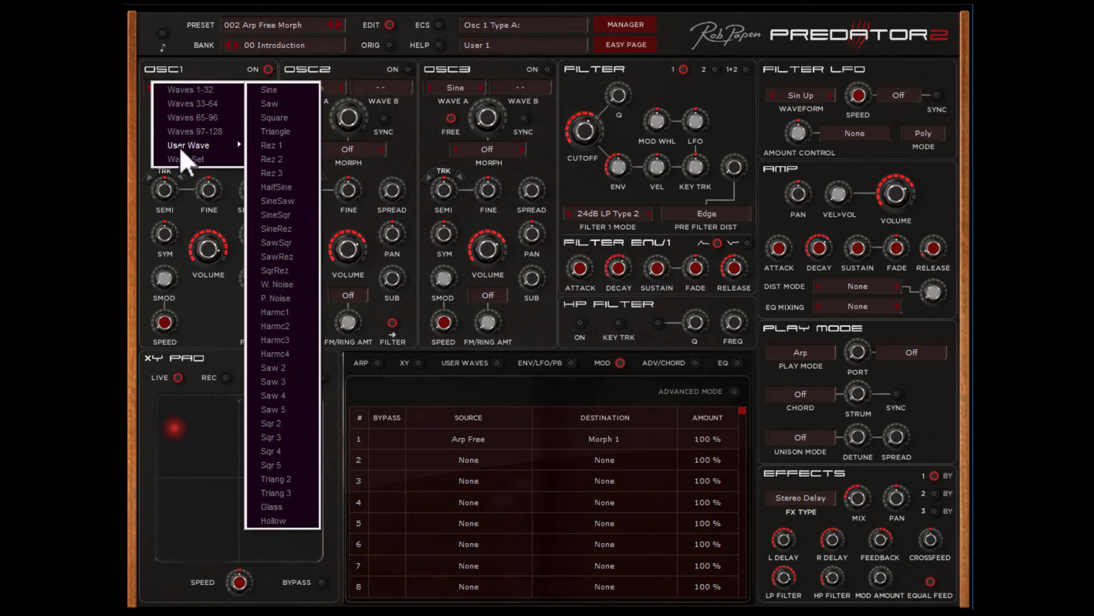
left_click(183, 158)
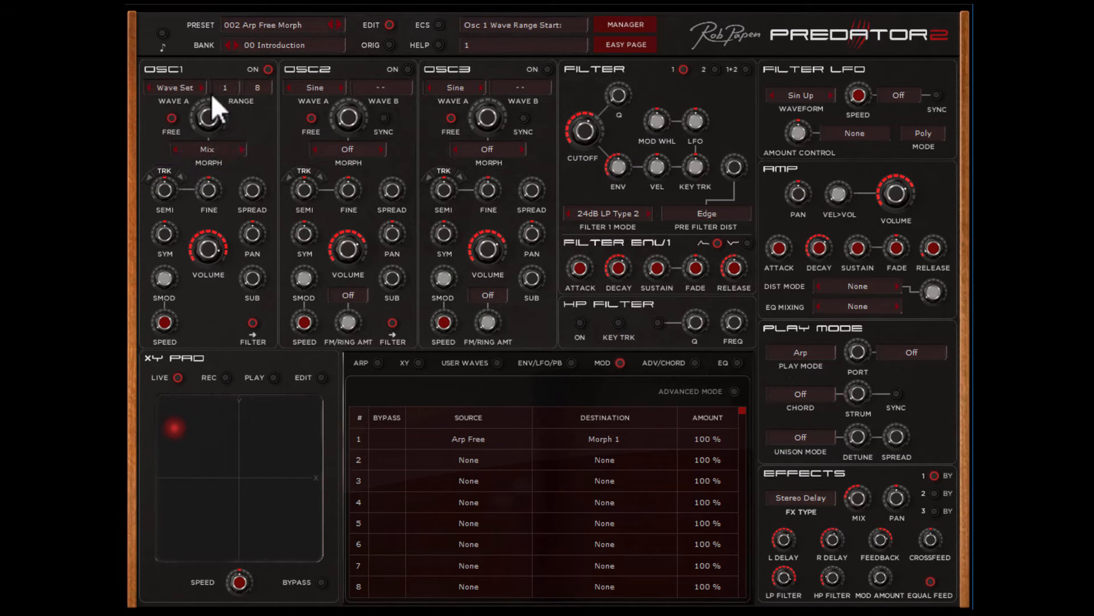
left_click(257, 87)
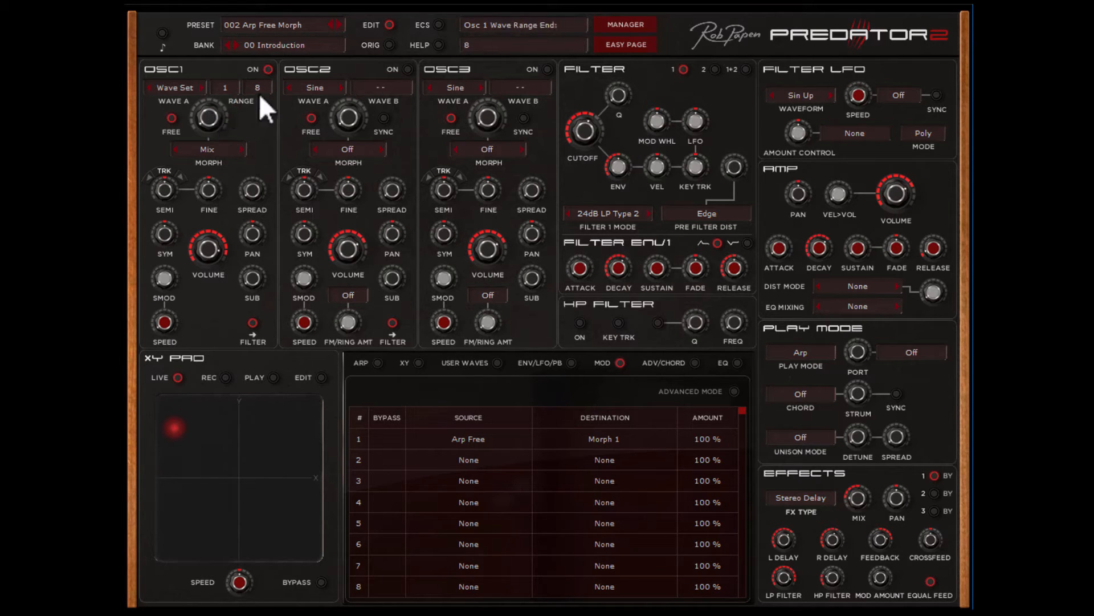
mouse_move(253, 119)
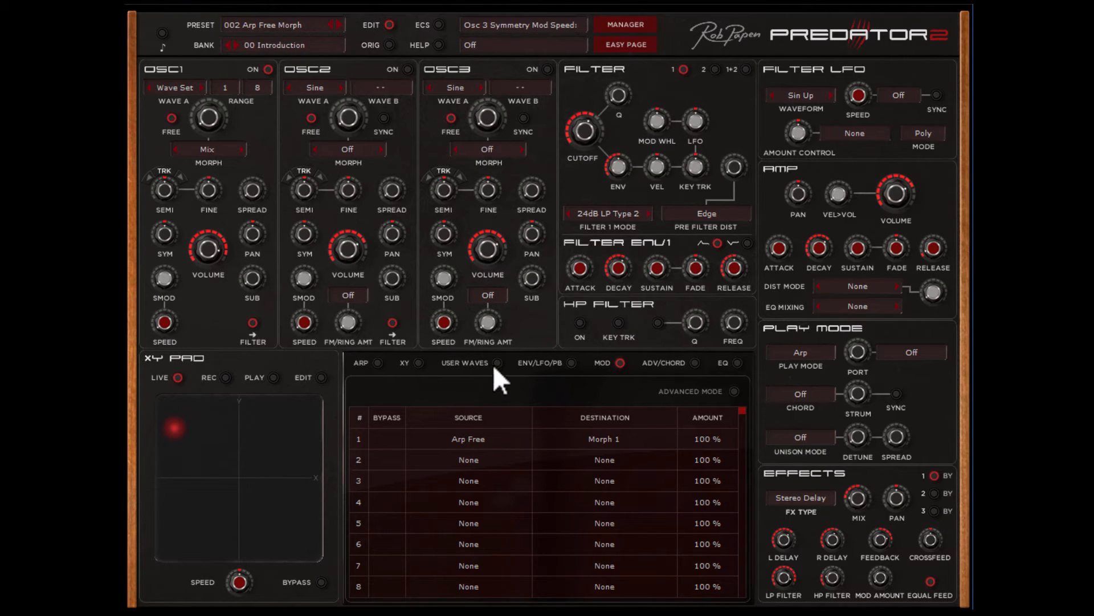
Step through user waves 2 to 7 of the set in the wave editor.
left_click(495, 363)
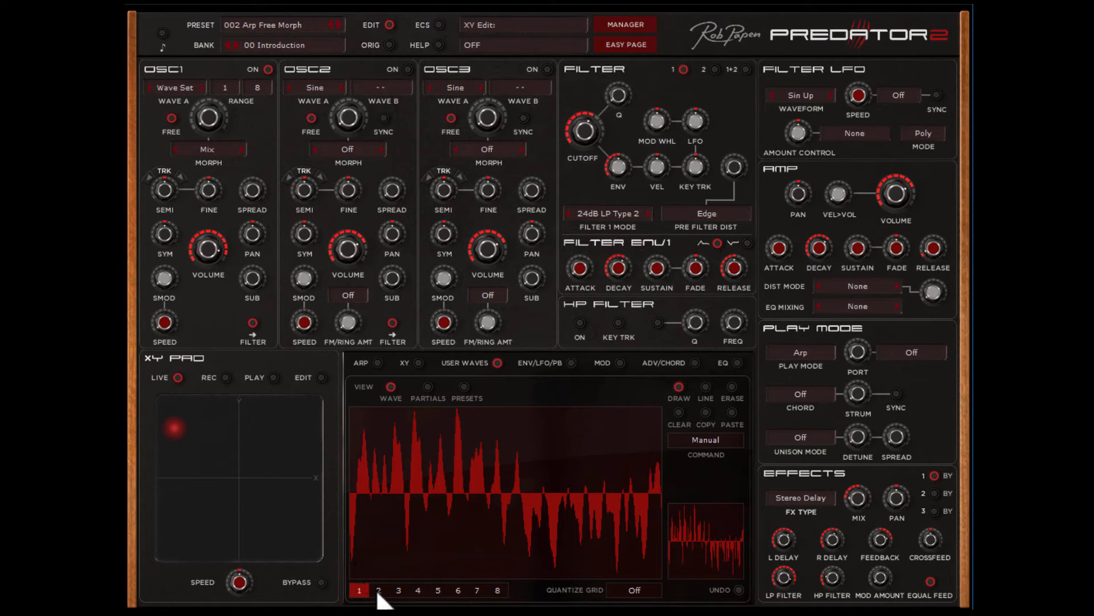
left_click(379, 606)
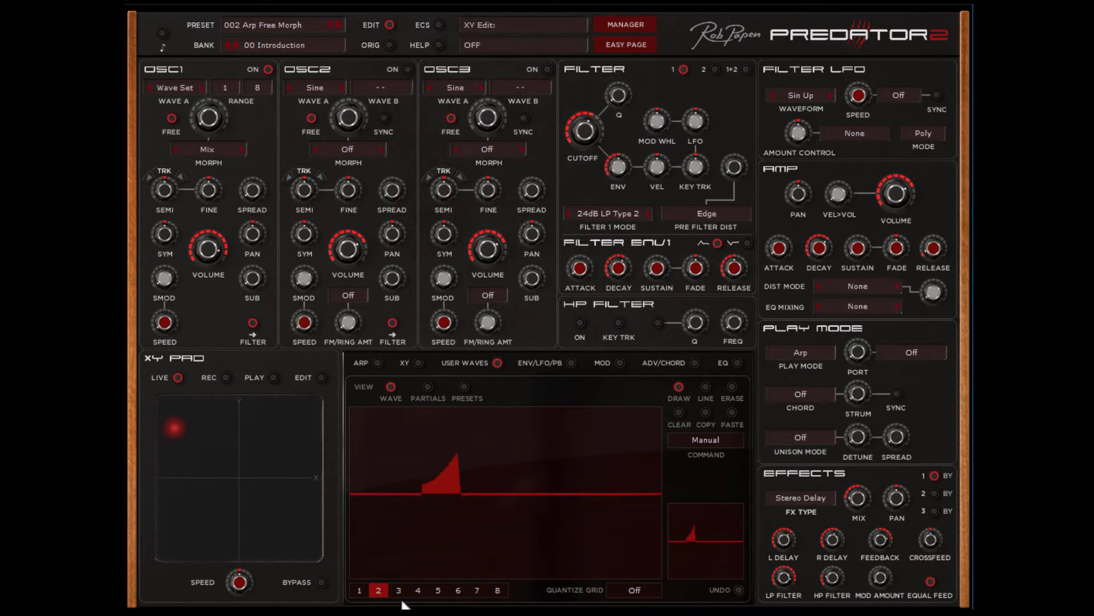
left_click(399, 605)
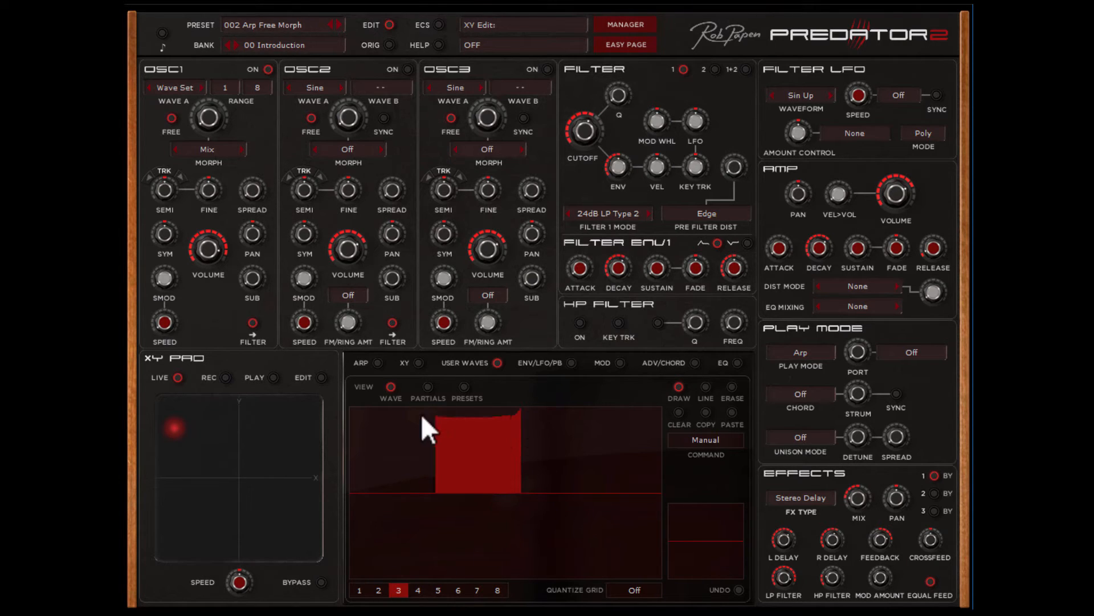
left_click(417, 605)
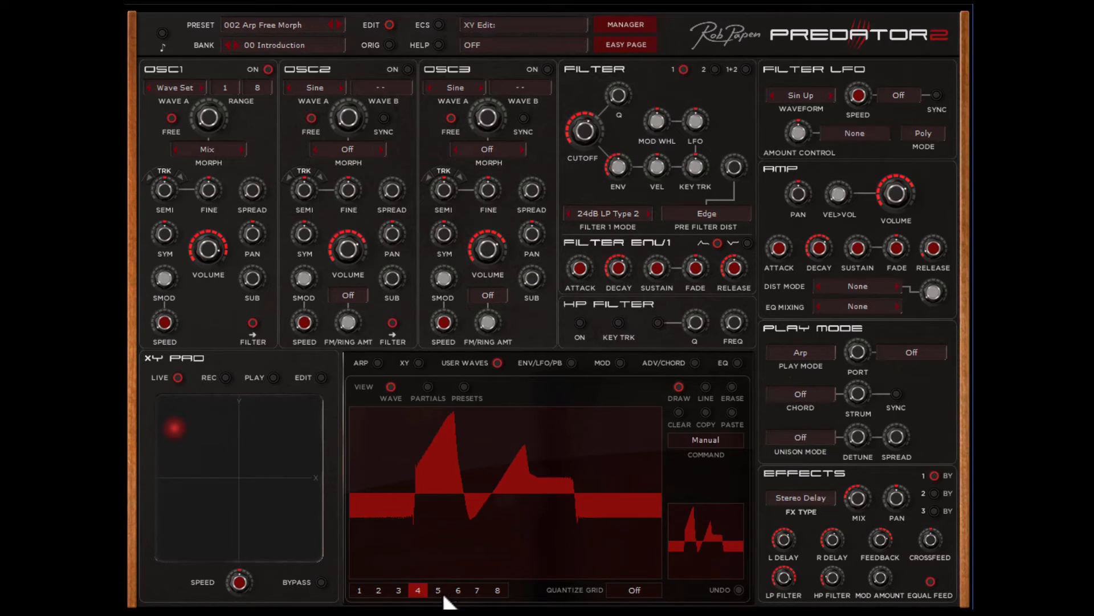
left_click(438, 591)
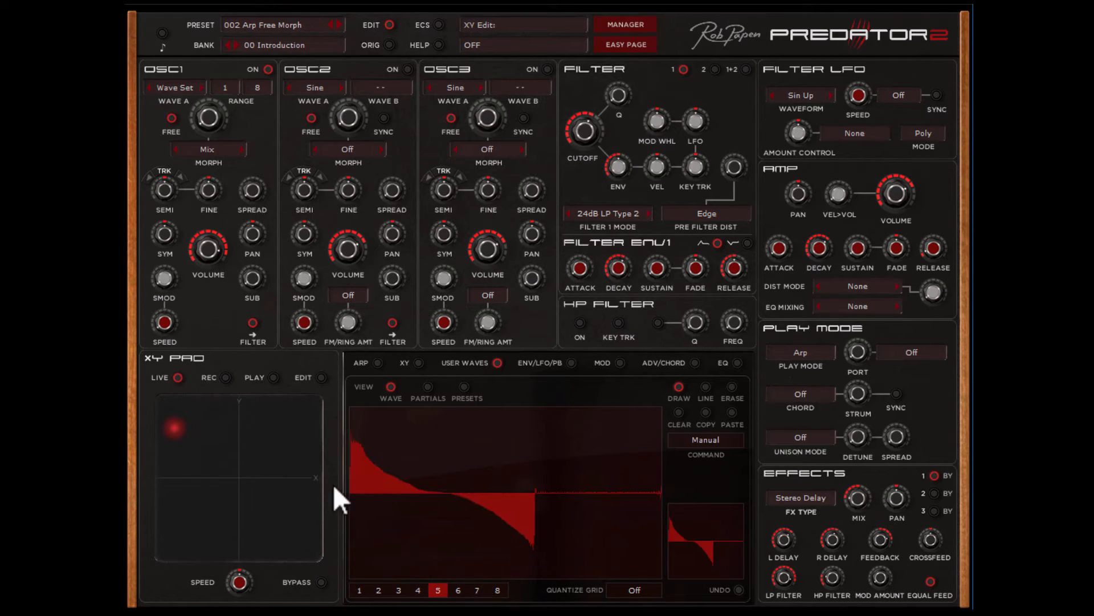
left_click(456, 607)
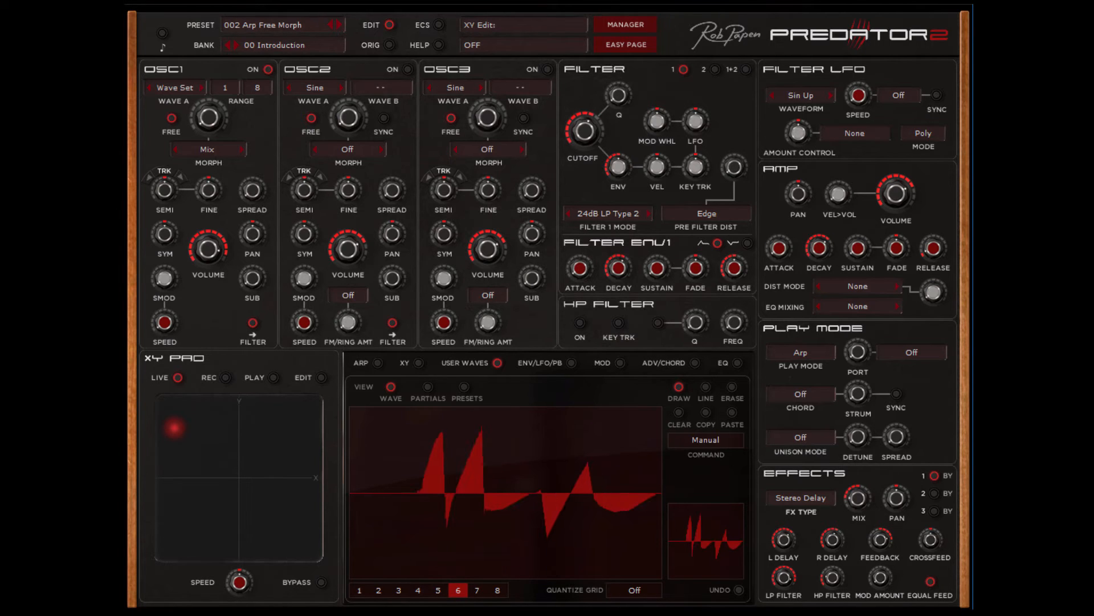
left_click(476, 590)
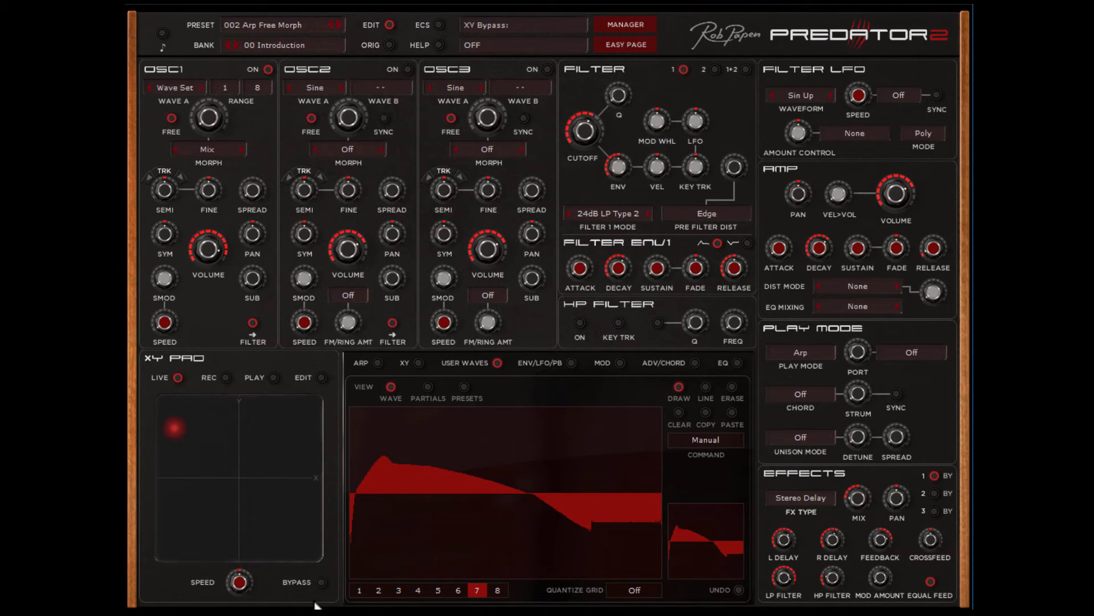
mouse_move(207, 116)
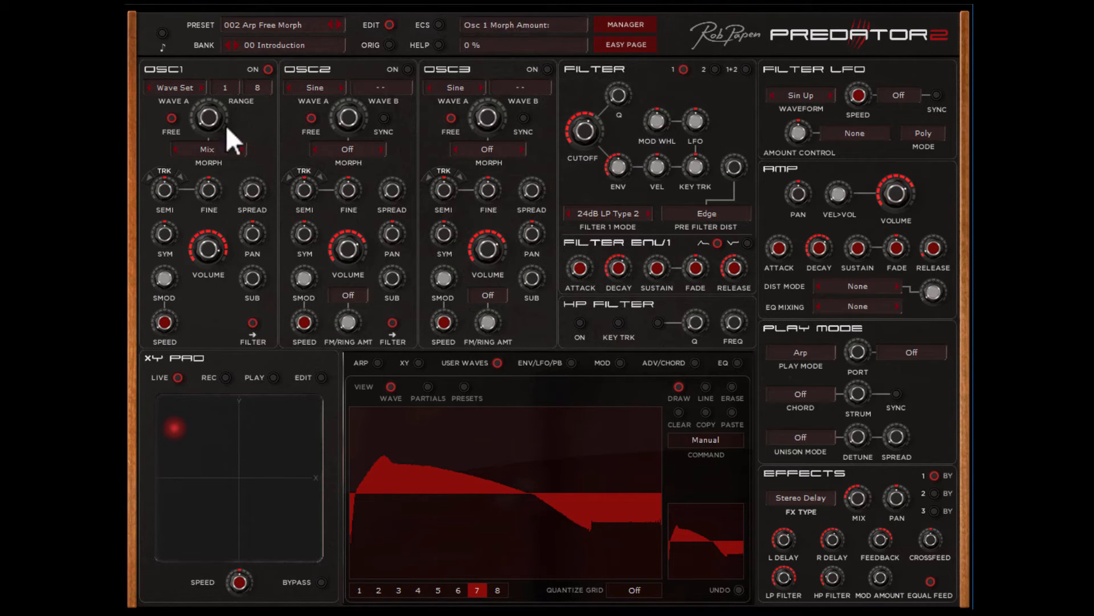
Cycle oscillator 1 morphing from Mix through Morph Limit to Morph and adjust velocity-to-volume.
left_click(206, 150)
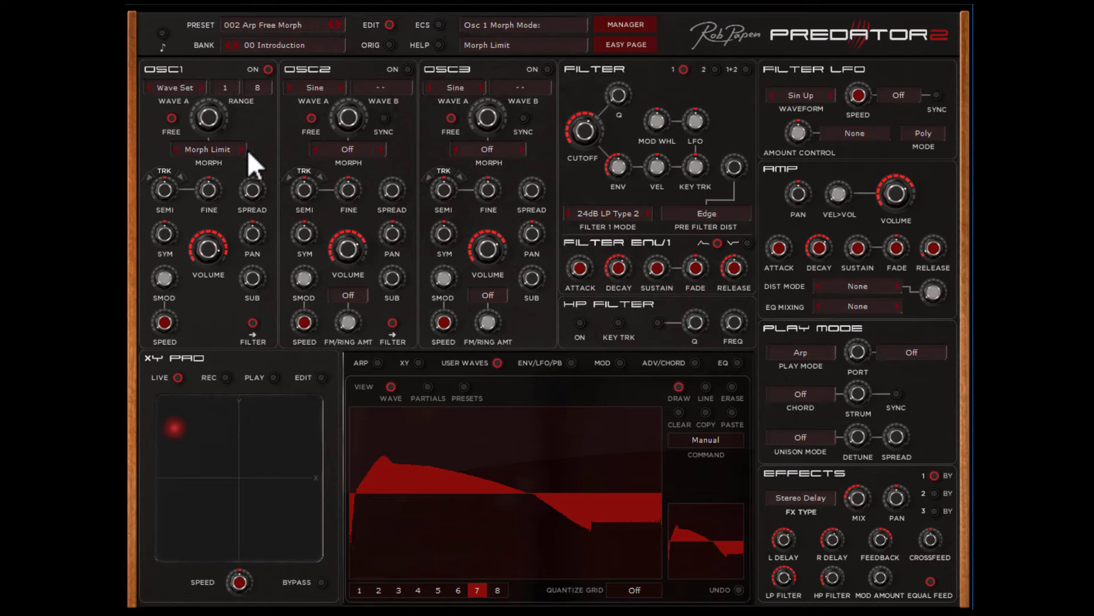
left_click(207, 150)
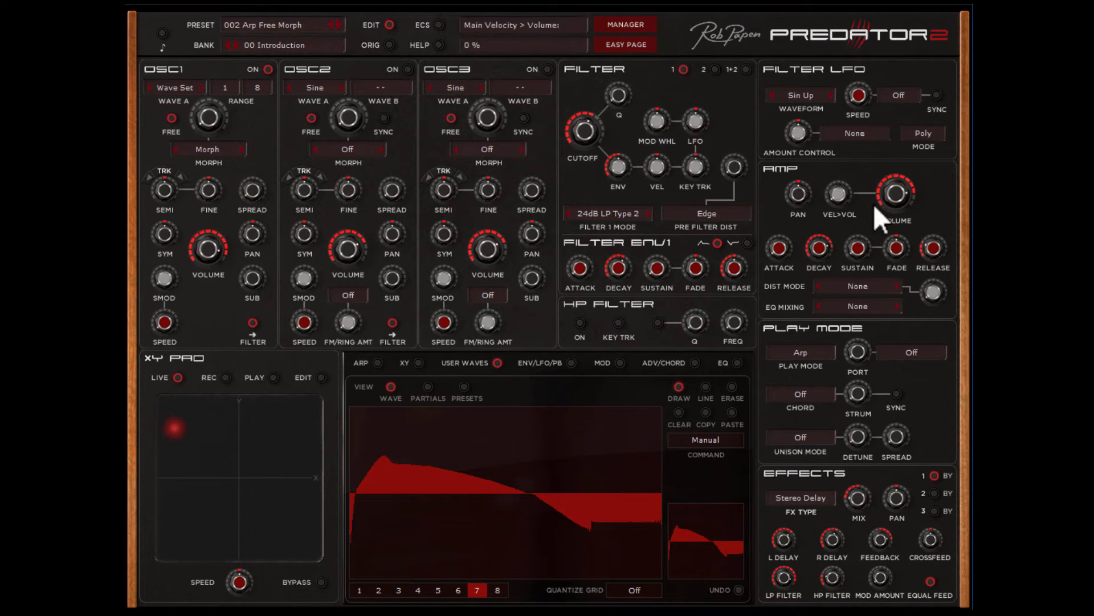
left_click_drag(897, 194, 896, 210)
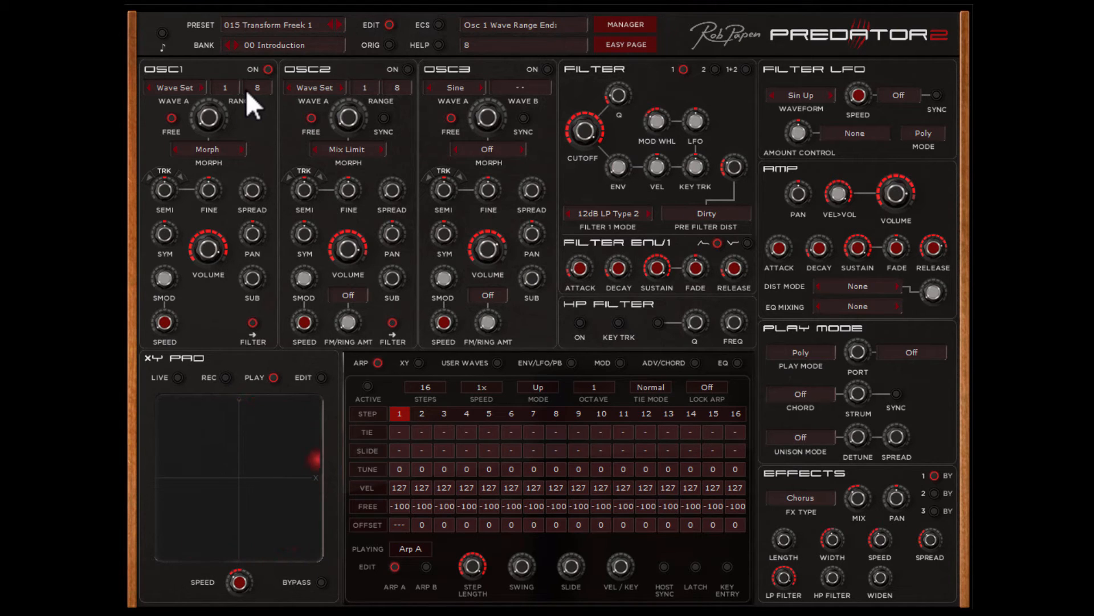
Adjust oscillator 1's wave range end in Transform Freek 1, then load preset 008 TB-Pred SplitHP.
left_click_drag(309, 464, 238, 552)
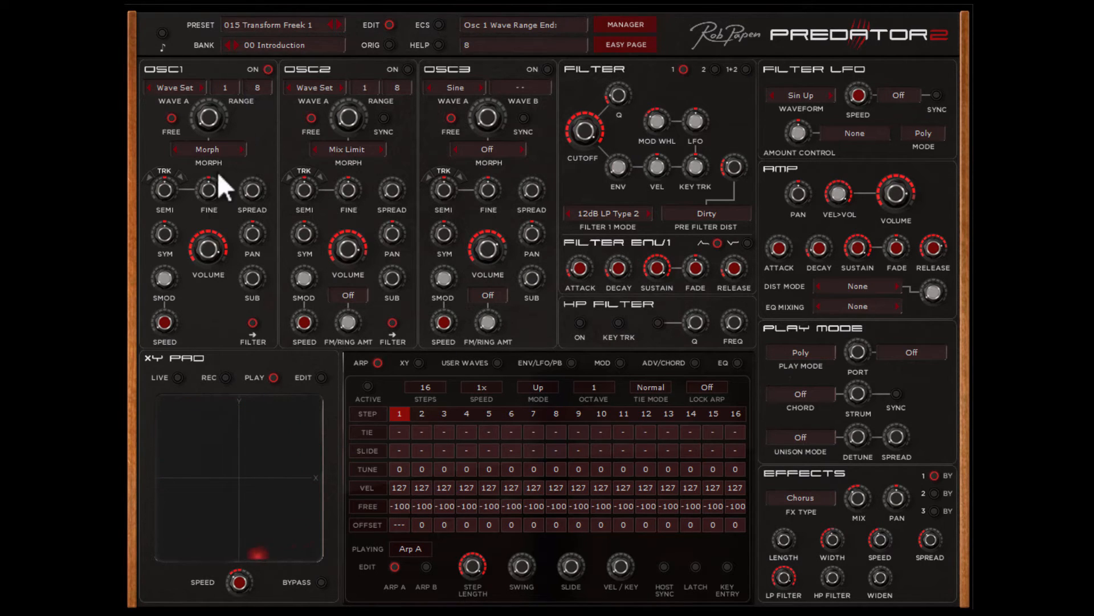
left_click(180, 424)
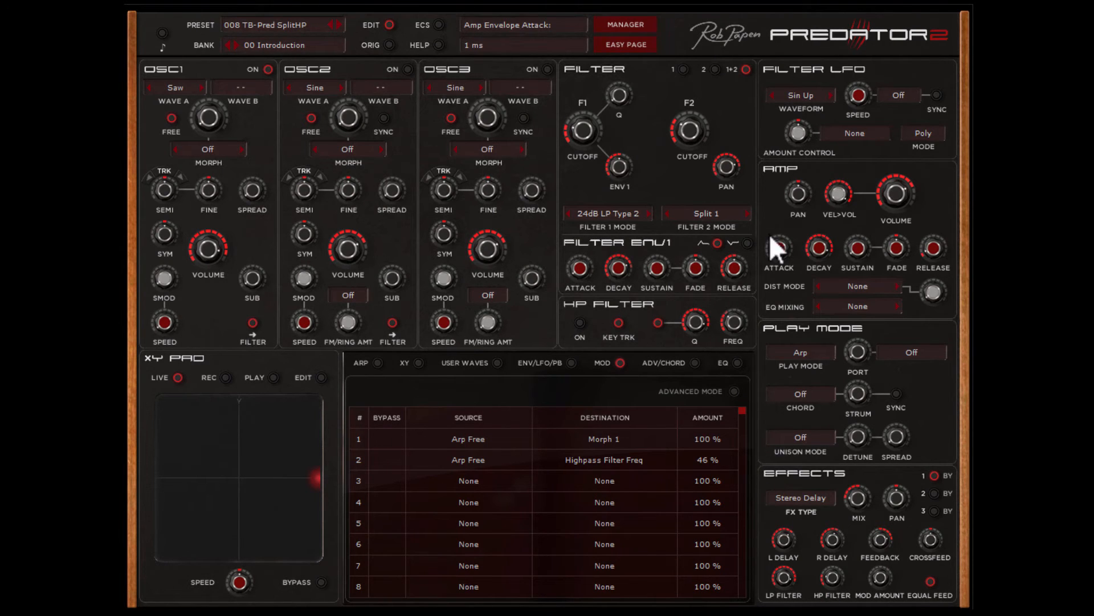
left_click(683, 70)
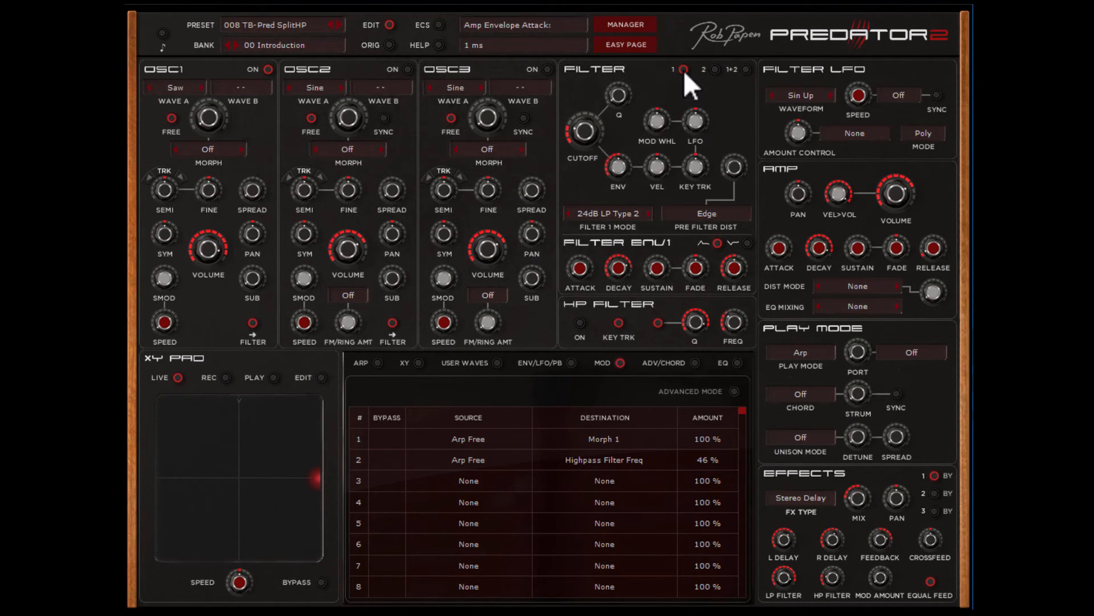
left_click(720, 85)
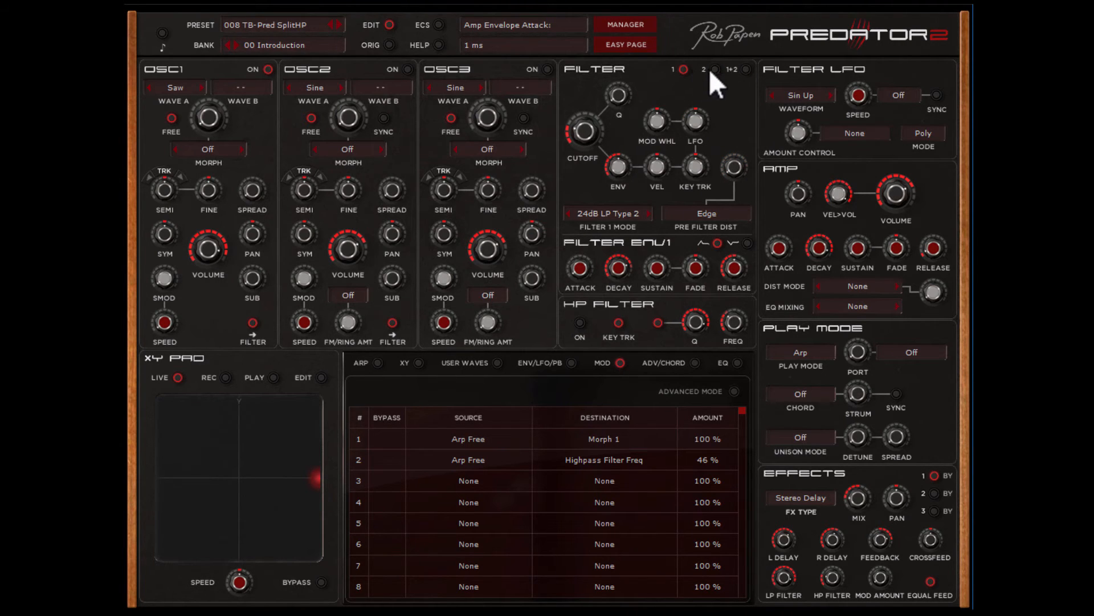
left_click(709, 69)
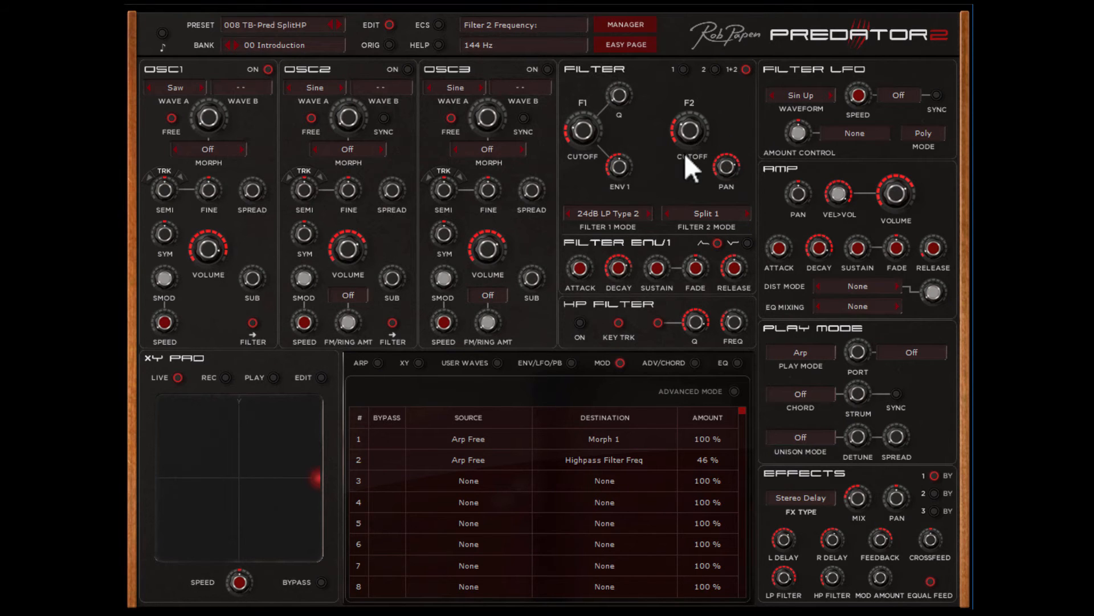
mouse_move(699, 137)
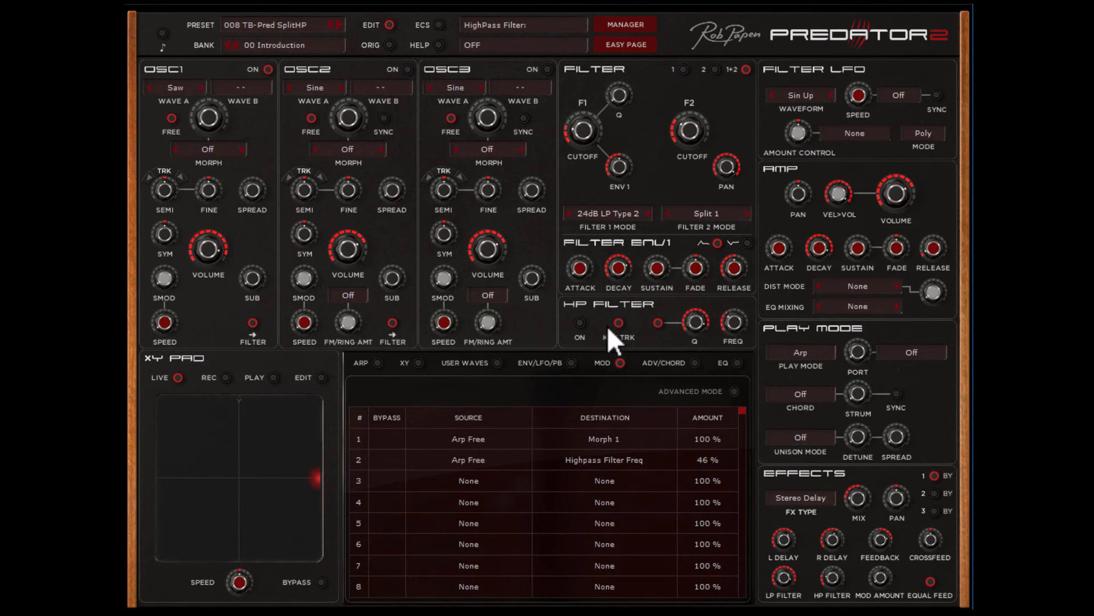
mouse_move(586, 344)
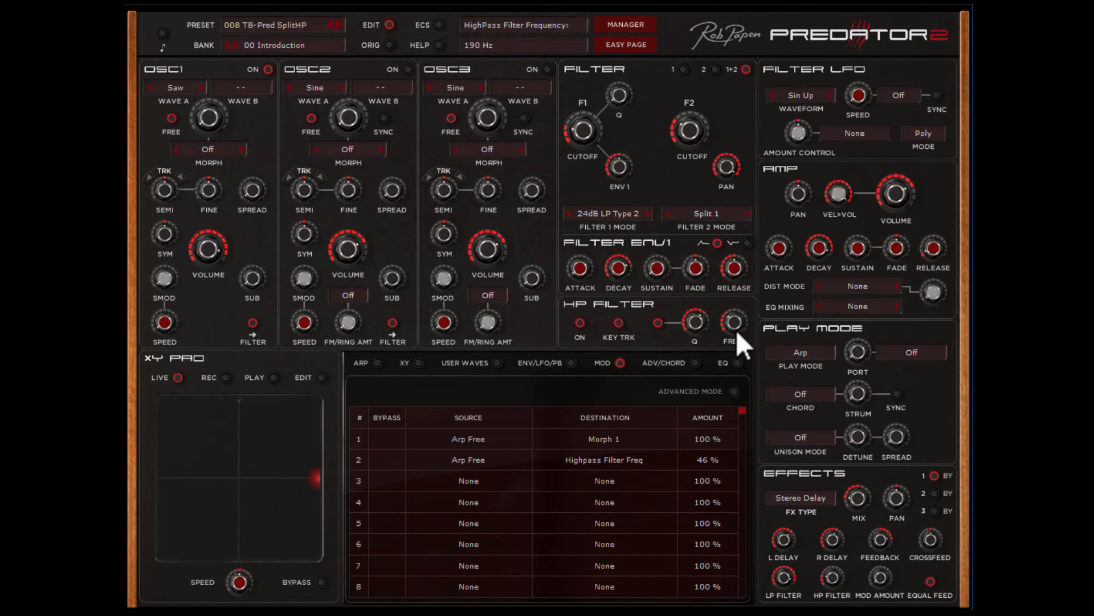
Sweep the high-pass filter cutoff up to around 640 Hz and back down to about 41 Hz.
left_click_drag(731, 322, 731, 300)
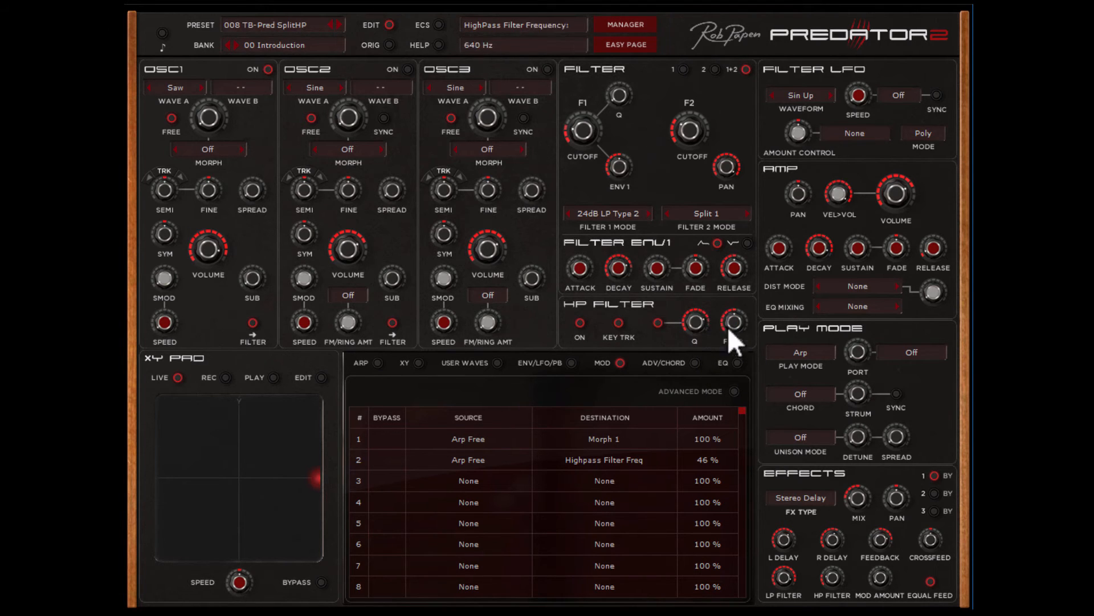
left_click_drag(732, 323, 732, 349)
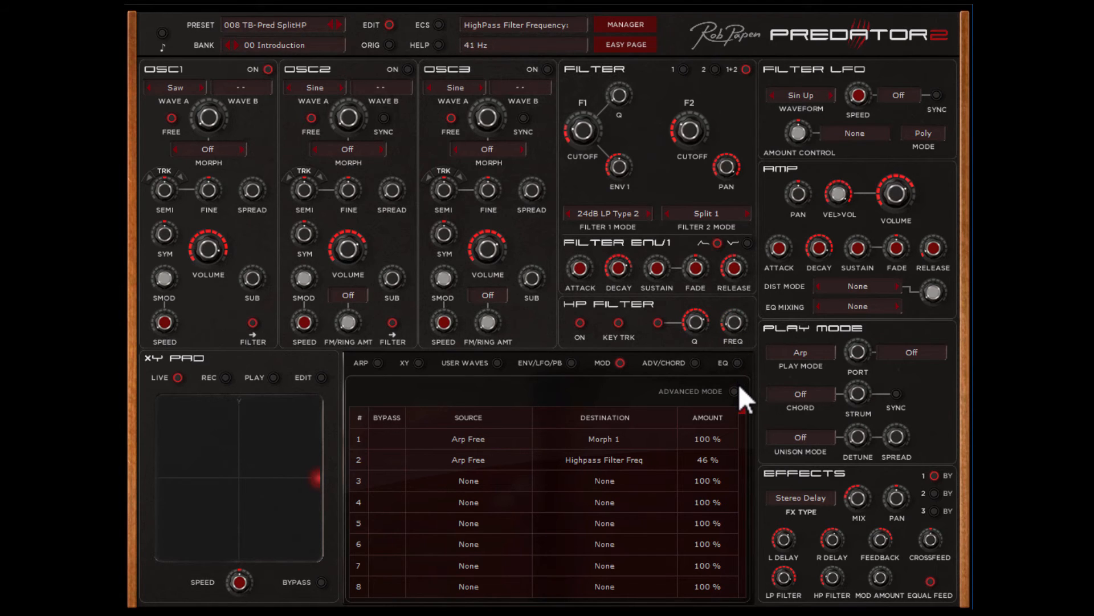
left_click_drag(693, 323, 693, 315)
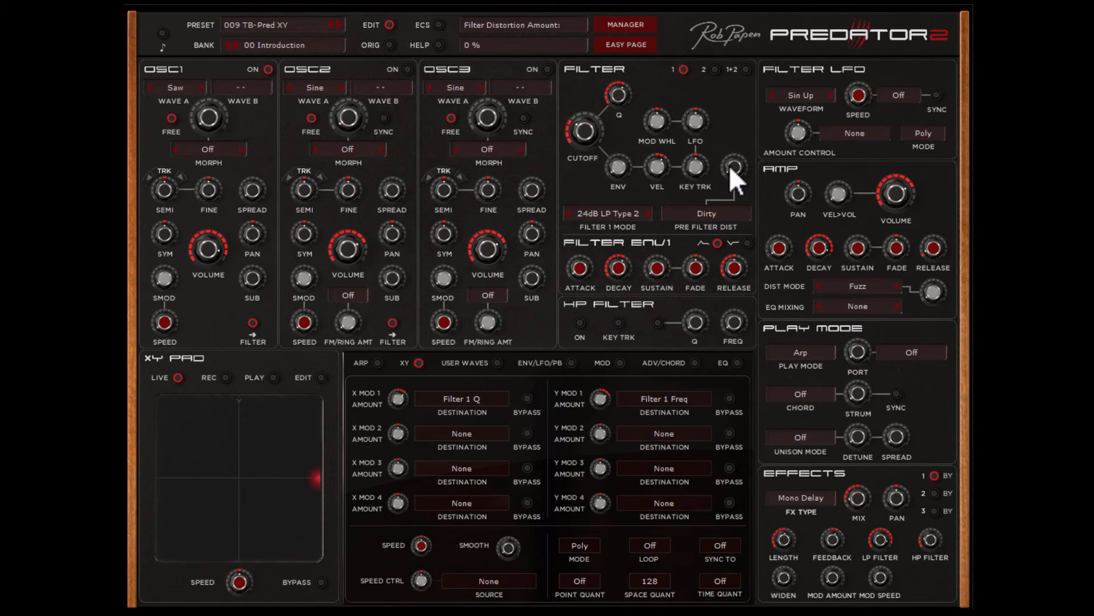
Adjust the pre-filter distortion amount on preset 009 TB-Pred XY.
left_click_drag(731, 166, 737, 122)
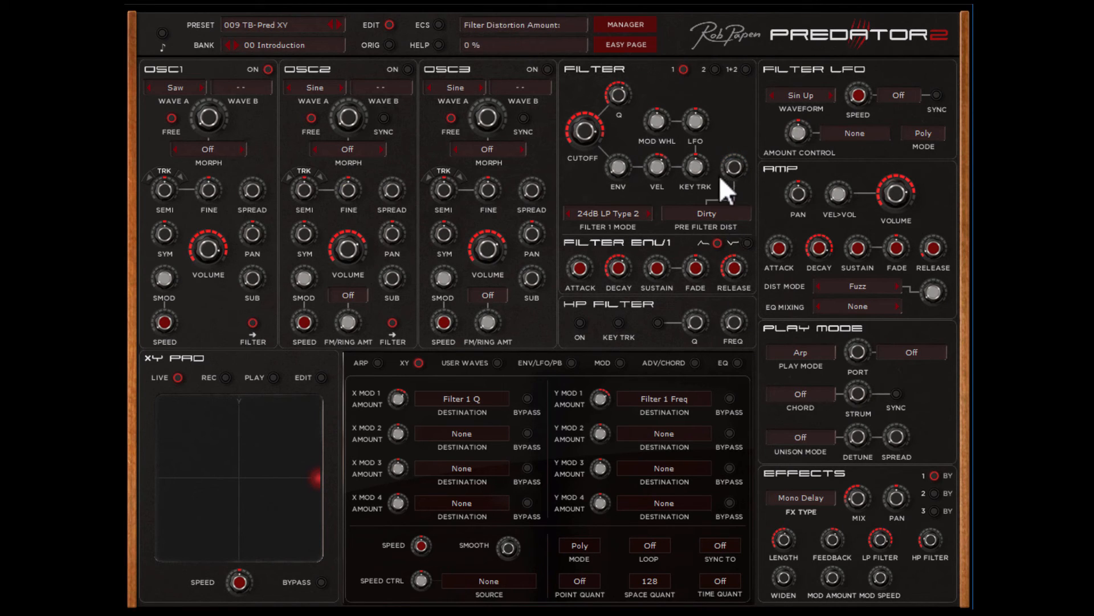
left_click_drag(731, 167, 732, 139)
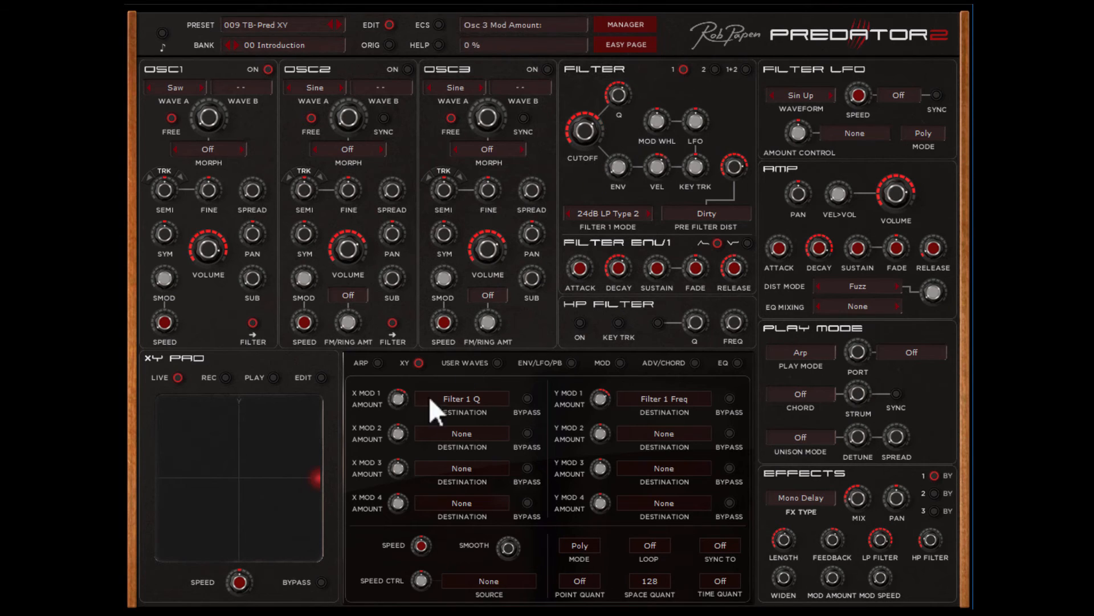
Set the arpeggiator playback to Join so patterns A and B play together.
left_click(358, 362)
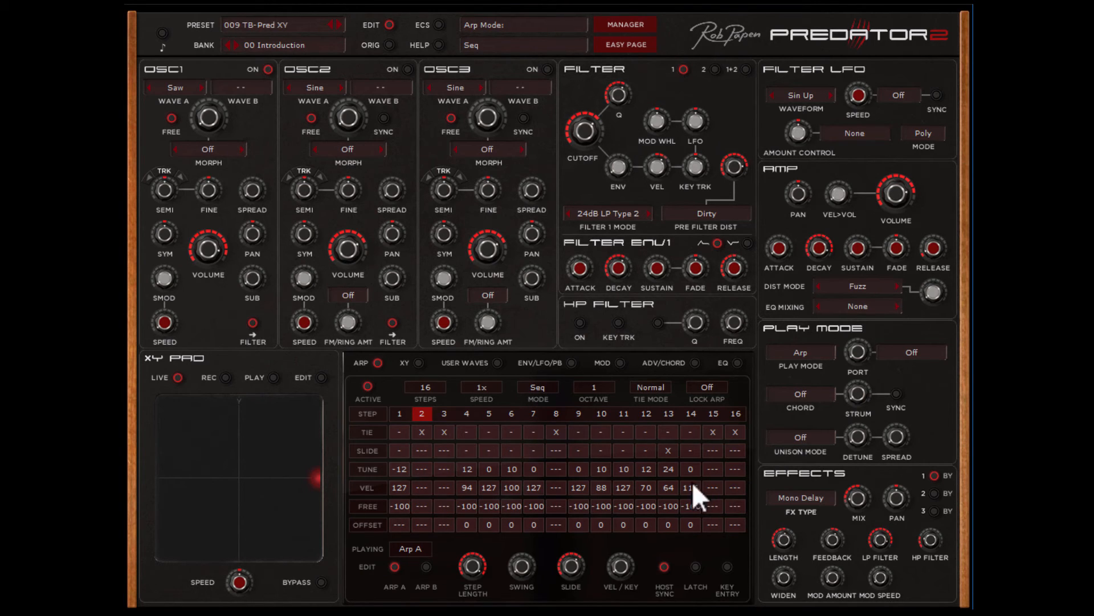
mouse_move(412, 572)
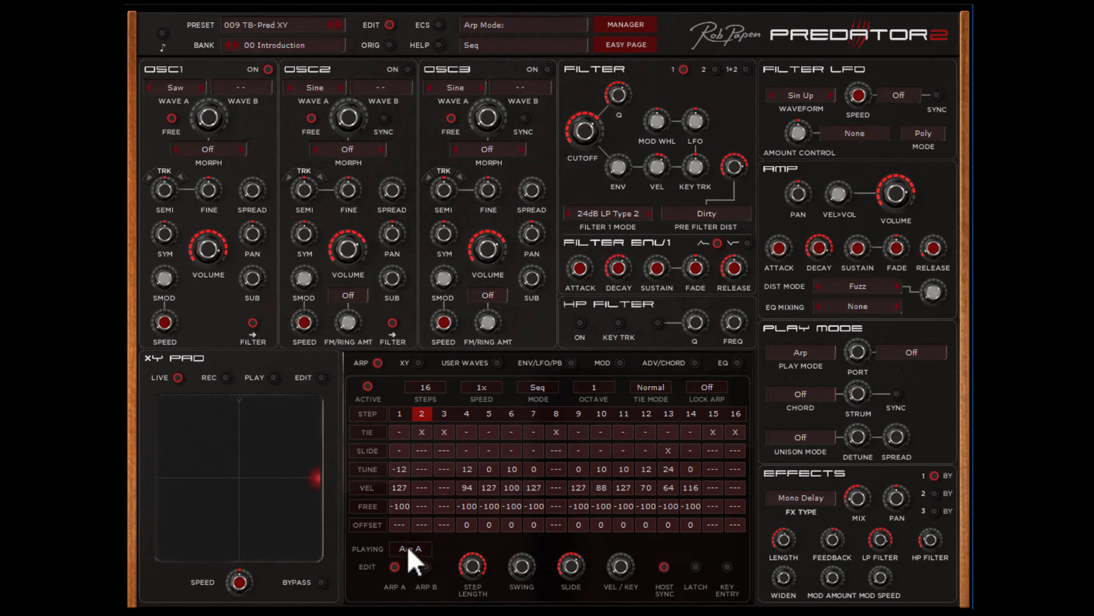
left_click(410, 548)
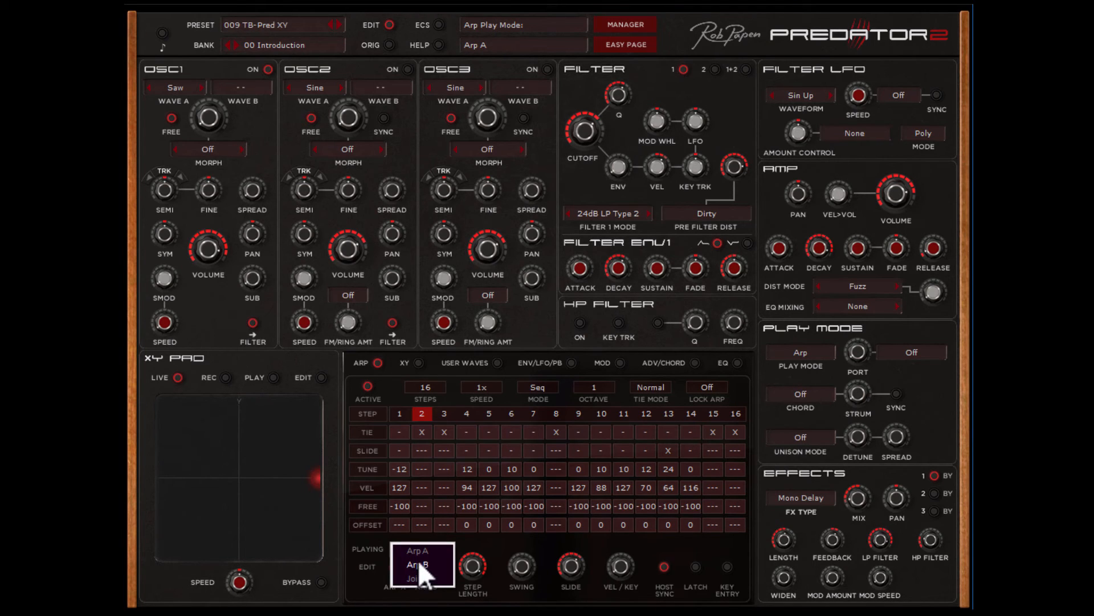
left_click(411, 579)
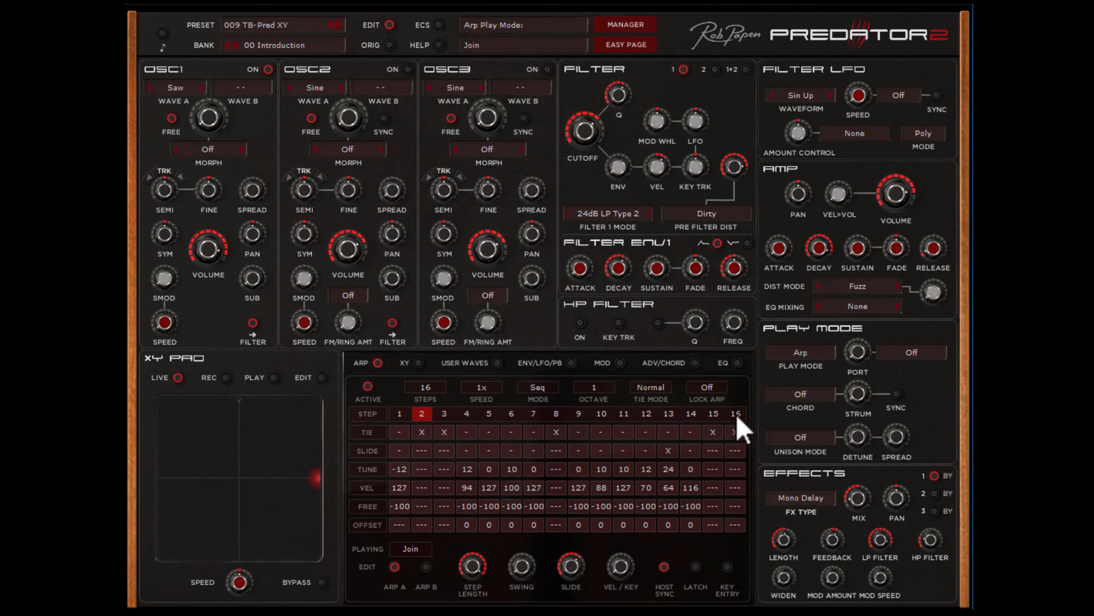
Edit arp steps, then switch playback back to Arp A.
left_click(445, 413)
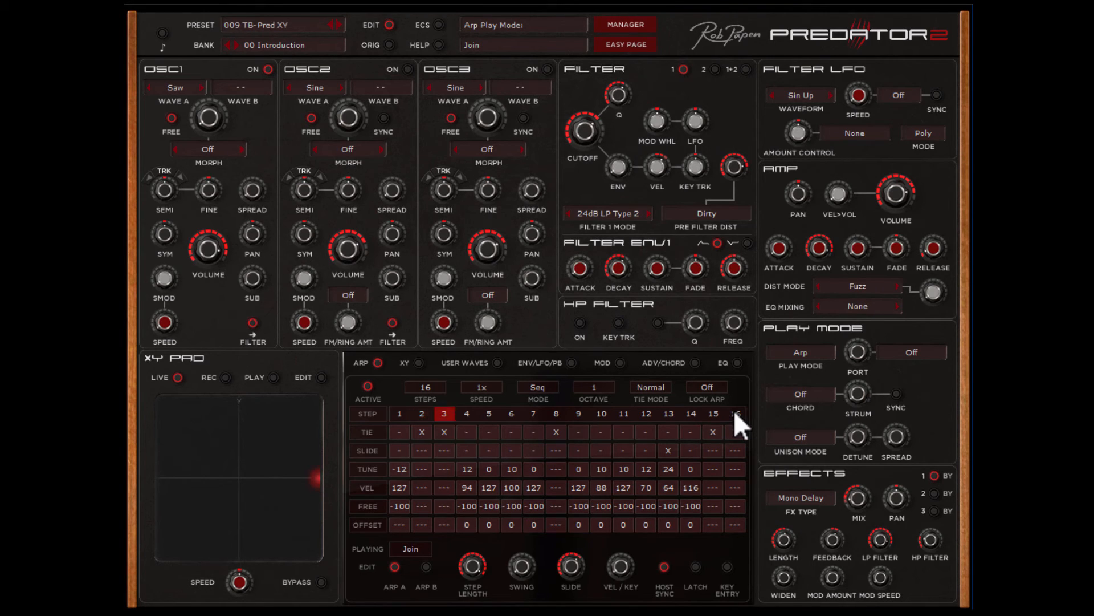
left_click(466, 414)
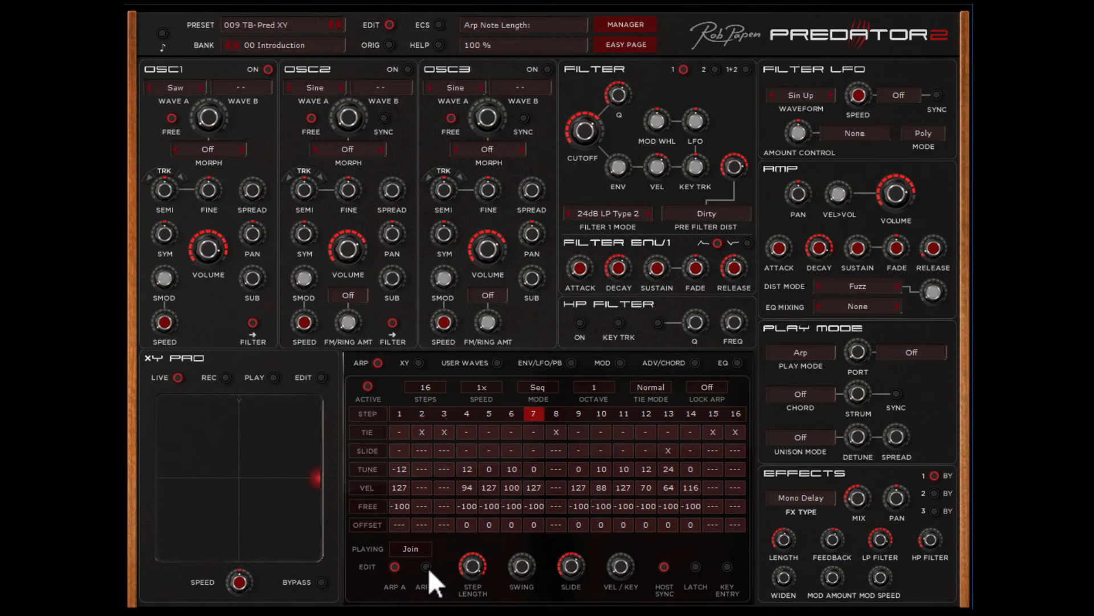
left_click(411, 549)
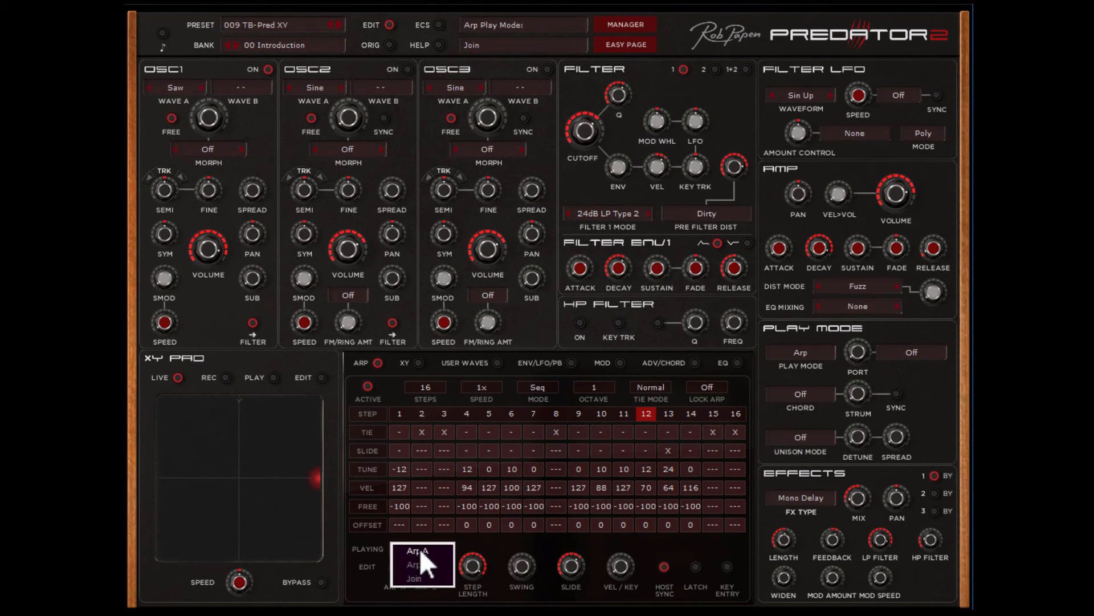
left_click(410, 566)
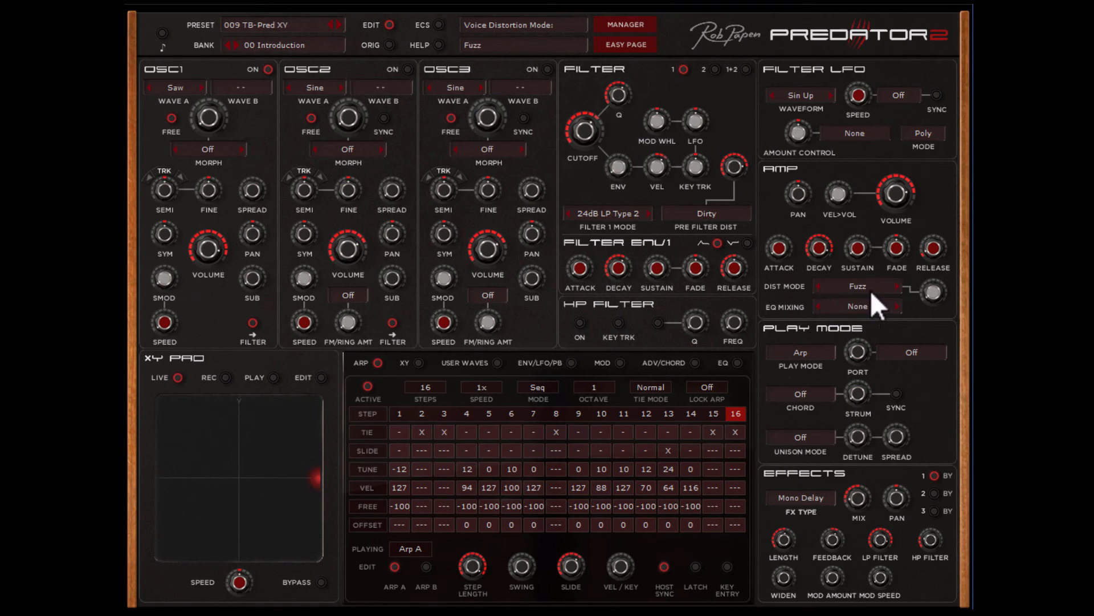
mouse_move(869, 305)
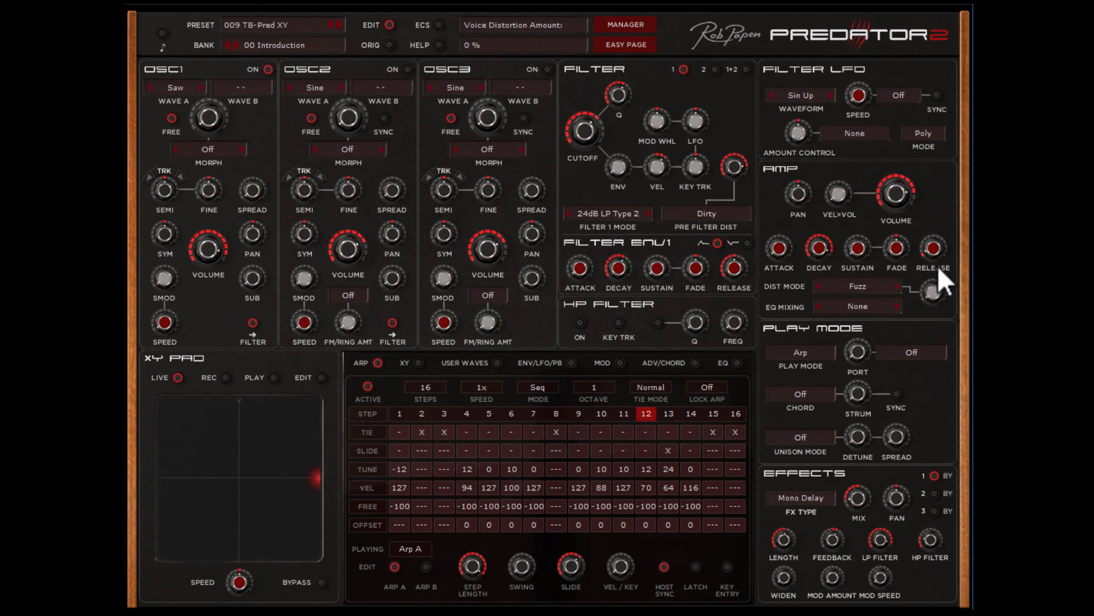
left_click_drag(583, 129, 582, 147)
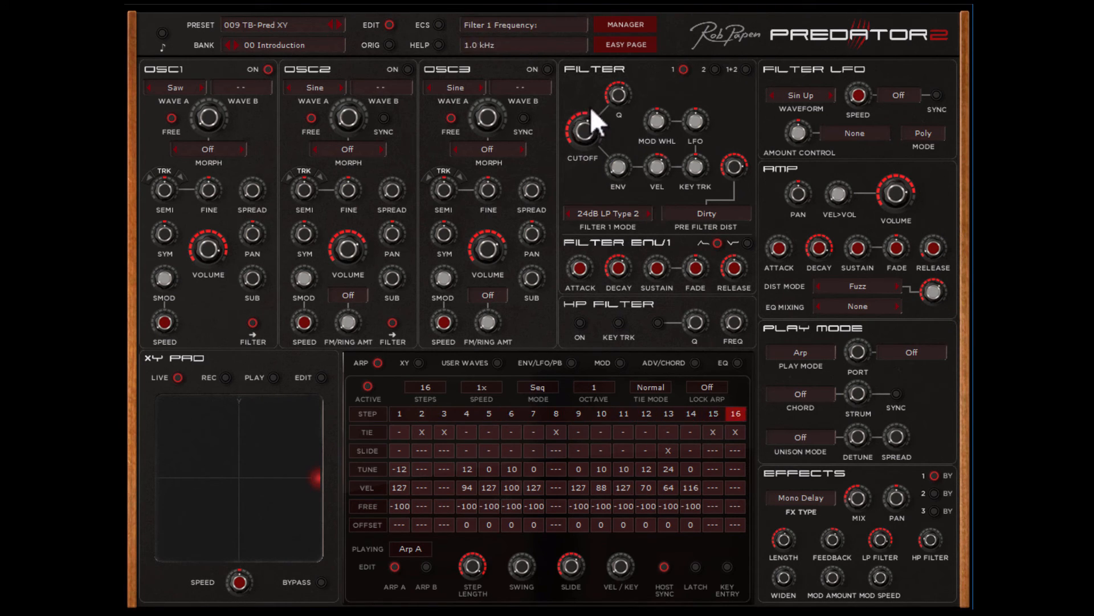
left_click_drag(583, 130, 582, 135)
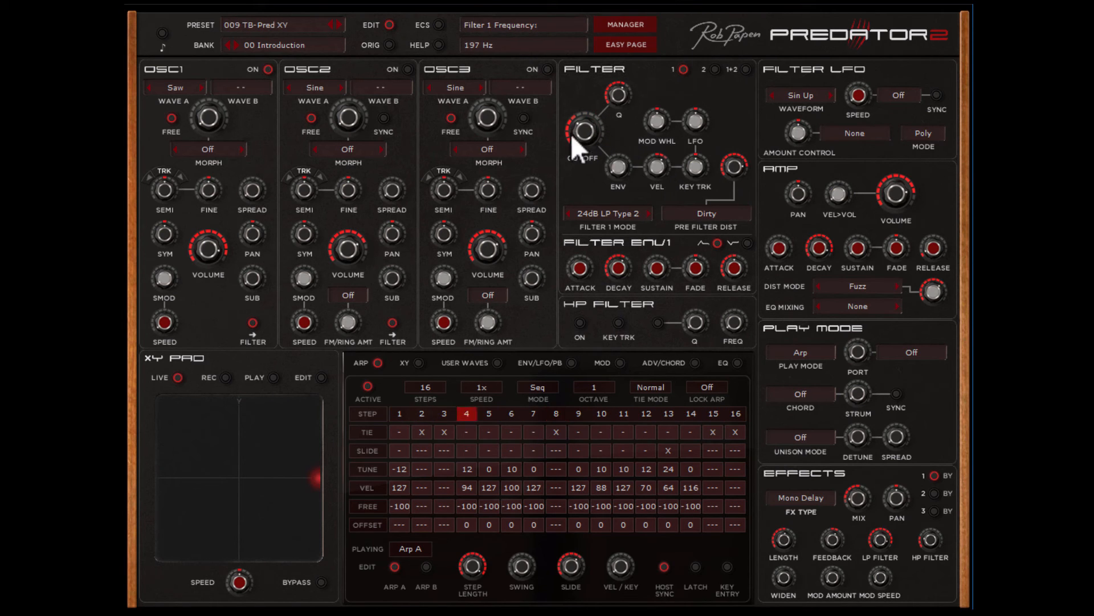
left_click_drag(584, 130, 583, 92)
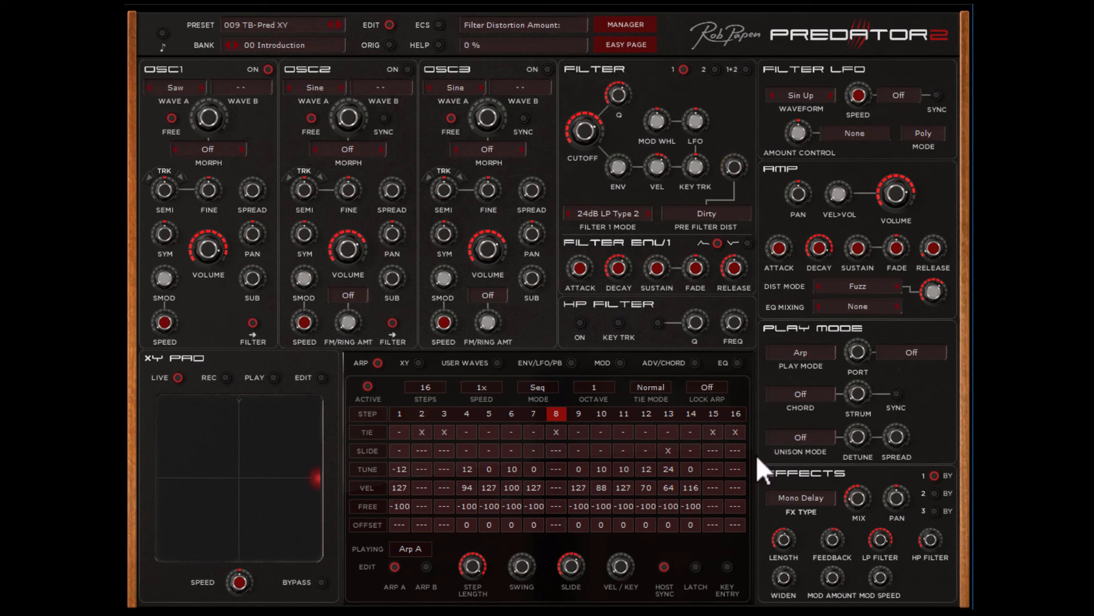
left_click_drag(931, 292, 934, 287)
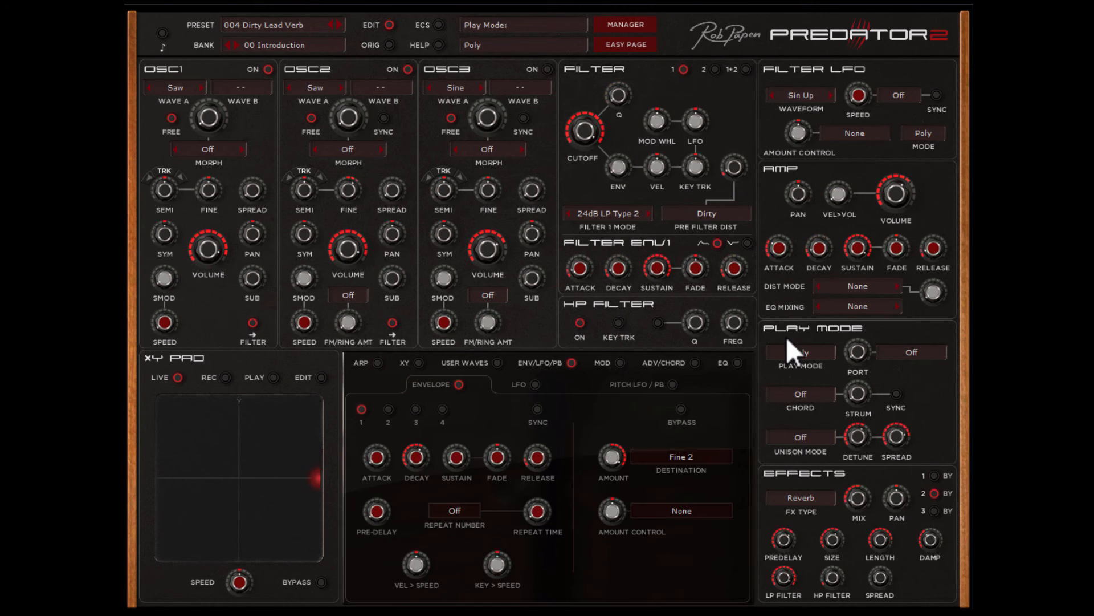
mouse_move(825, 380)
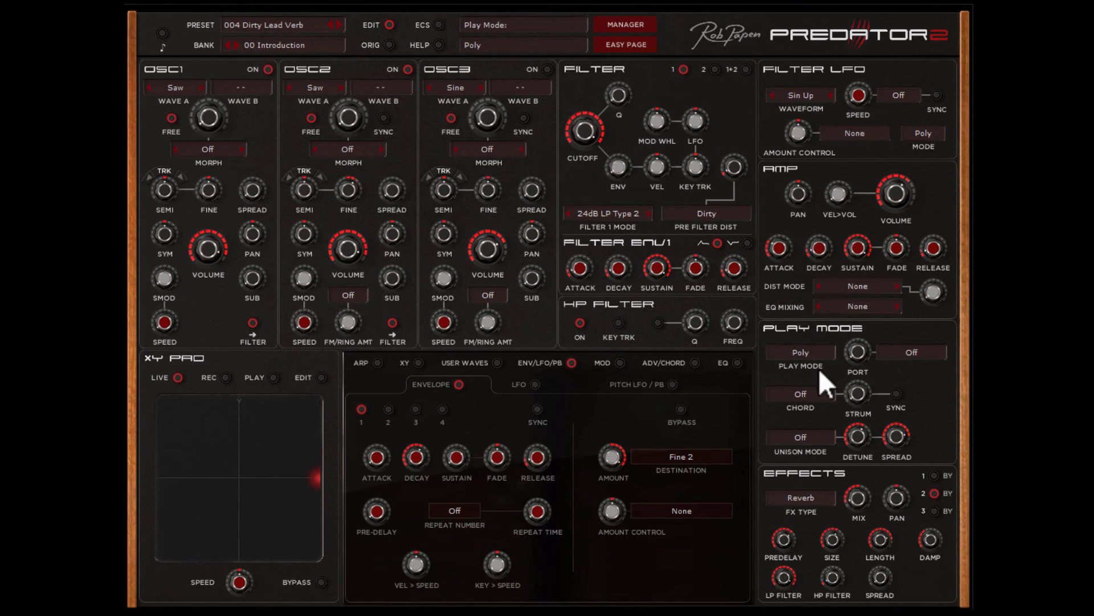
mouse_move(800, 436)
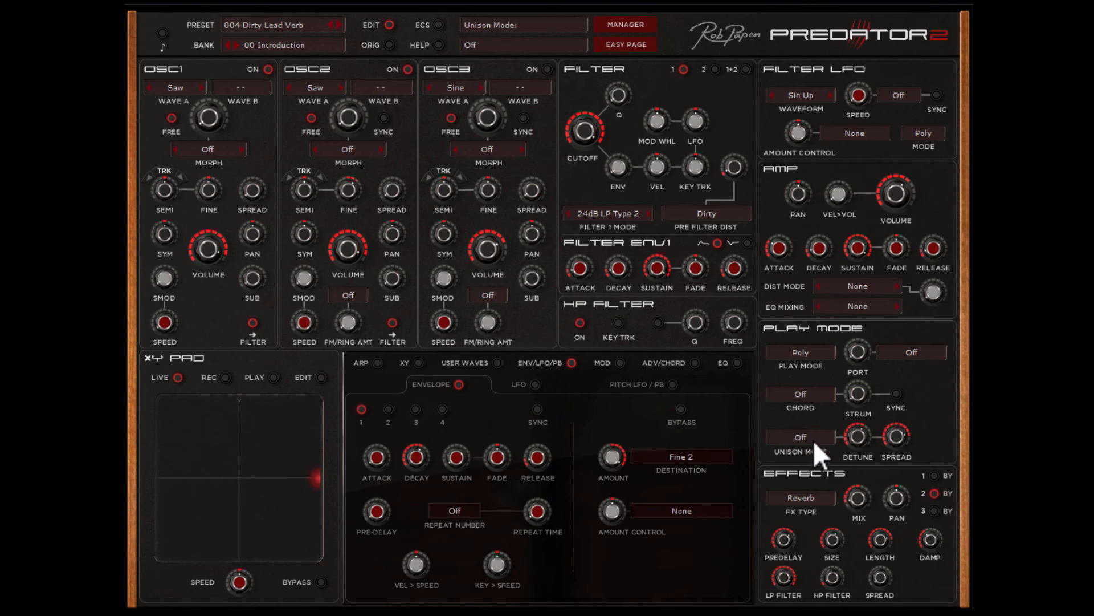
mouse_move(827, 465)
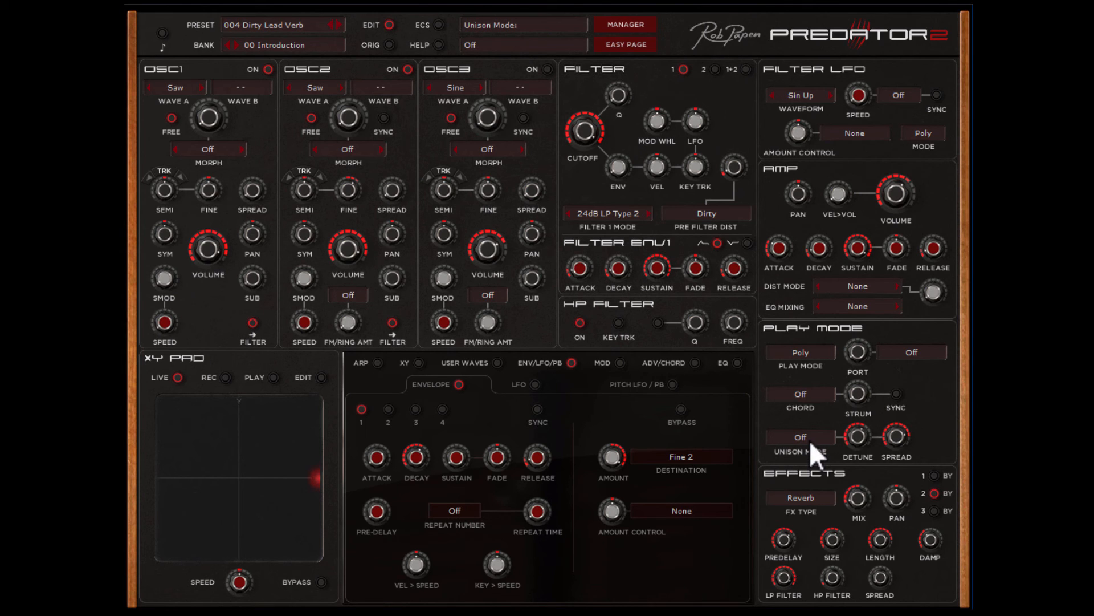
Set Unison Mode to 3 voices and raise the unison detune amount.
left_click(800, 497)
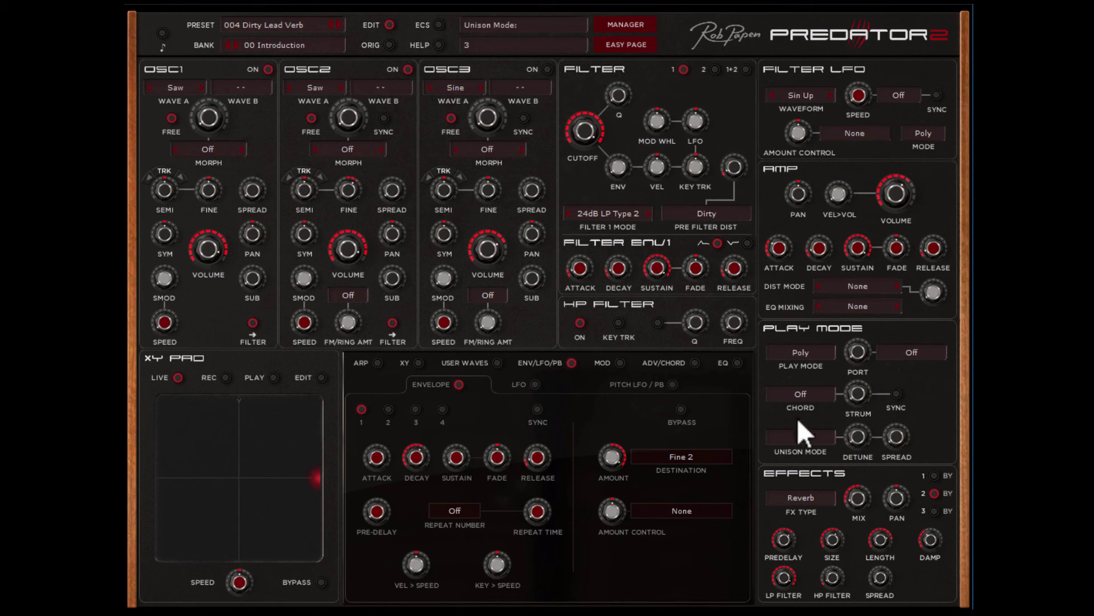
left_click(799, 443)
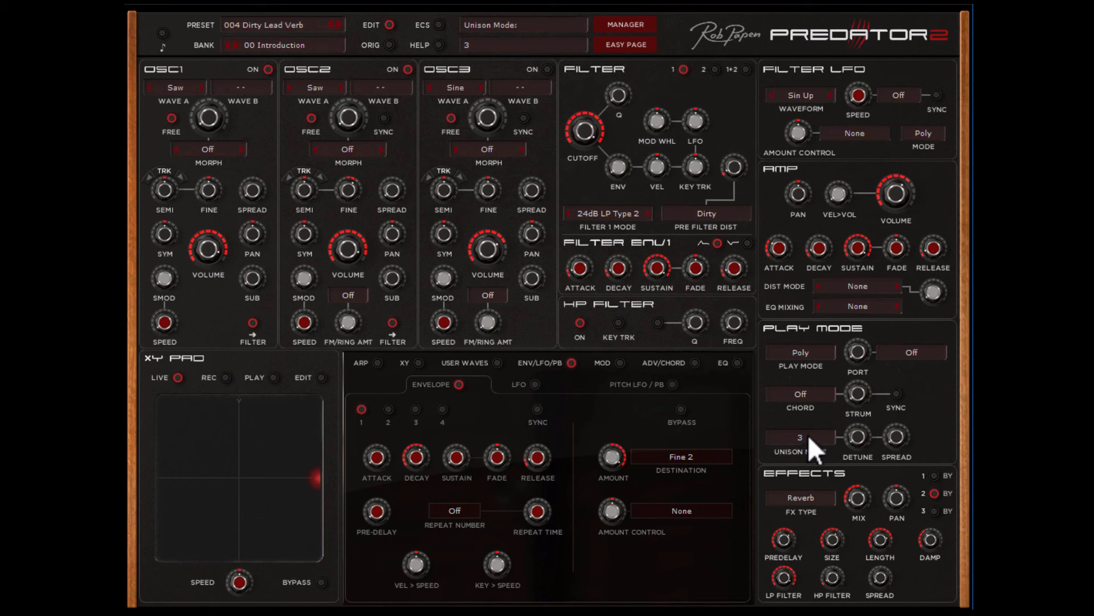
left_click(800, 438)
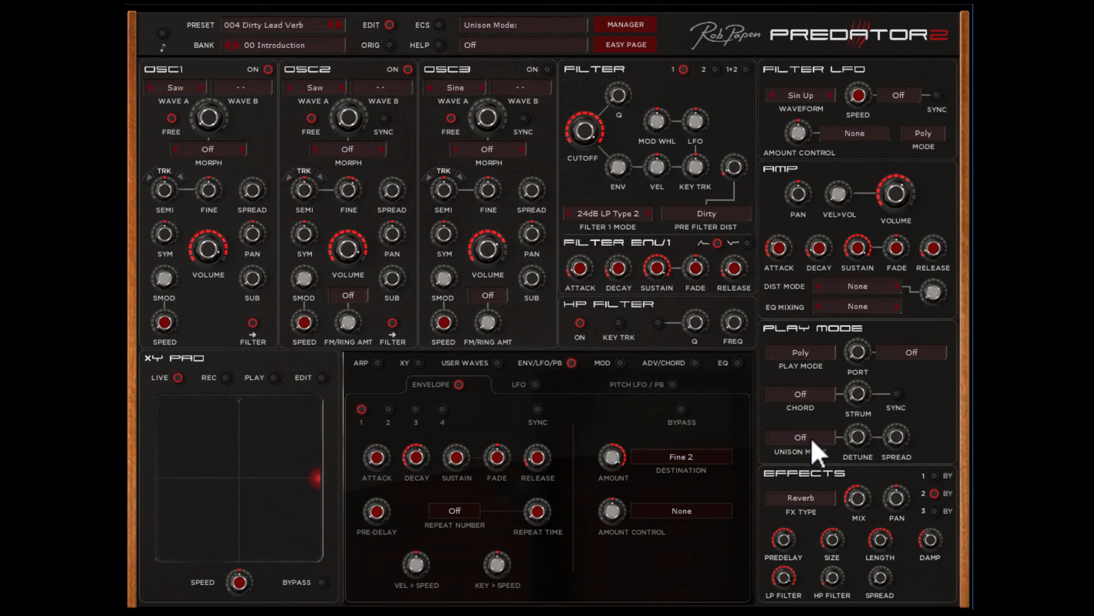
left_click(801, 438)
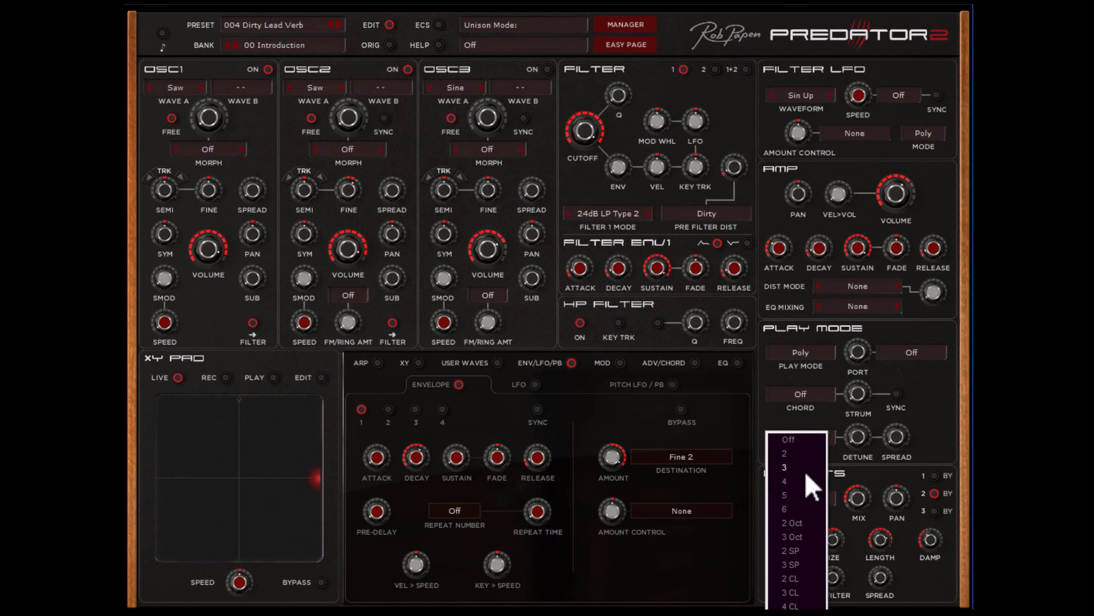
left_click(789, 466)
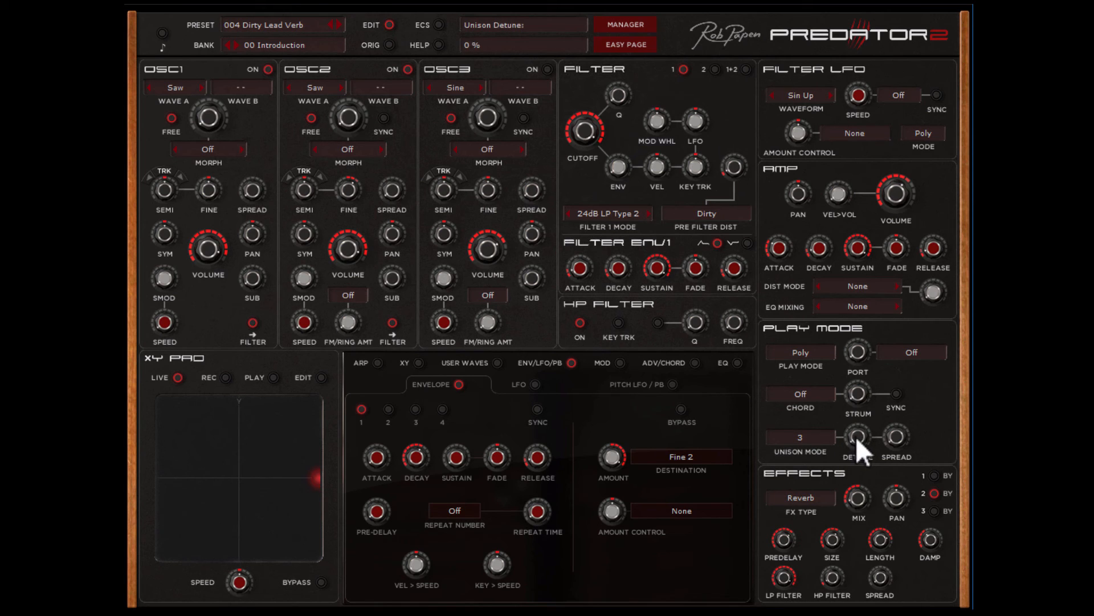
left_click_drag(857, 438, 872, 418)
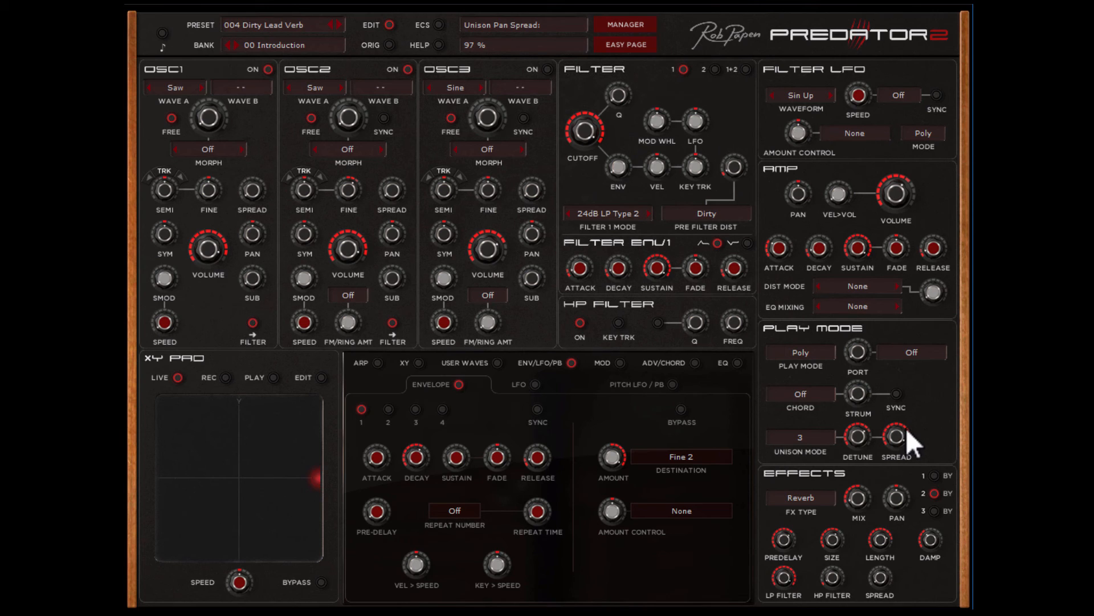
mouse_move(917, 451)
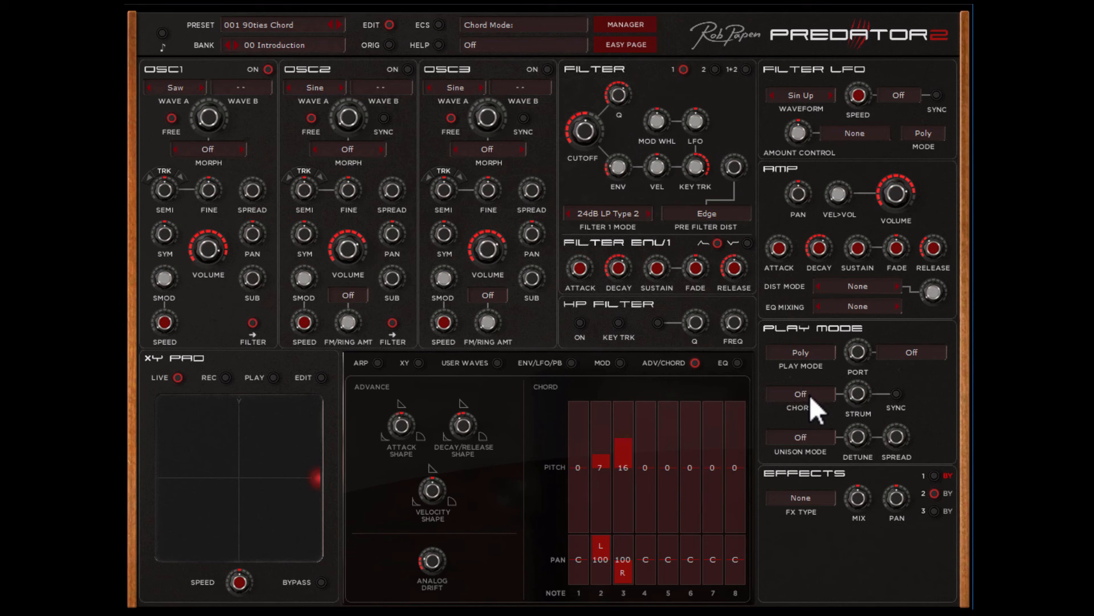
Set Chord mode to 3 notes, adjust note 2 pitch, and enable Strum Sync.
left_click(800, 393)
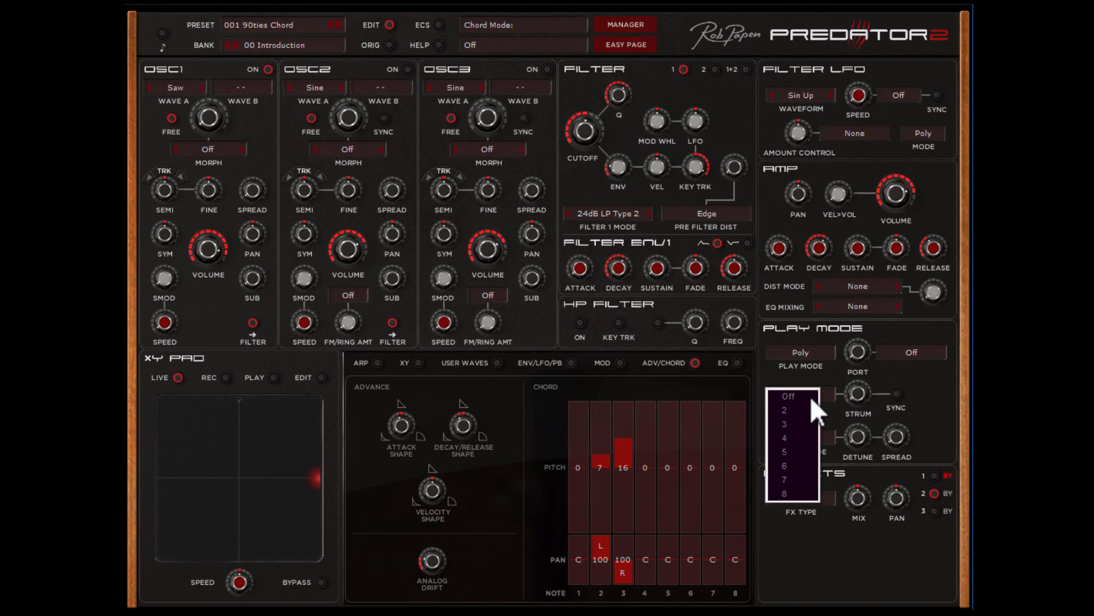
left_click(789, 421)
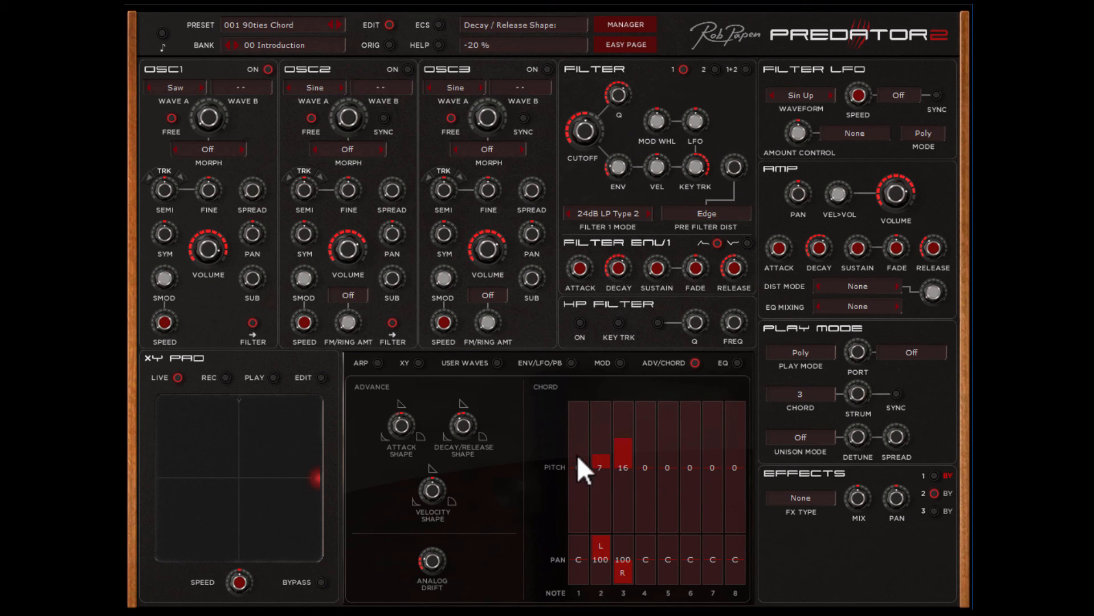
mouse_move(609, 519)
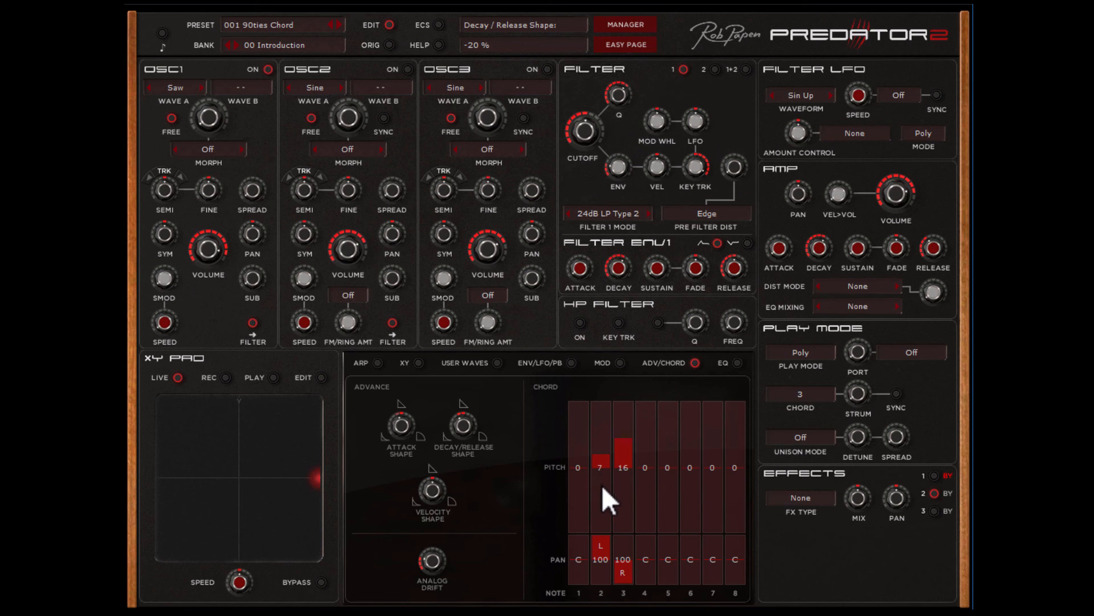
mouse_move(610, 494)
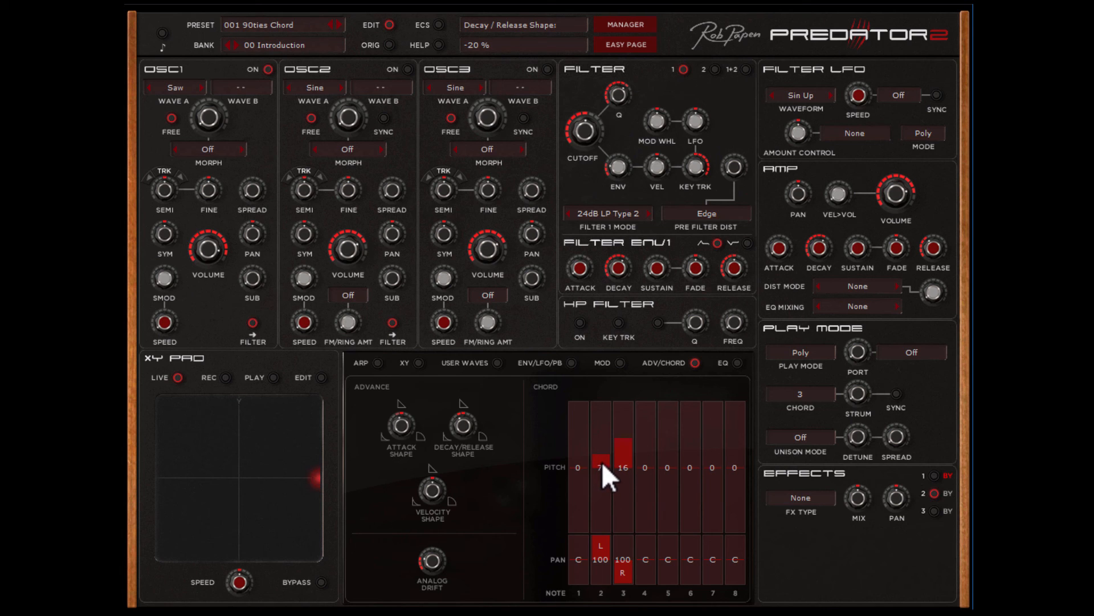
mouse_move(609, 474)
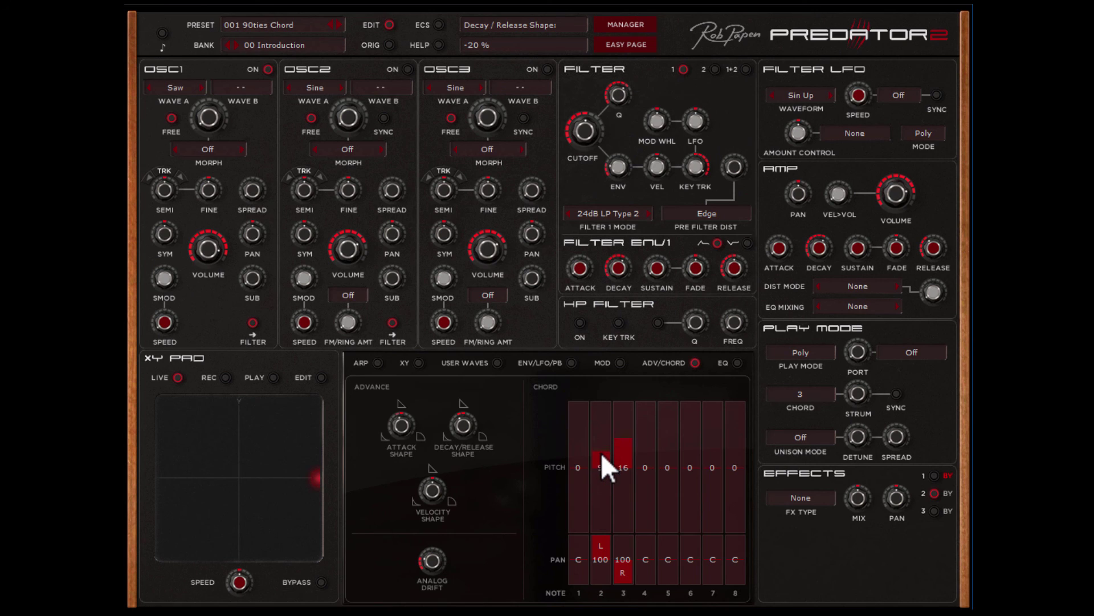
left_click_drag(622, 454, 622, 474)
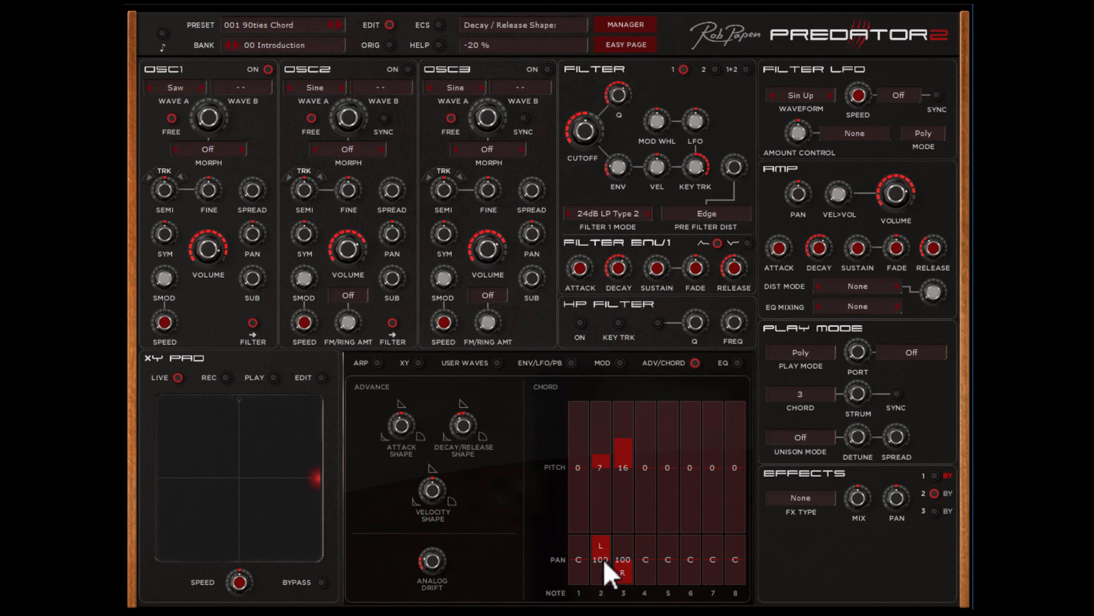
mouse_move(623, 586)
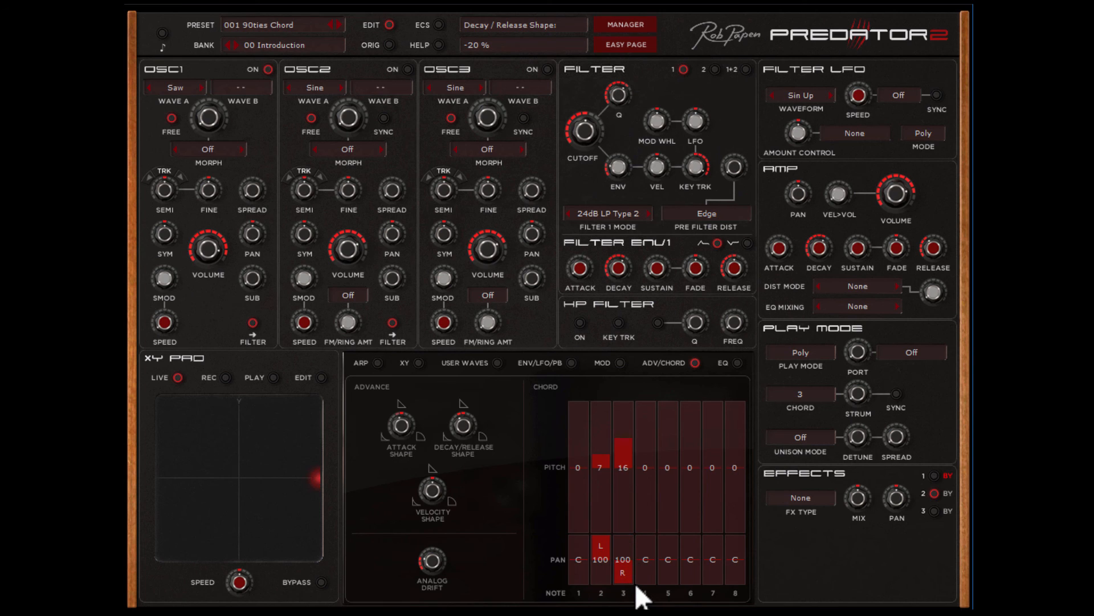
mouse_move(750, 433)
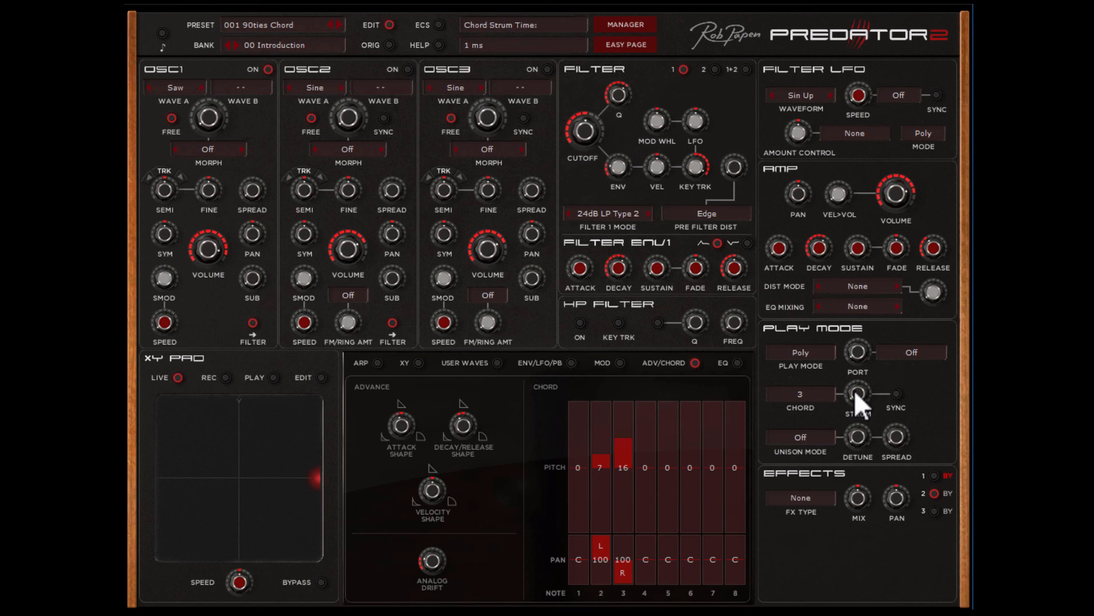
mouse_move(862, 408)
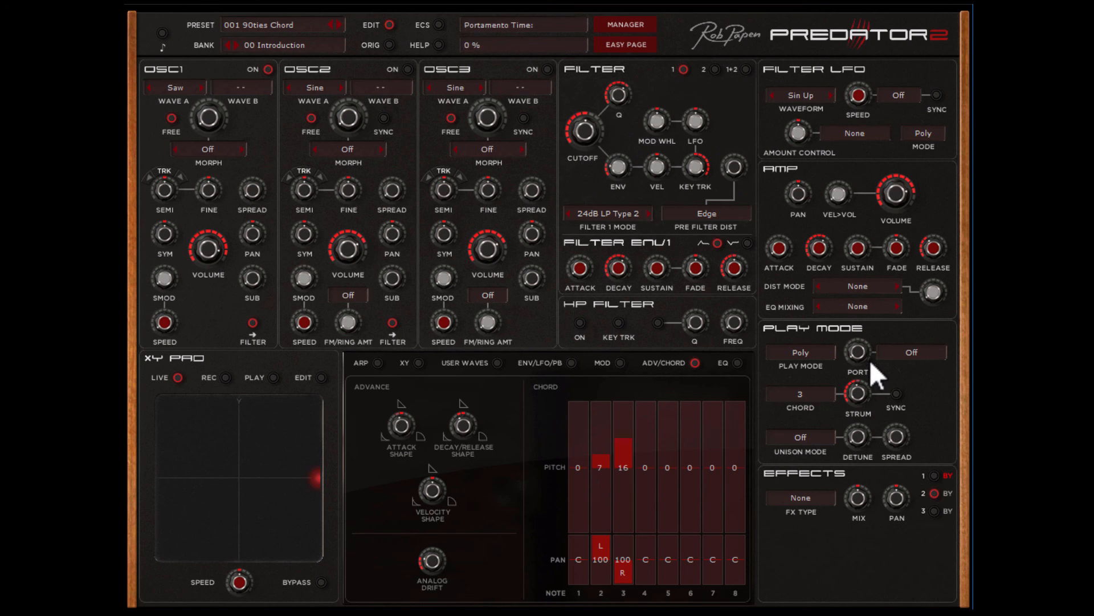
left_click(896, 393)
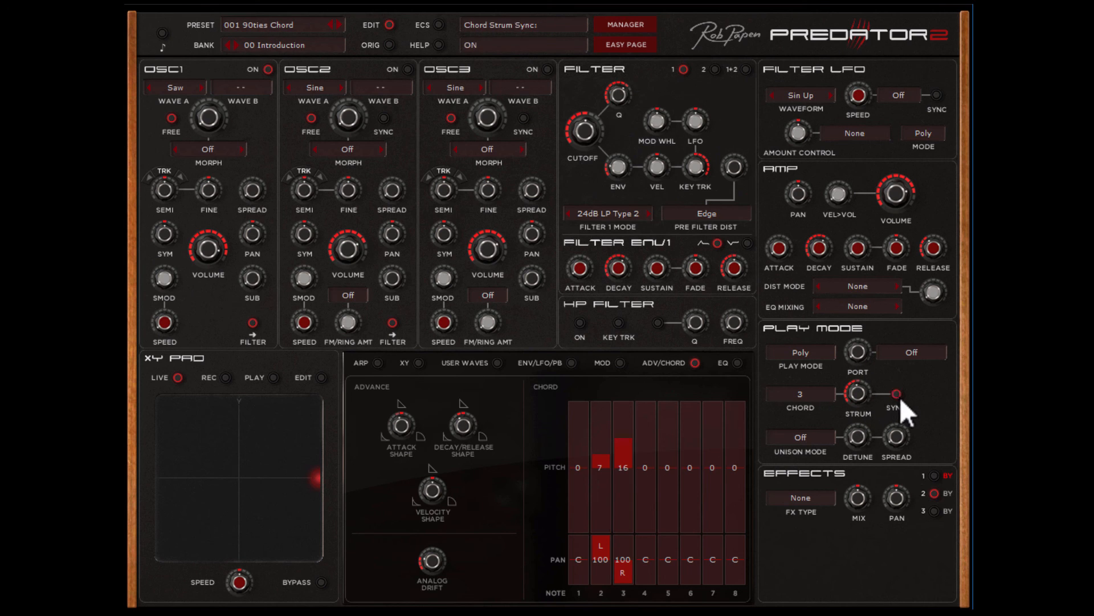